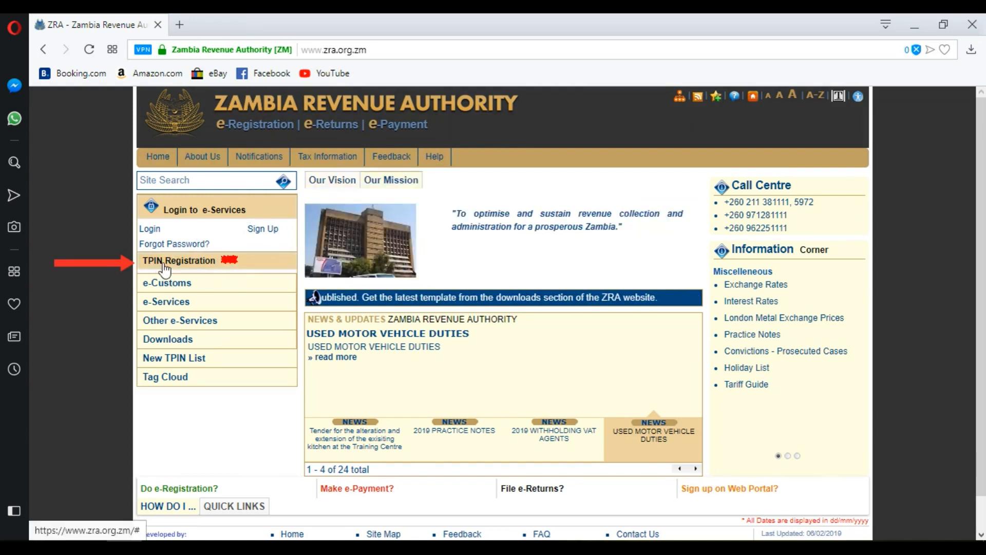
mouse_move(178, 260)
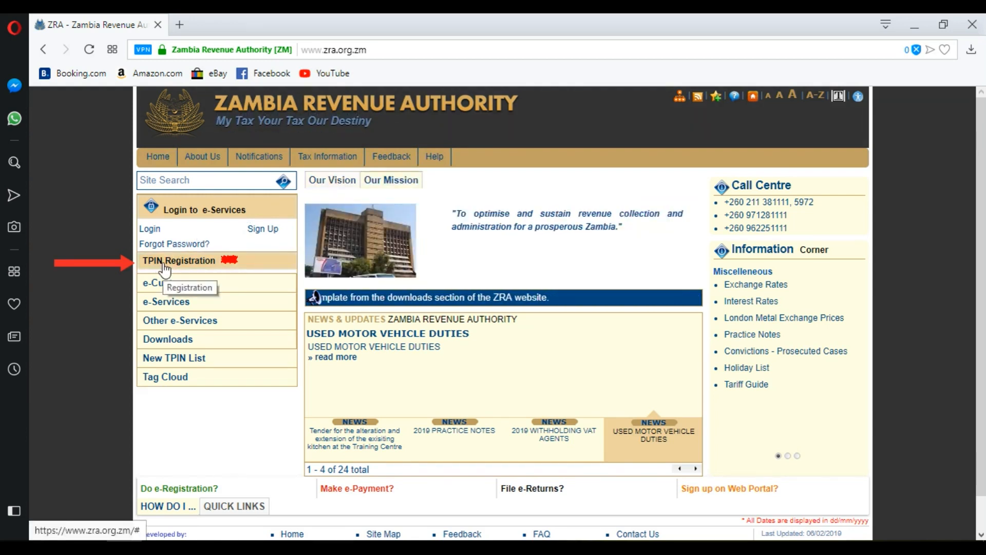
Download the TPIN registration template spreadsheet from the TPIN Registration menu
left_click(179, 259)
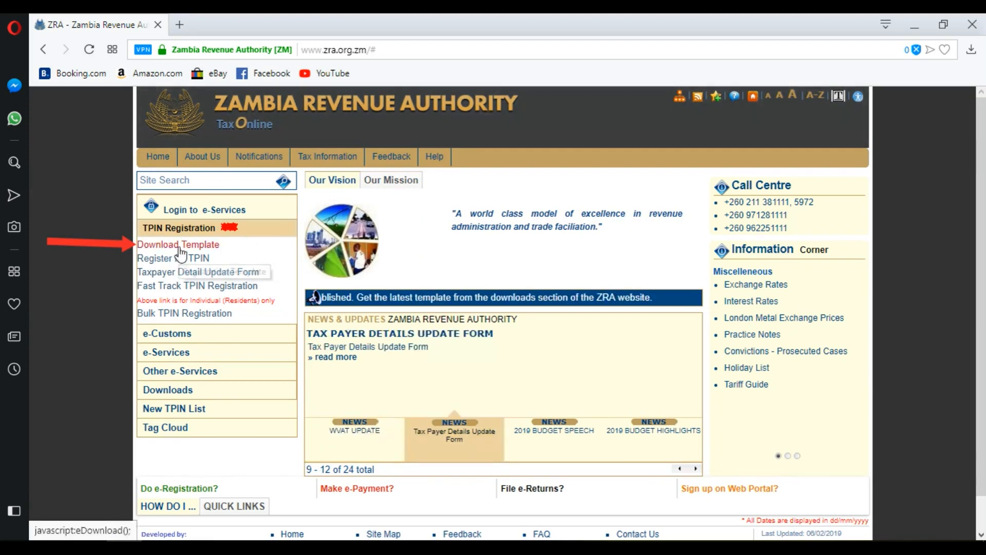
left_click(177, 244)
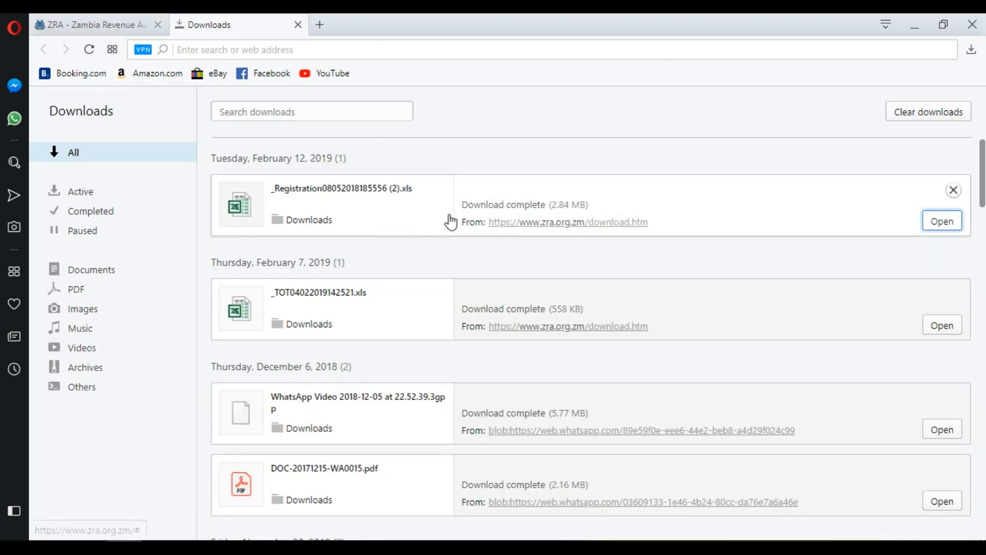
mouse_move(472, 225)
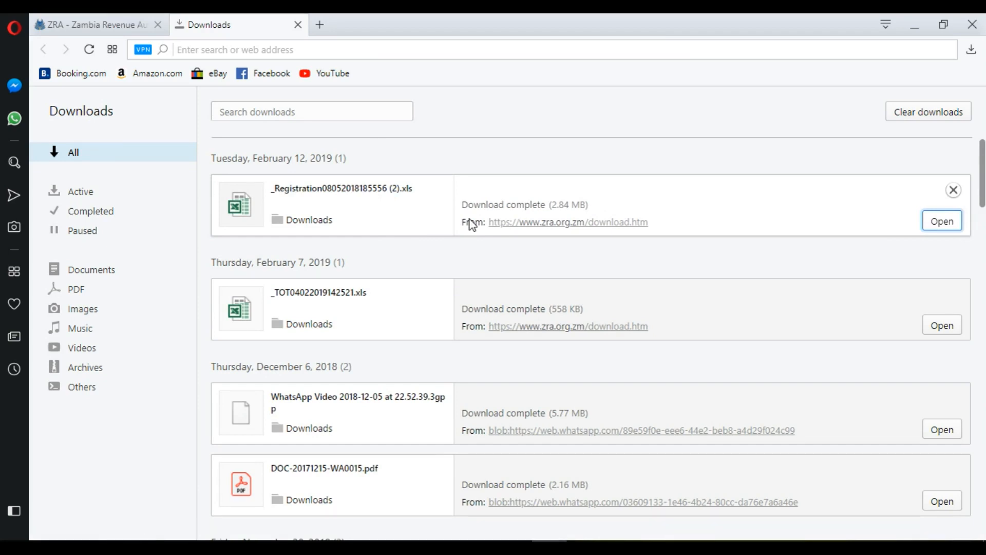
Open the downloaded template in Excel with editing and macros enabled, dismissing the cut-and-paste warning
left_click(941, 219)
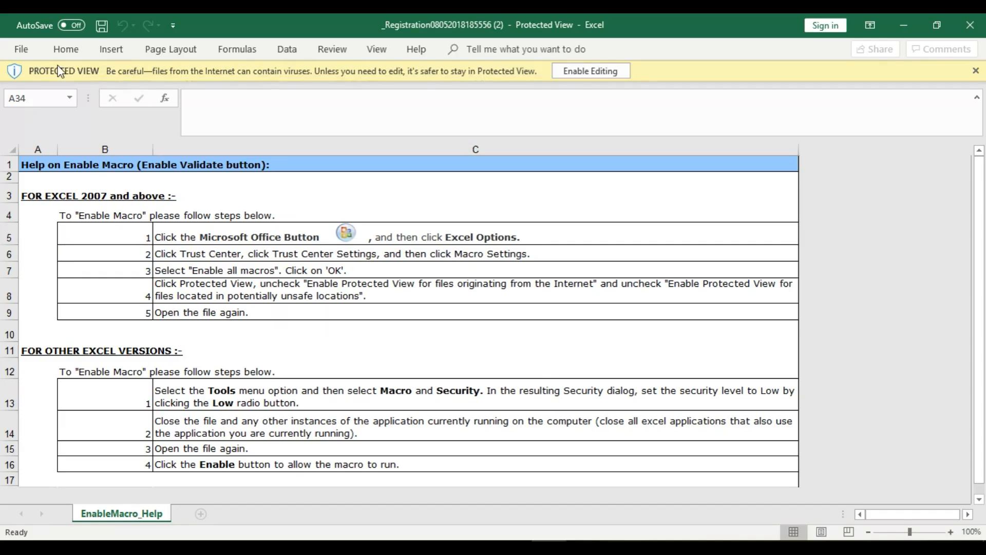
mouse_move(53, 75)
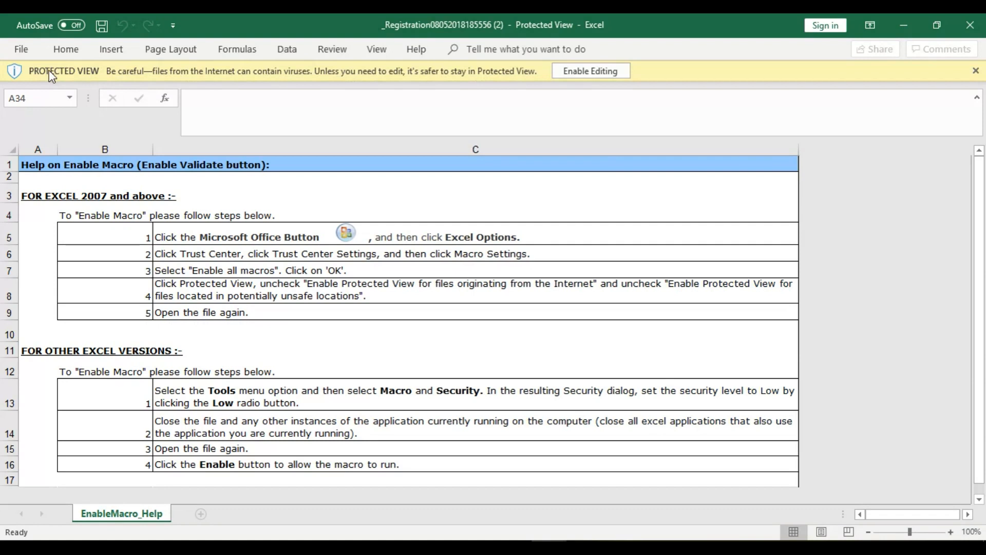
mouse_move(589, 71)
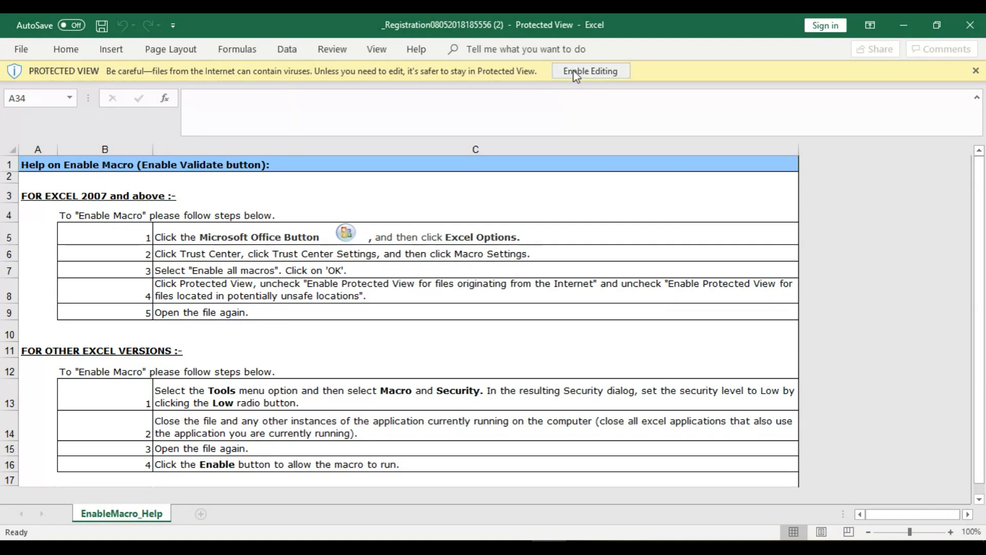
left_click(589, 71)
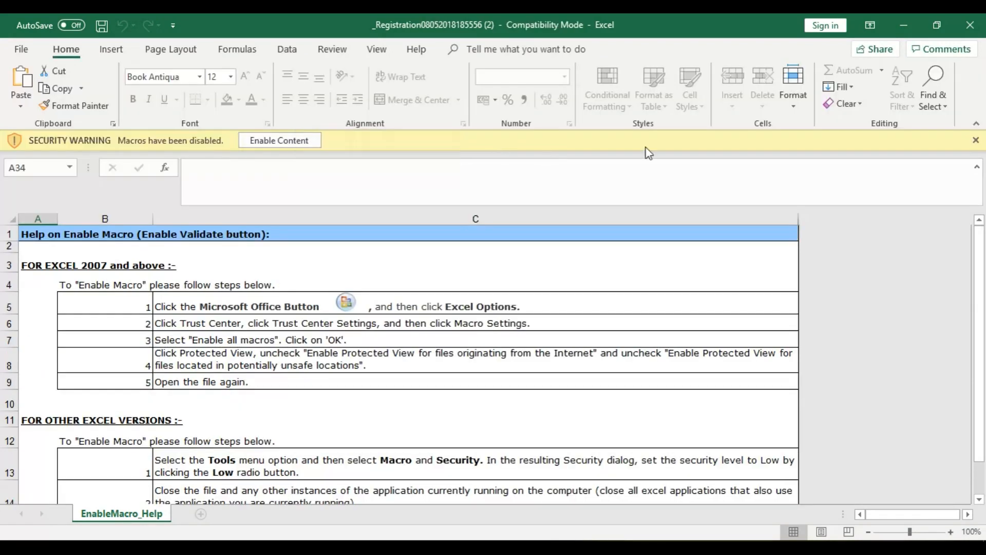
mouse_move(89, 149)
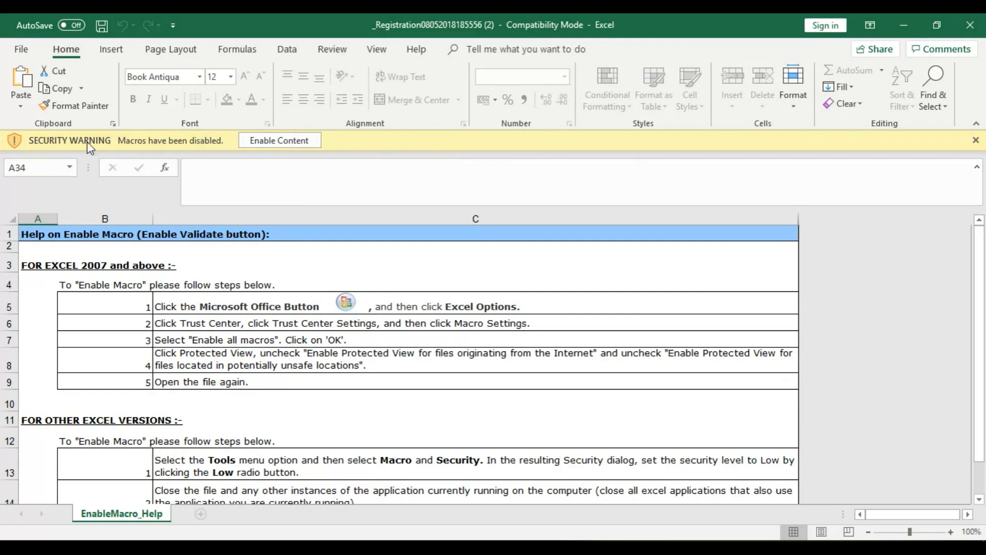
mouse_move(276, 154)
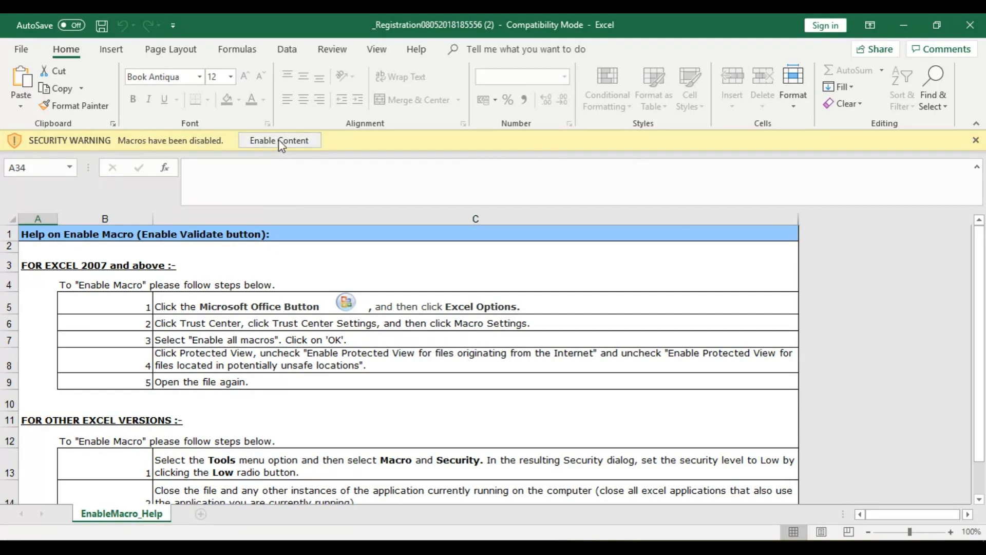
left_click(279, 140)
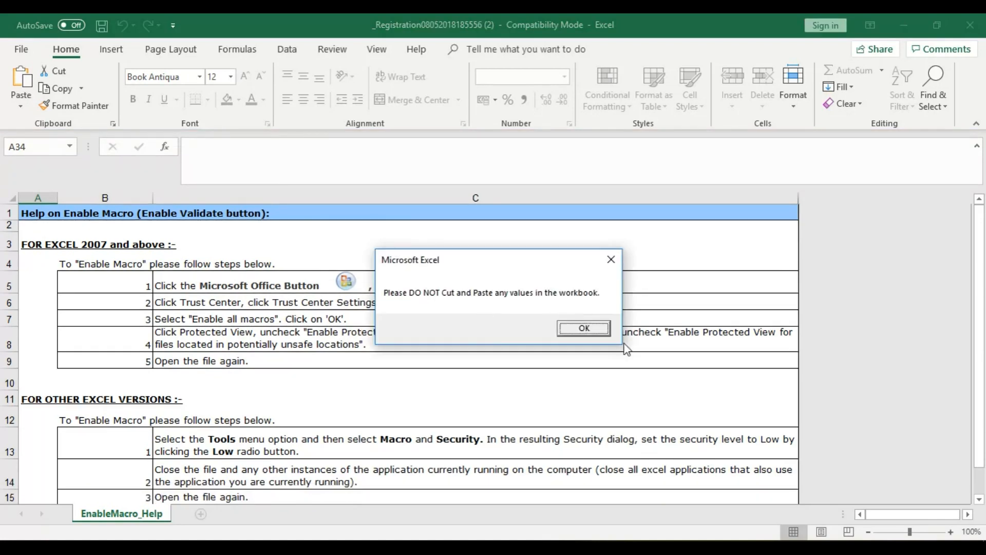
mouse_move(484, 308)
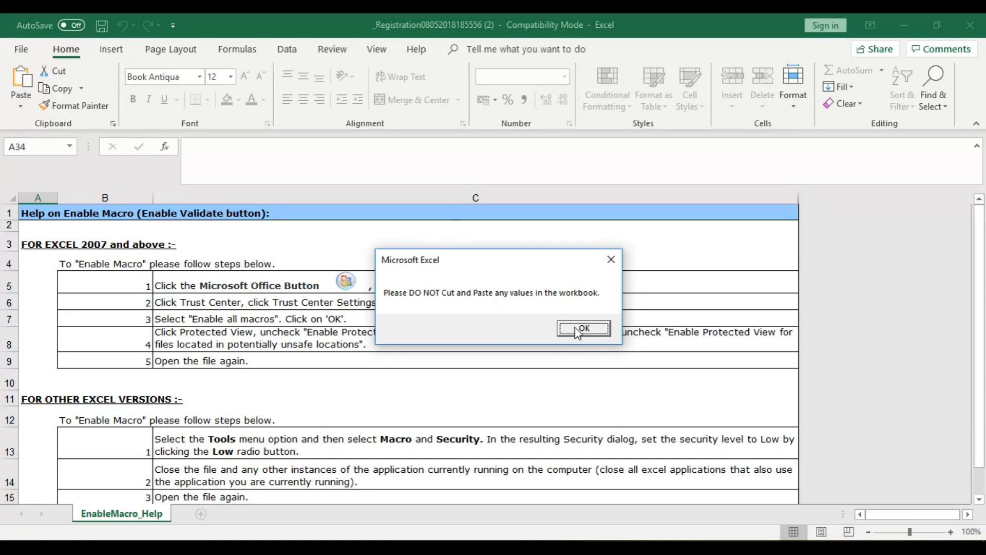
left_click(582, 329)
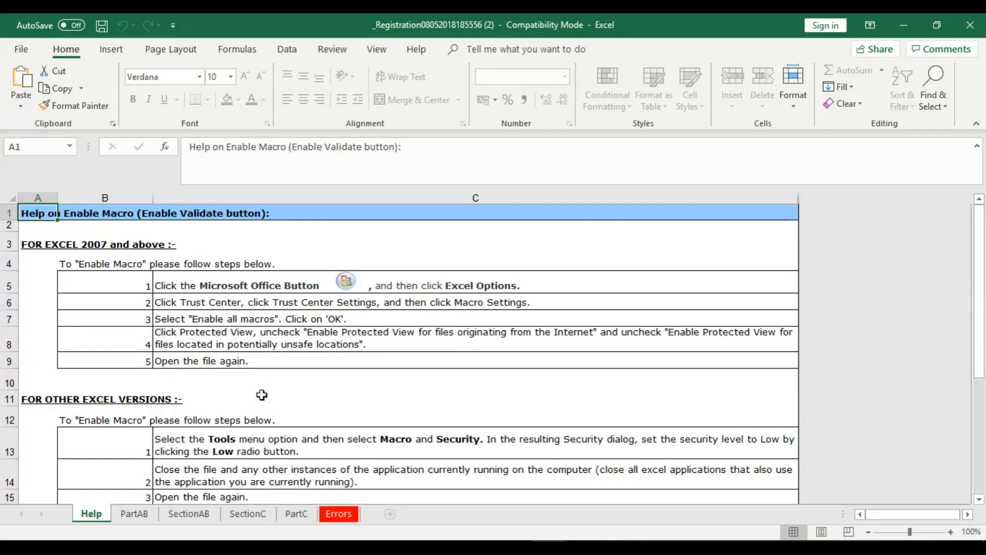
mouse_move(126, 489)
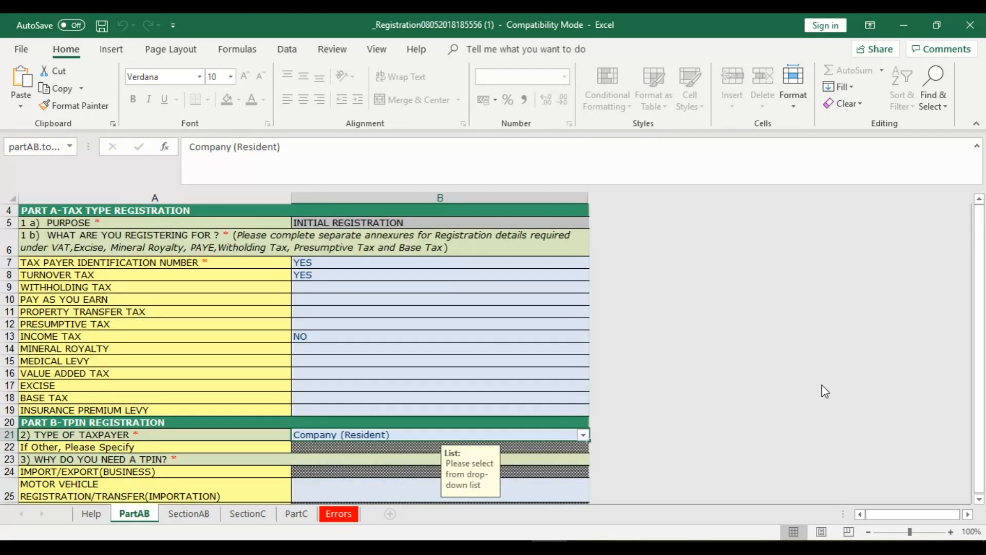
mouse_move(255, 299)
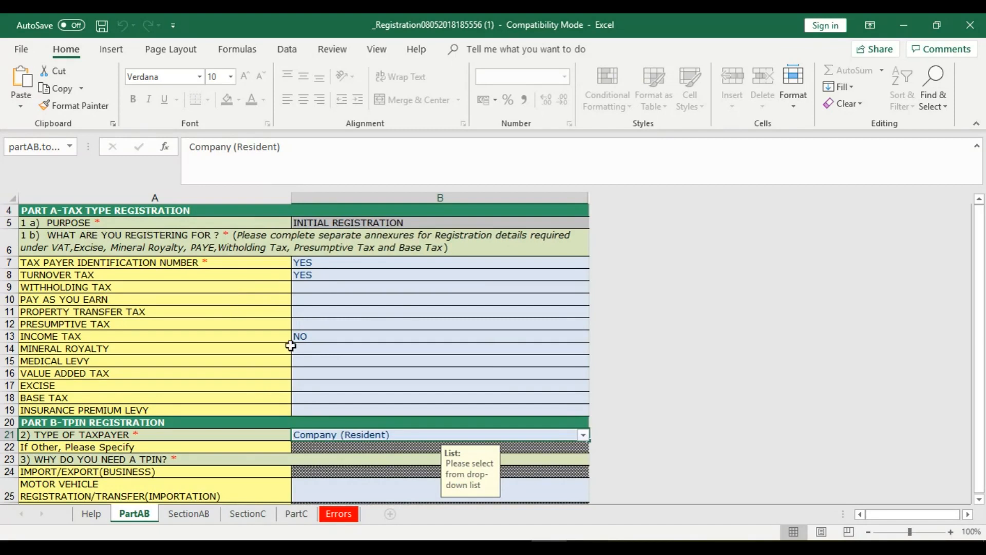
mouse_move(206, 326)
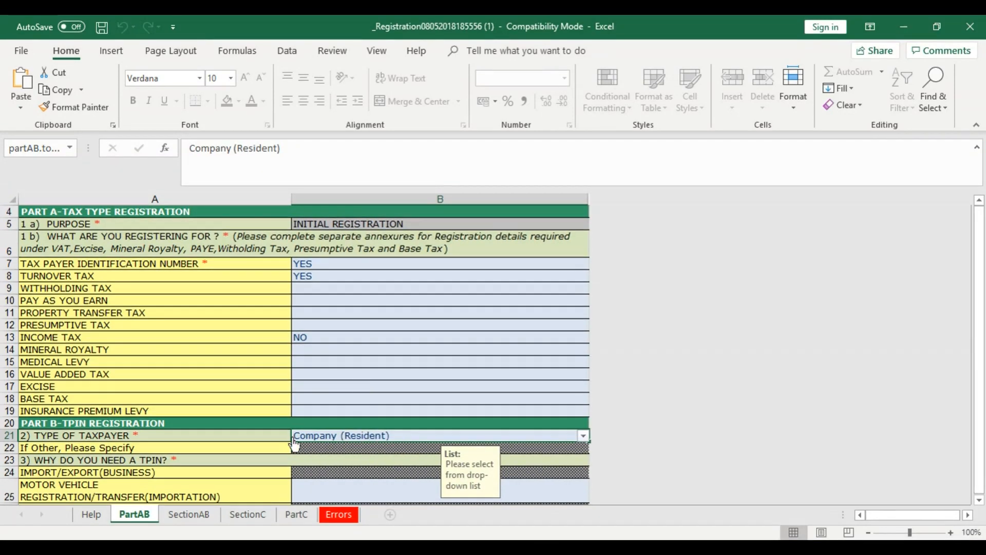
mouse_move(352, 440)
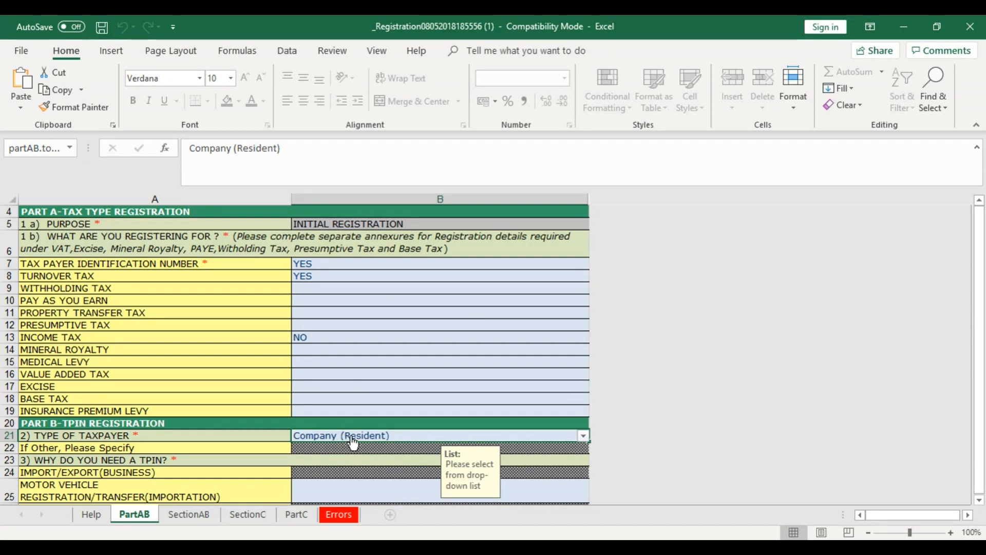
mouse_move(122, 427)
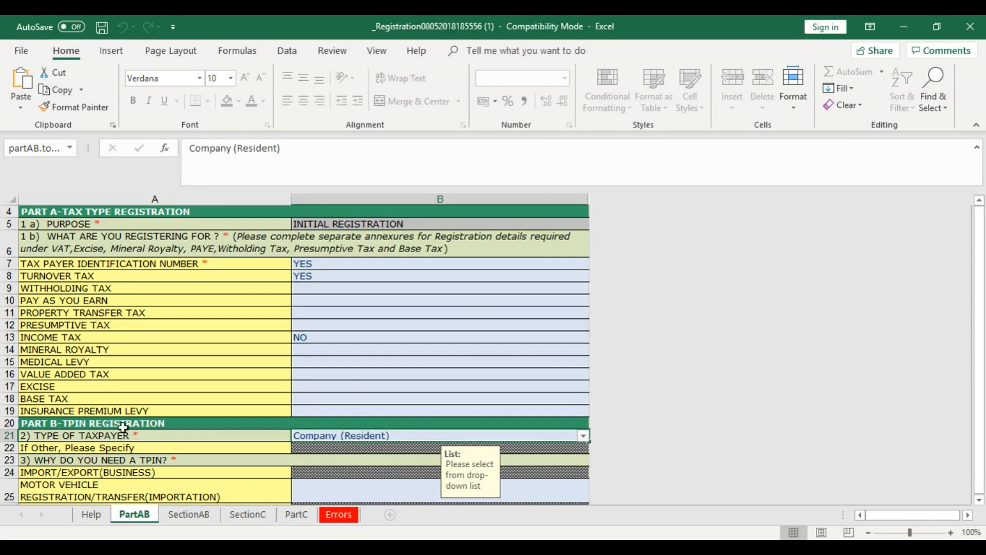
Review the PartAB answers and move on to the SectionAB business details sheet
scroll("down", 3)
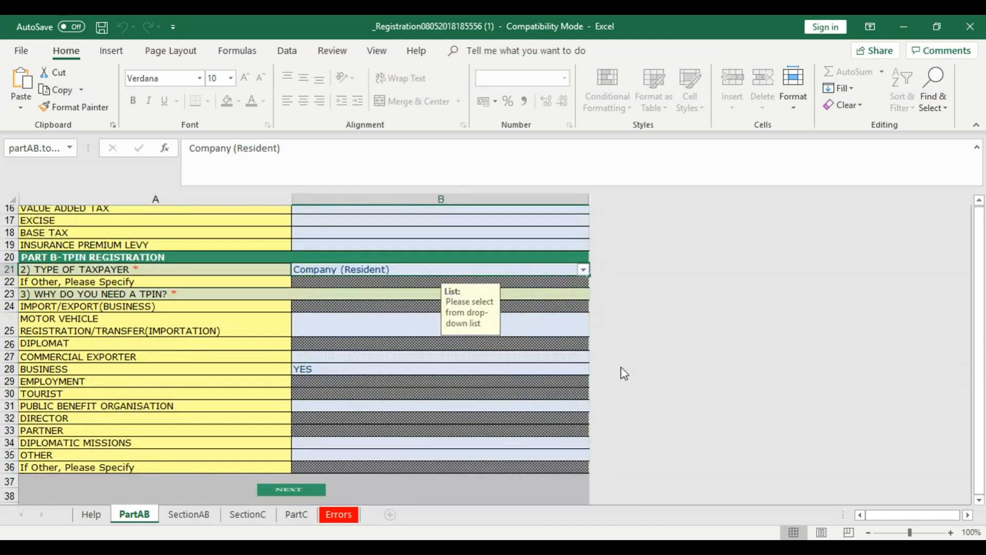
left_click(188, 514)
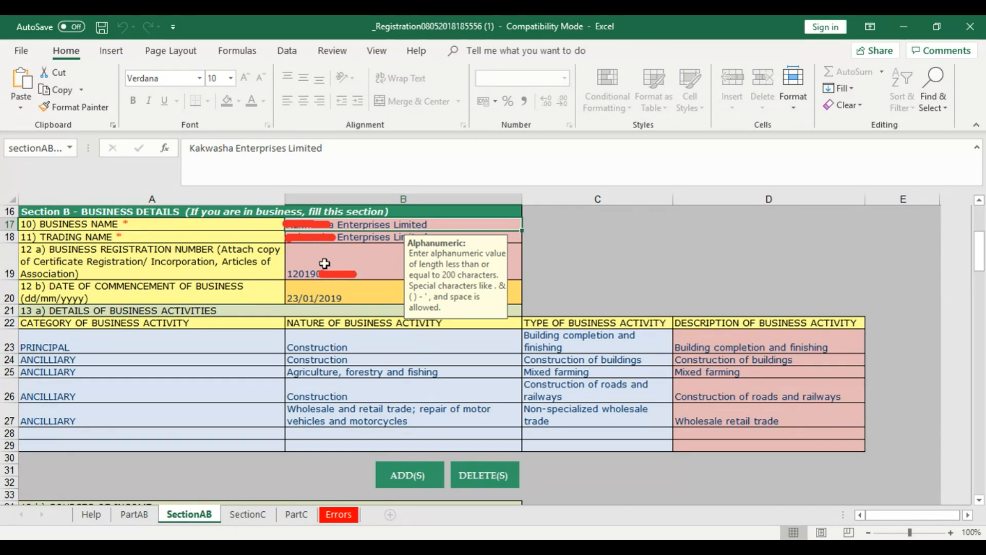
mouse_move(364, 297)
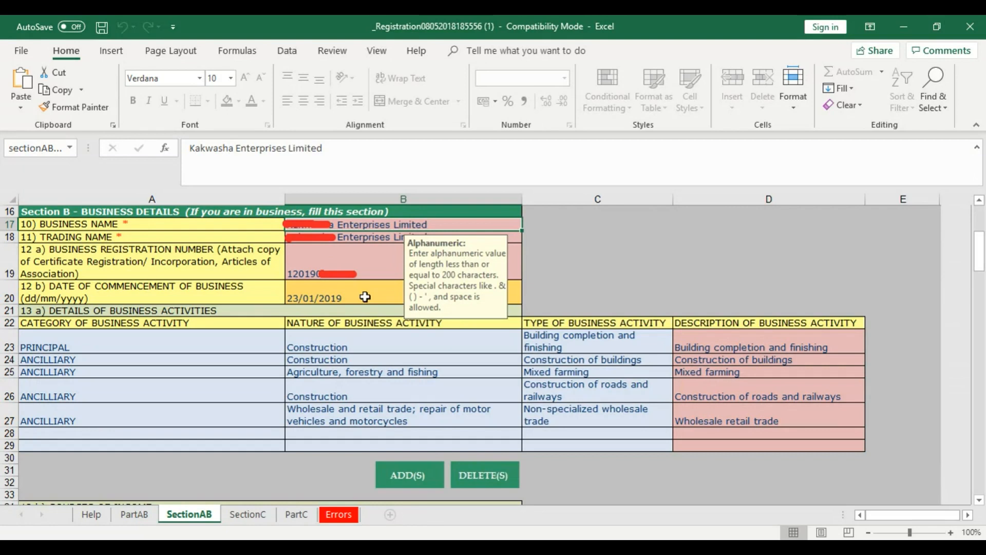
mouse_move(244, 347)
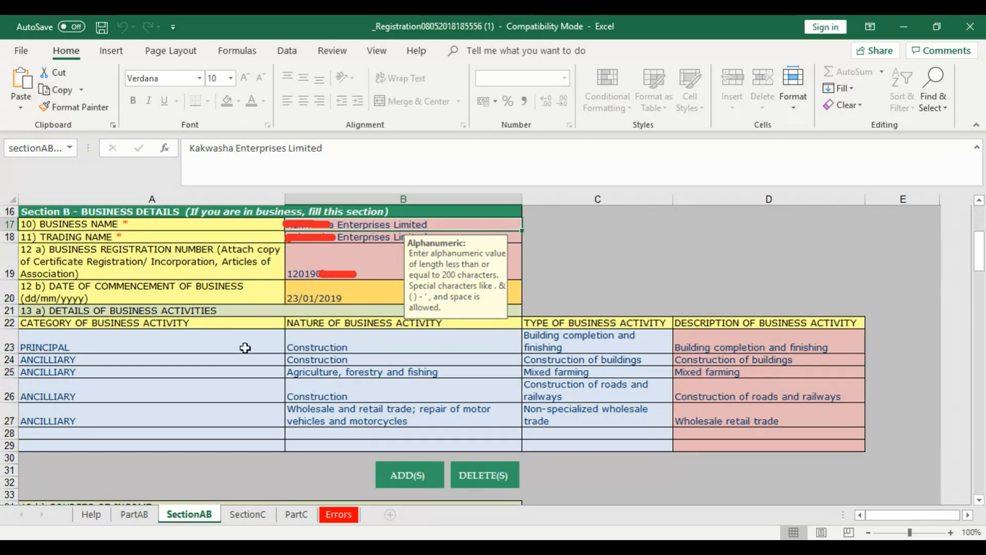
mouse_move(367, 357)
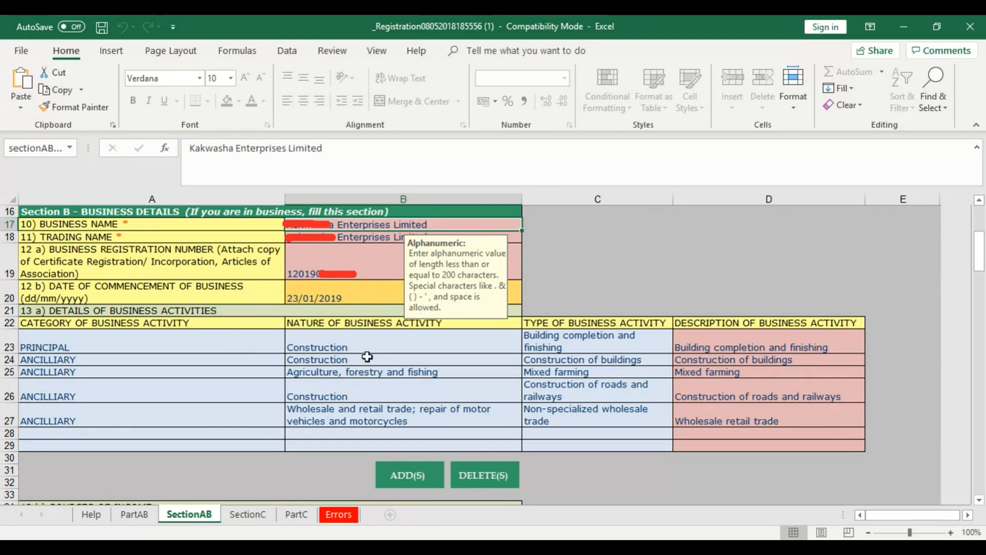
mouse_move(664, 278)
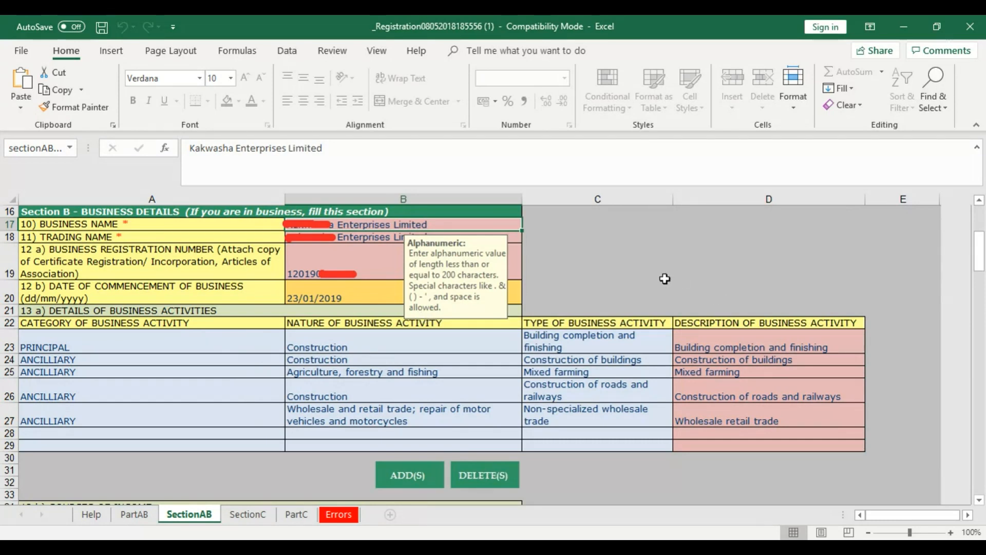
mouse_move(583, 287)
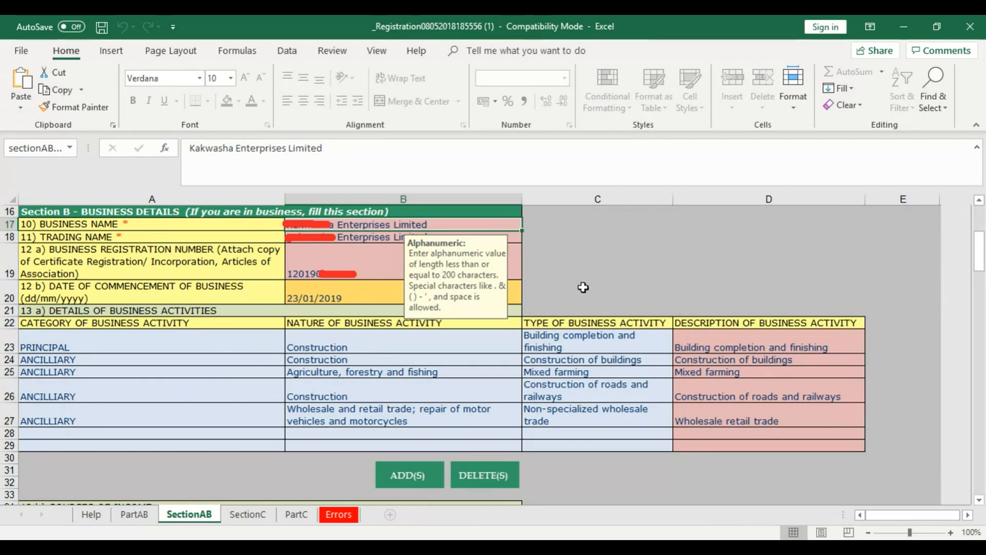
mouse_move(349, 225)
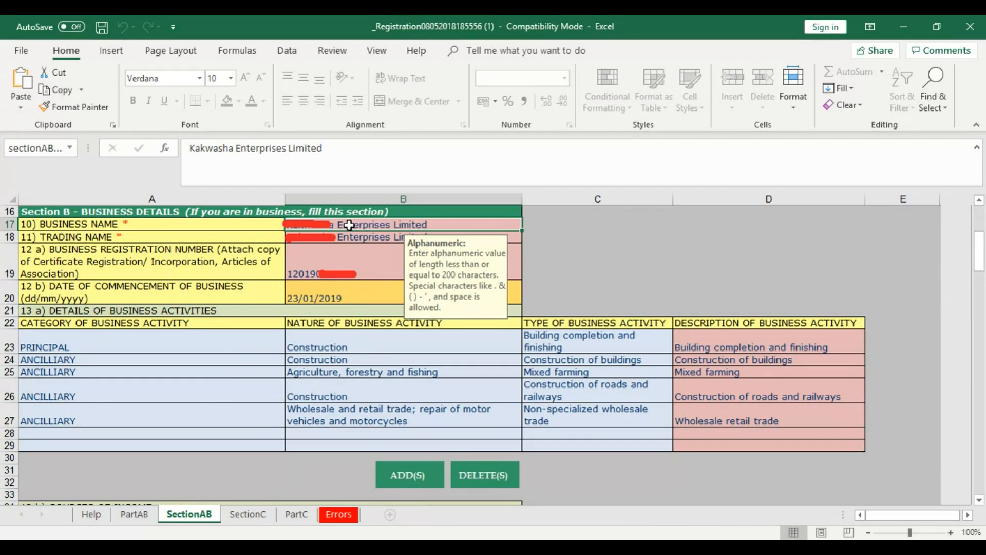
mouse_move(351, 237)
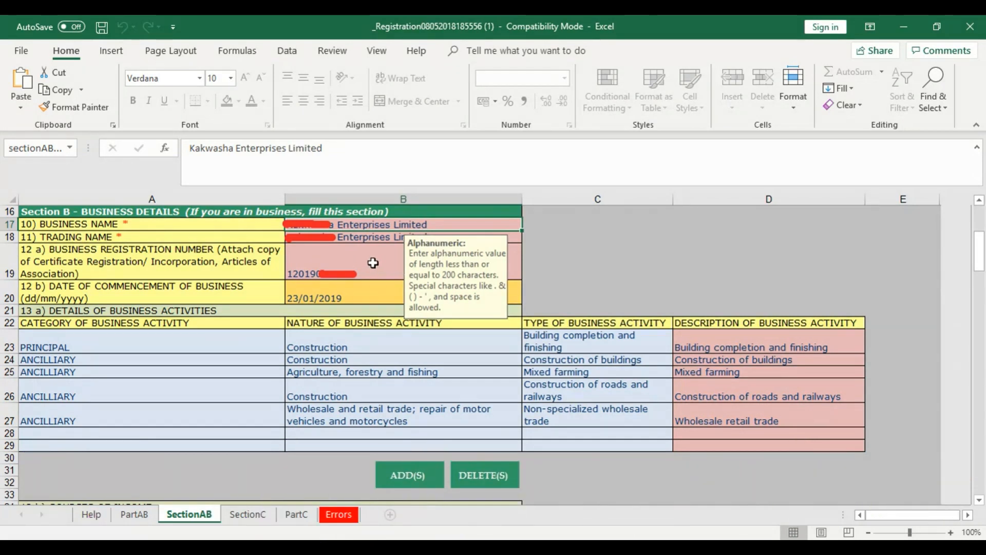
mouse_move(311, 258)
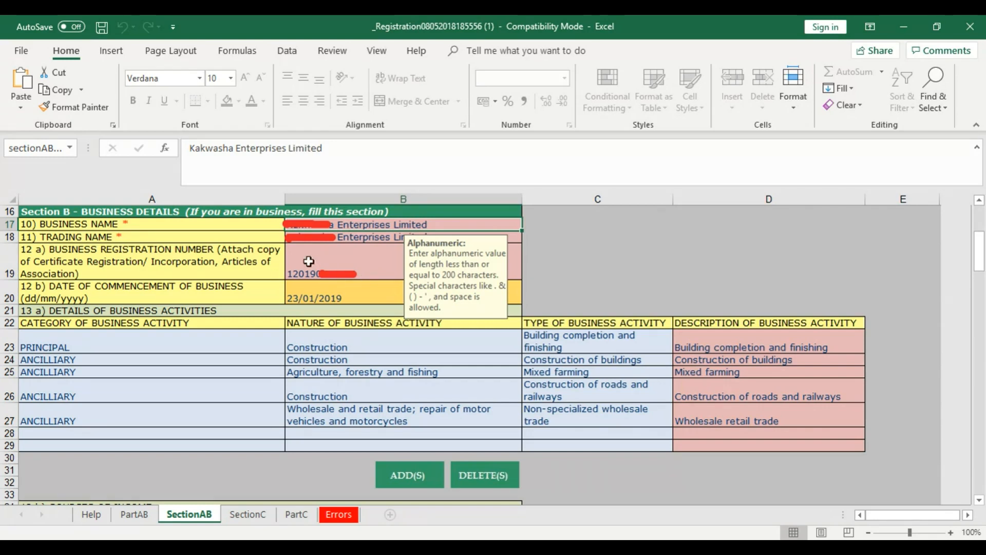
mouse_move(341, 291)
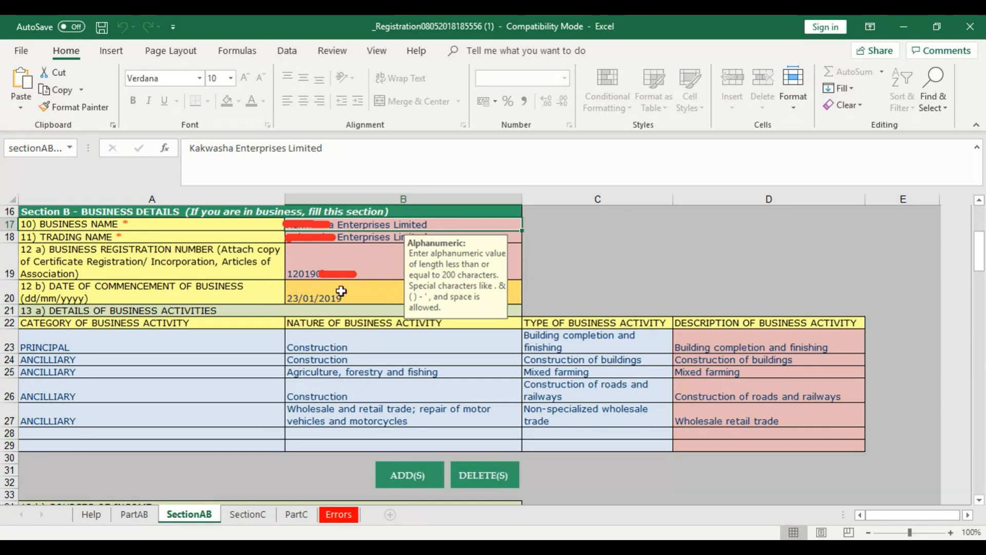
mouse_move(314, 295)
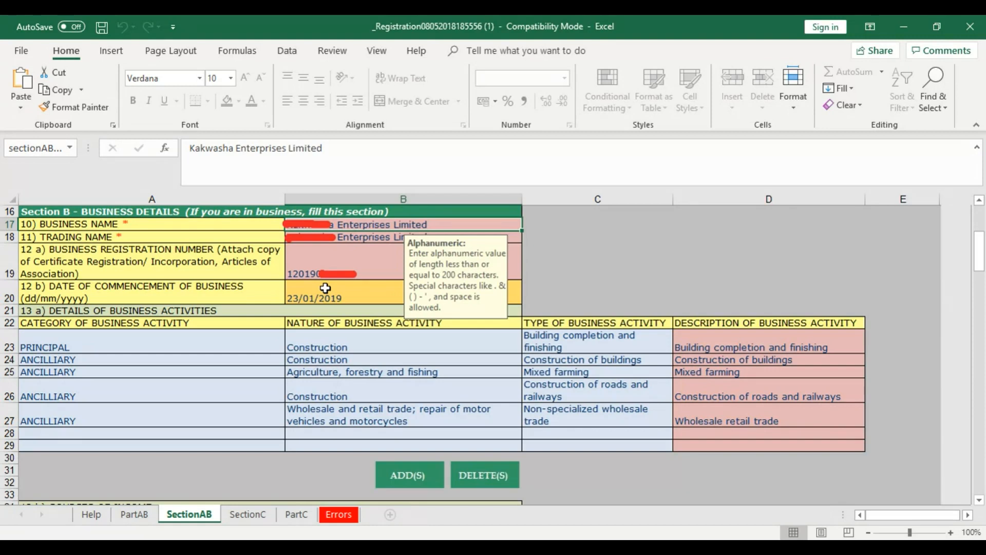
mouse_move(338, 324)
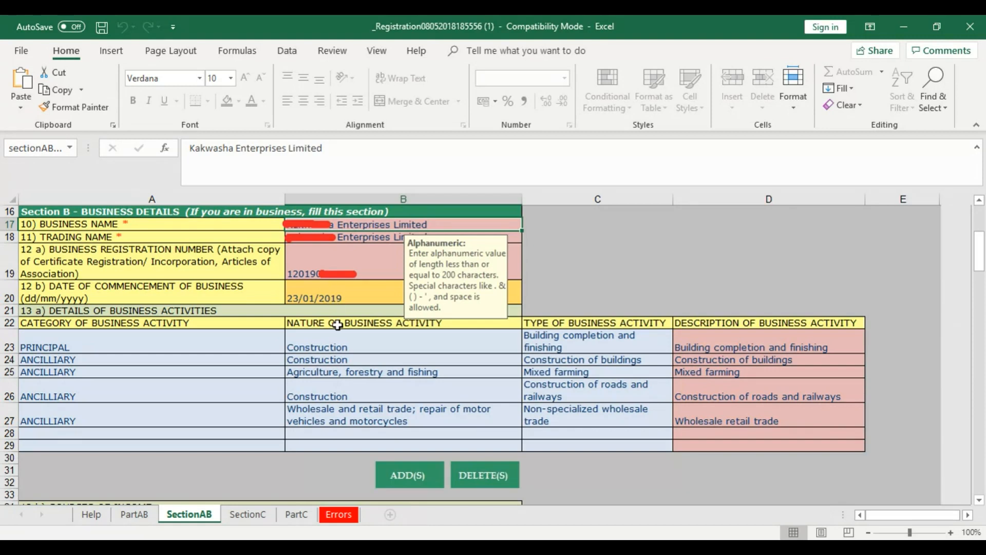
mouse_move(396, 418)
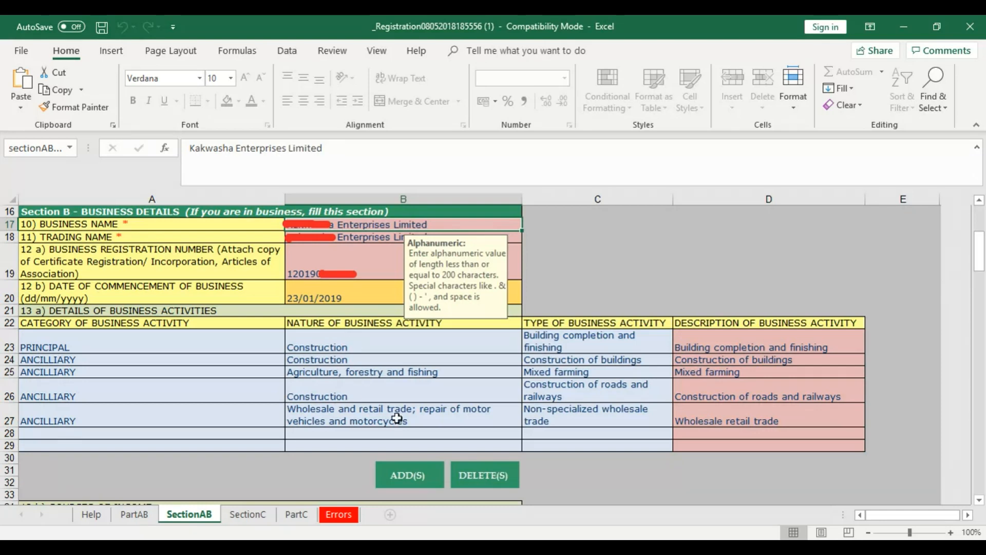
mouse_move(528, 531)
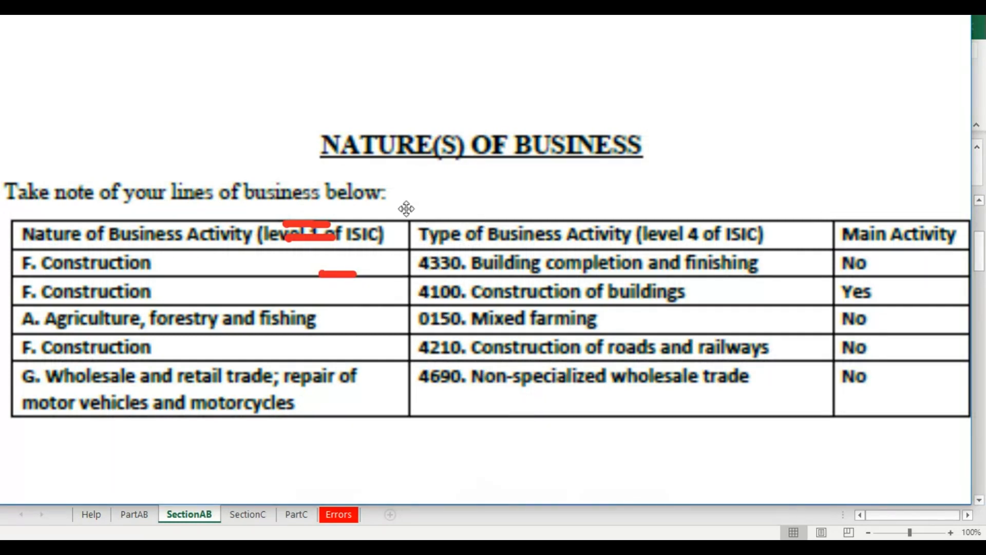
mouse_move(425, 301)
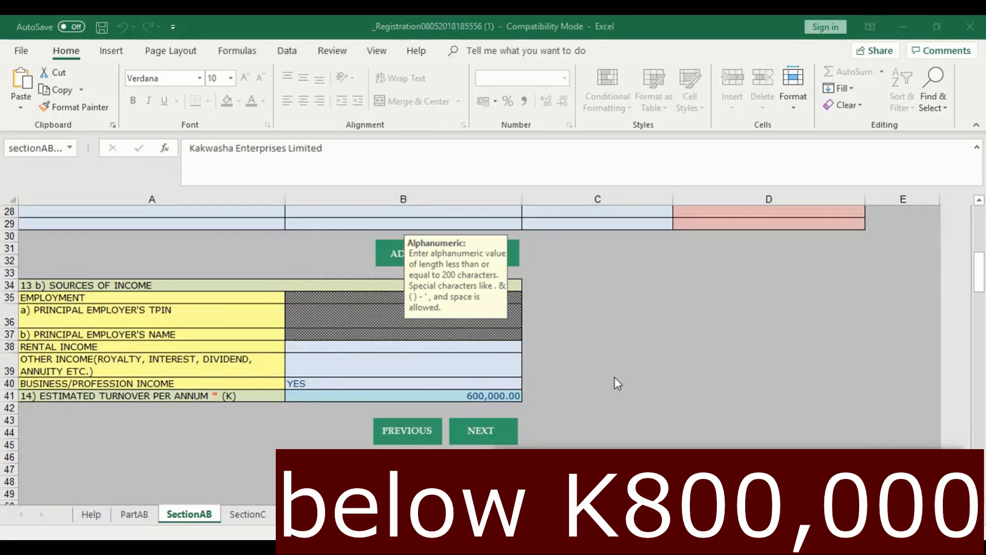
mouse_move(163, 343)
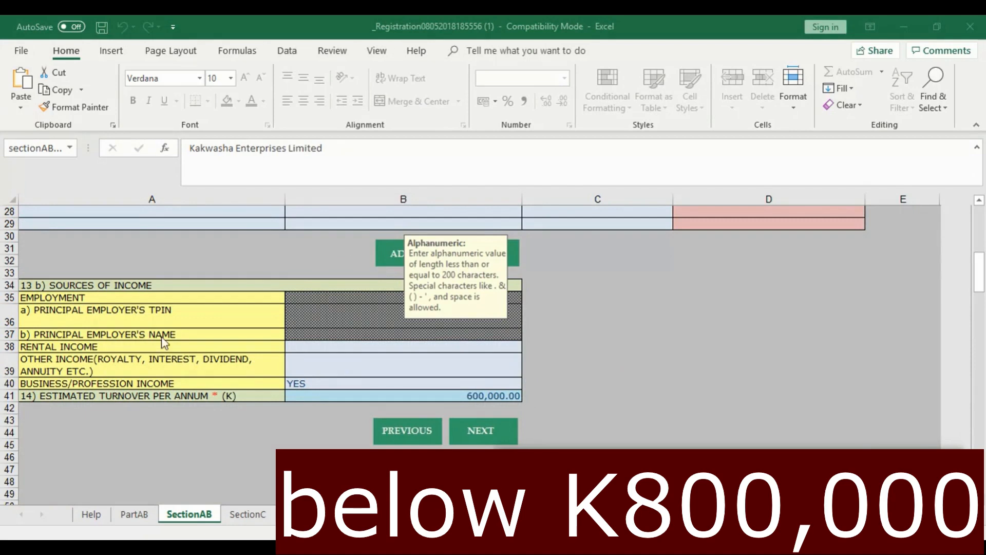
mouse_move(373, 387)
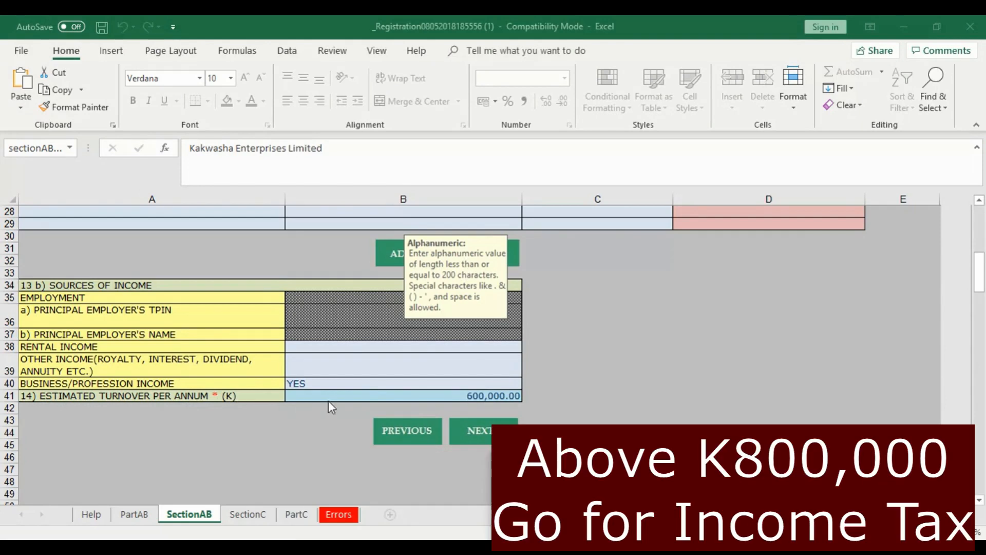
mouse_move(457, 404)
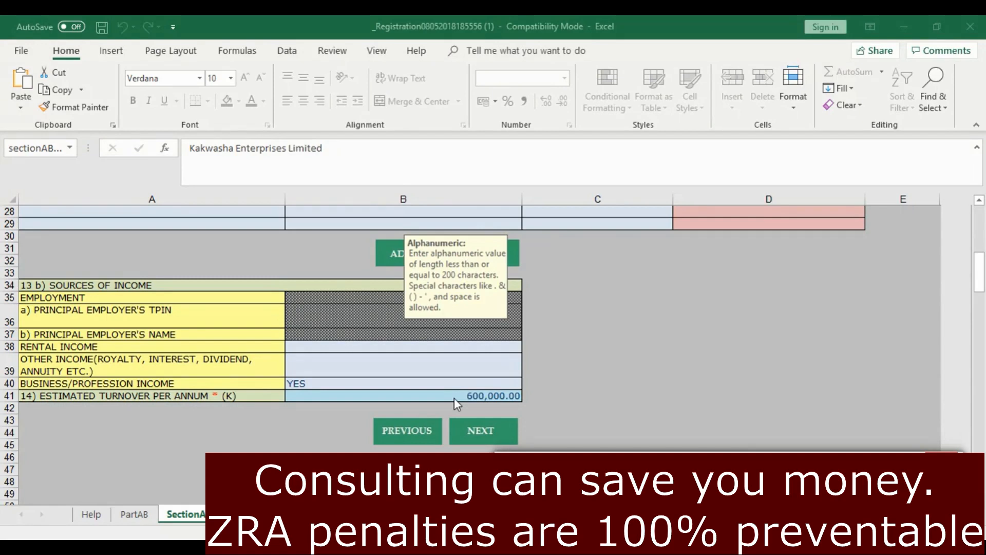
mouse_move(475, 403)
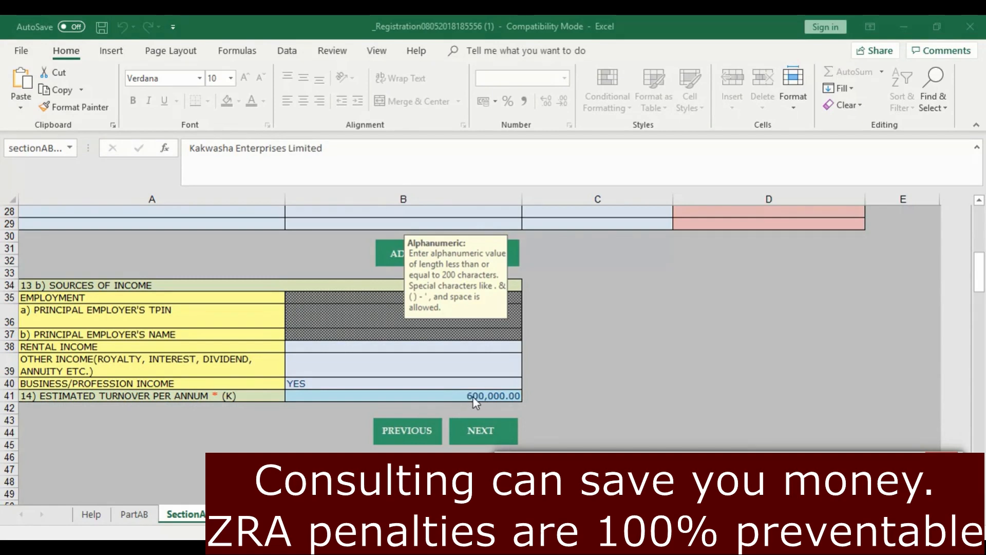
mouse_move(385, 366)
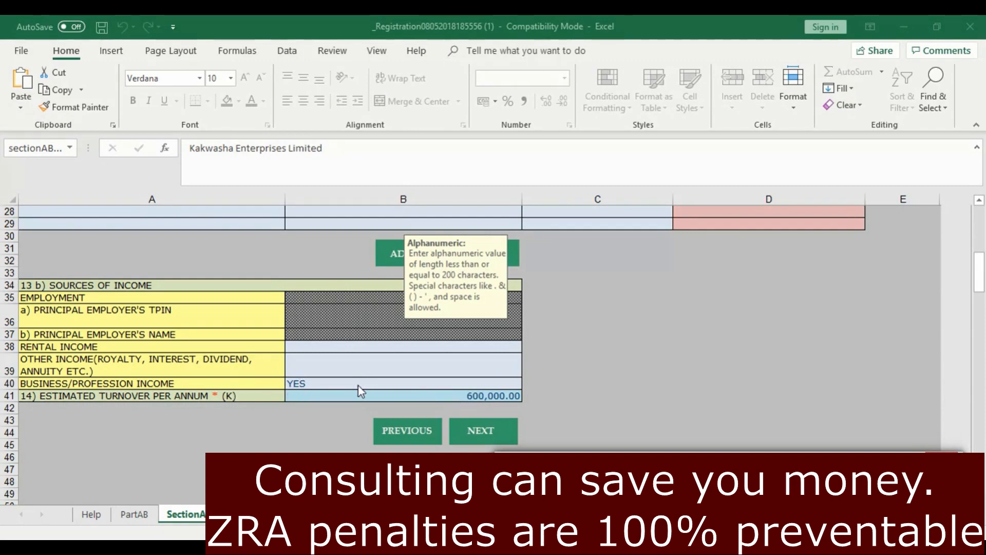
mouse_move(462, 405)
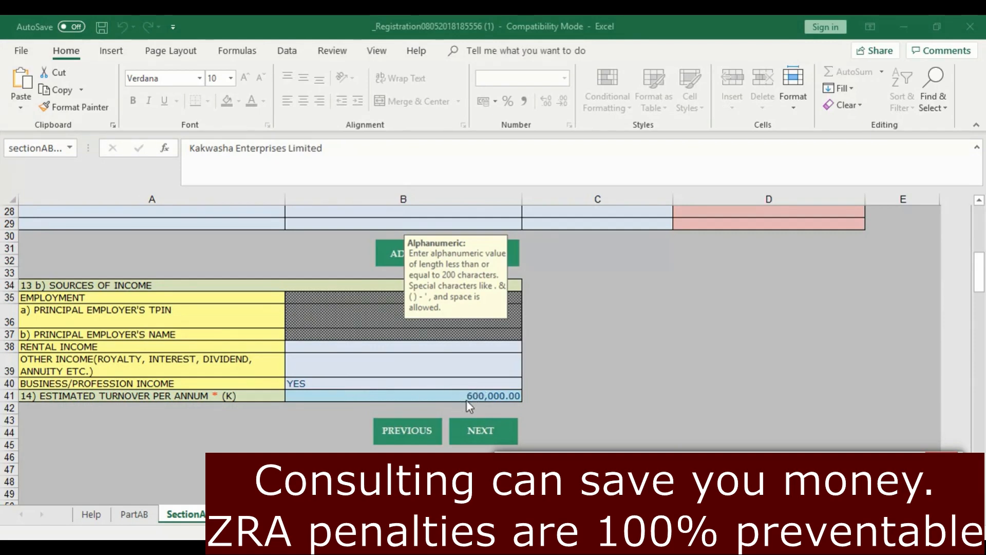
Review the SectionC address, principal contact person and business officials details
left_click(248, 513)
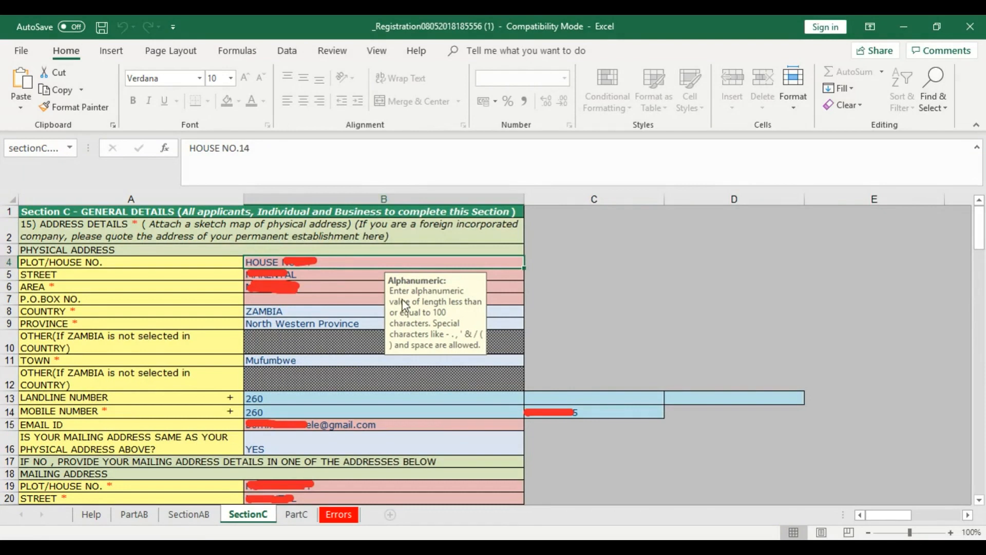
mouse_move(468, 322)
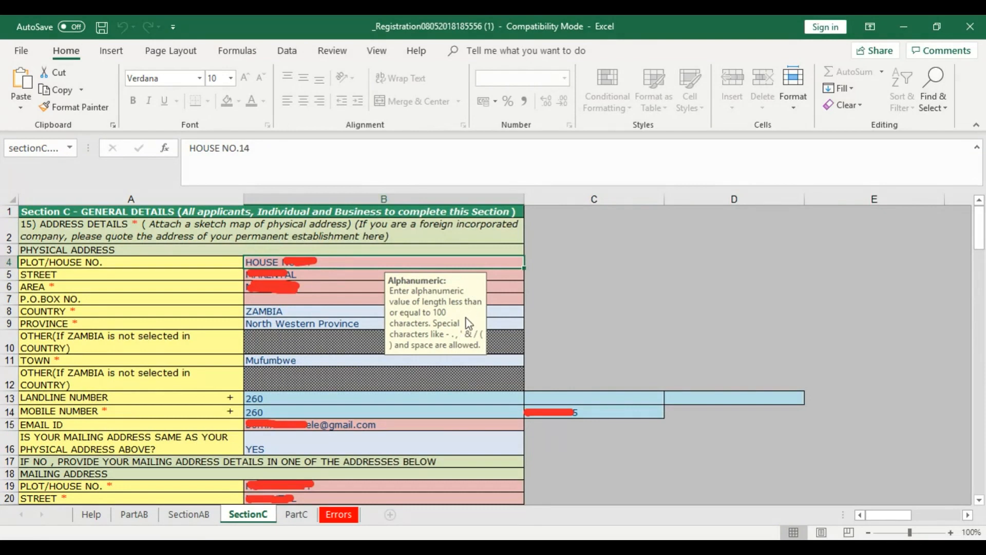
mouse_move(249, 279)
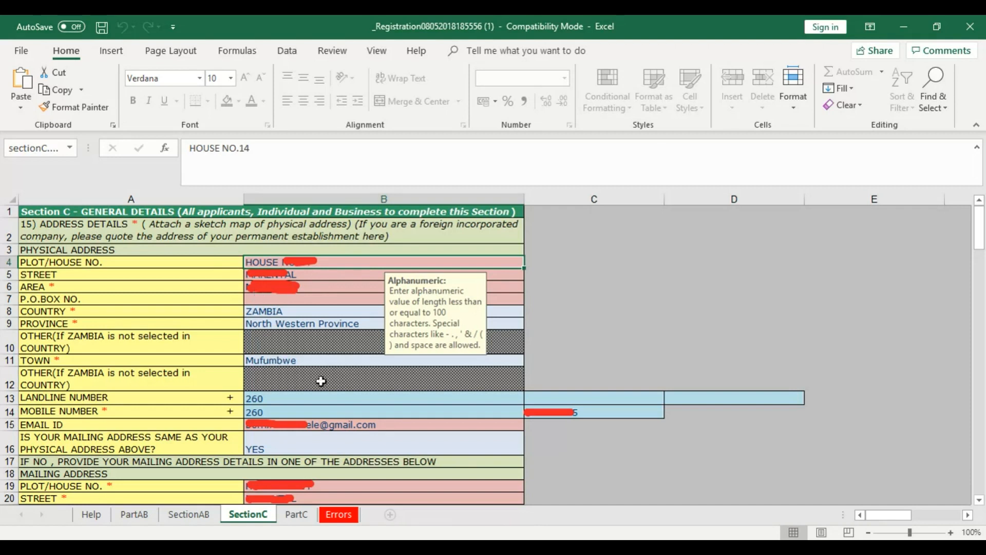
mouse_move(279, 431)
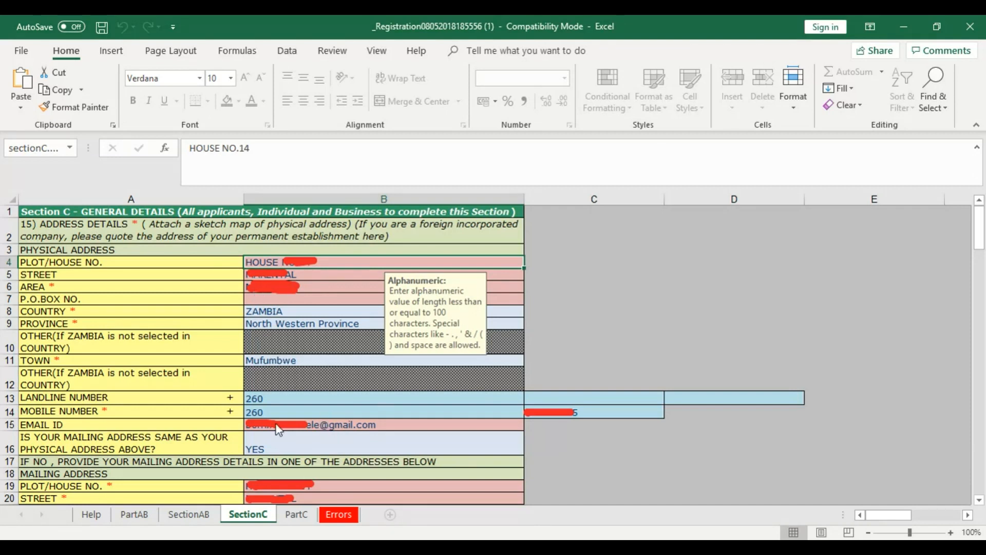
mouse_move(149, 447)
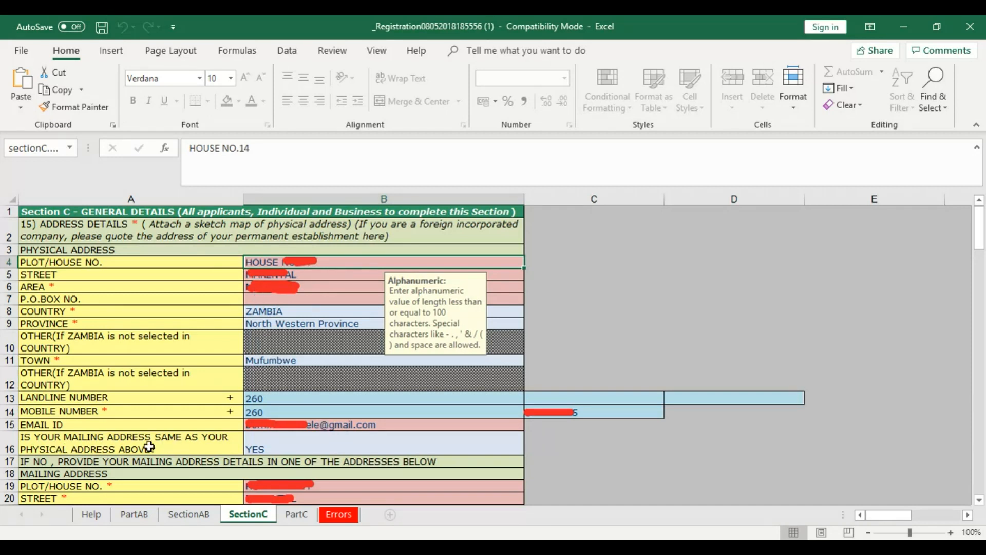
mouse_move(296, 449)
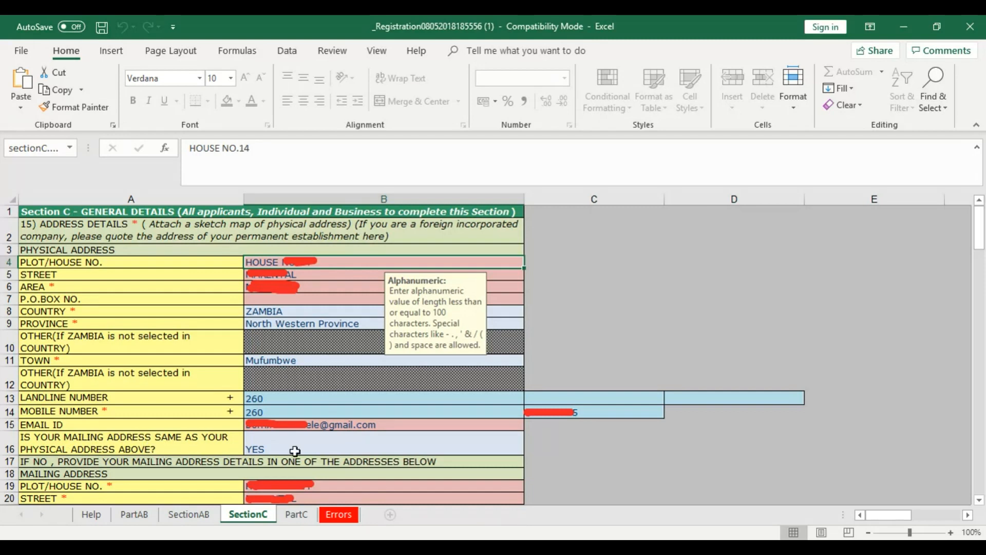
mouse_move(384, 496)
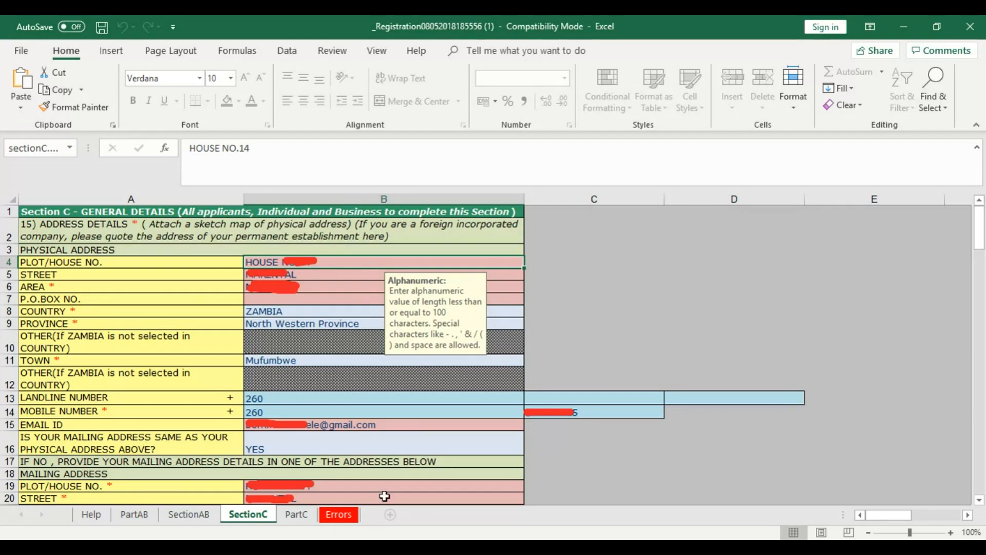
scroll("down", 3)
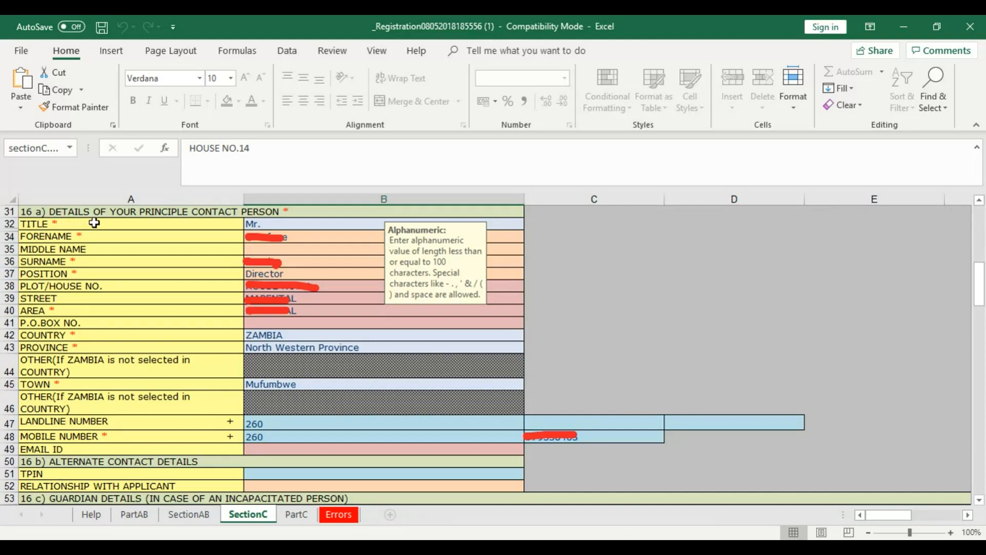
mouse_move(264, 222)
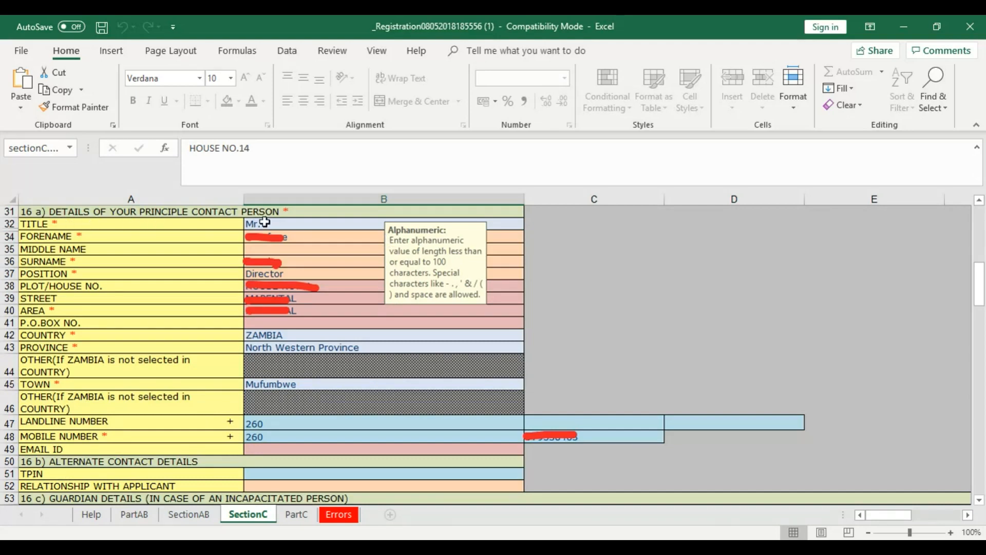
mouse_move(315, 372)
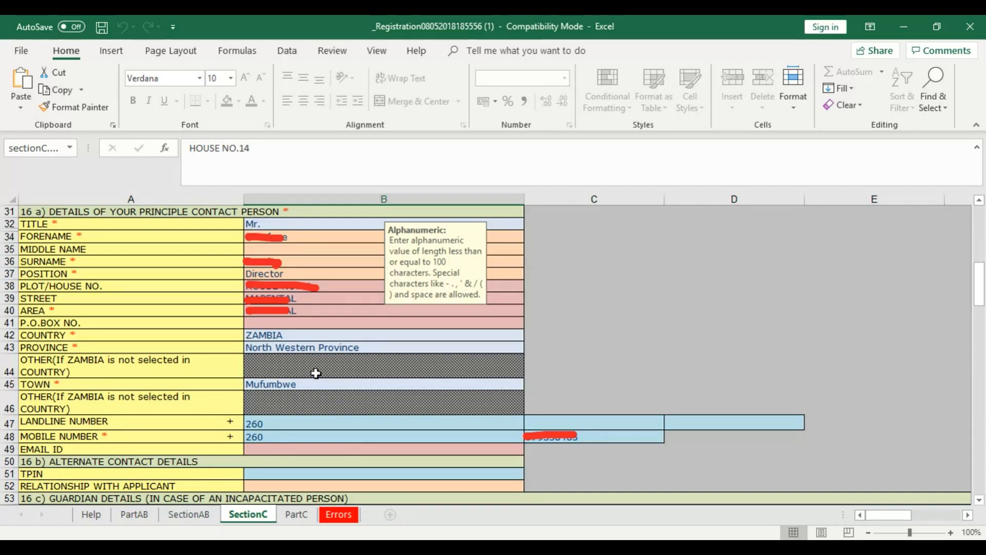
mouse_move(302, 329)
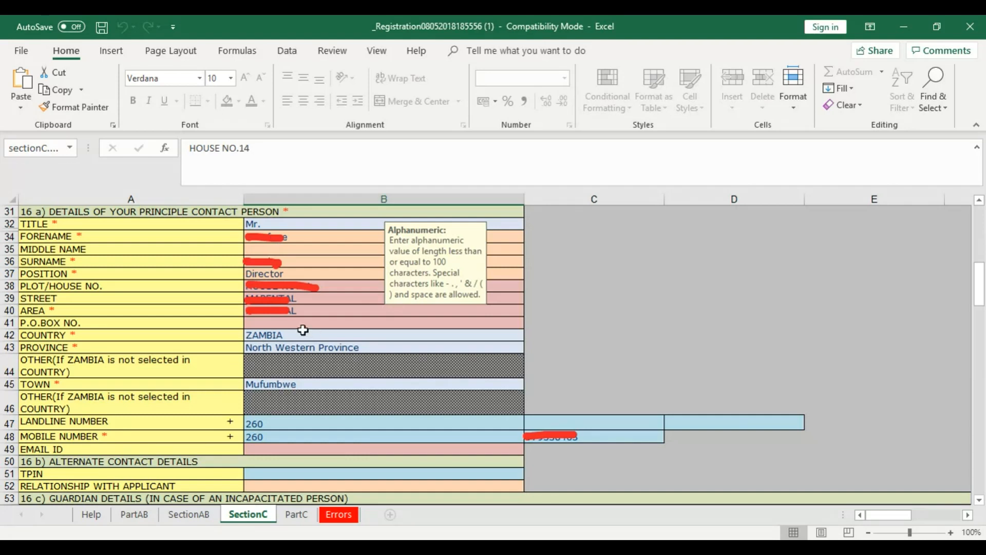
scroll("down", 3)
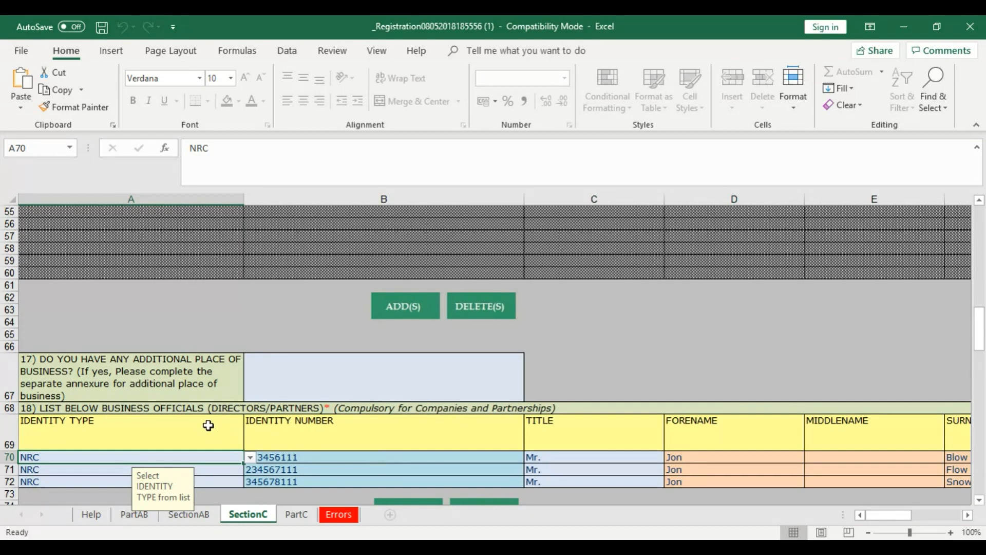
mouse_move(320, 415)
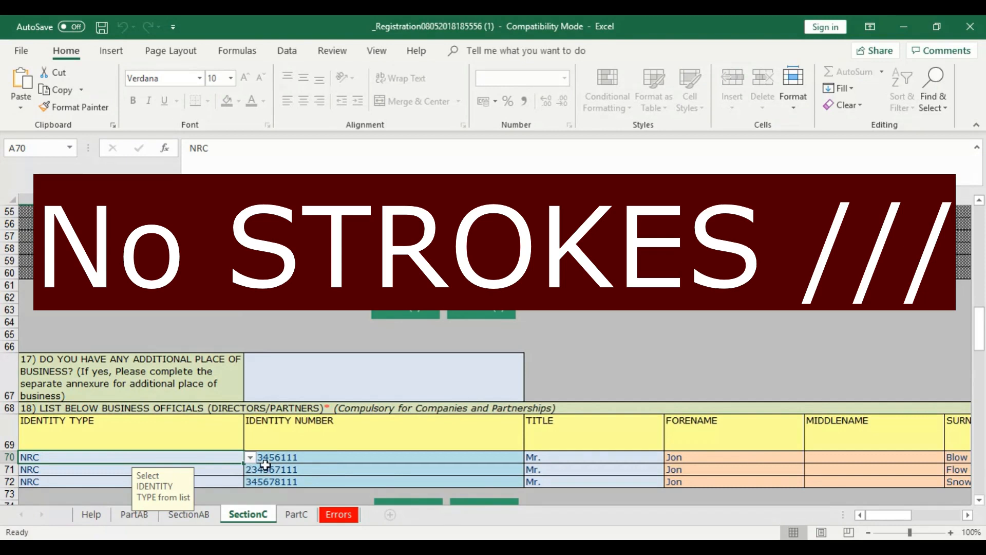
mouse_move(287, 469)
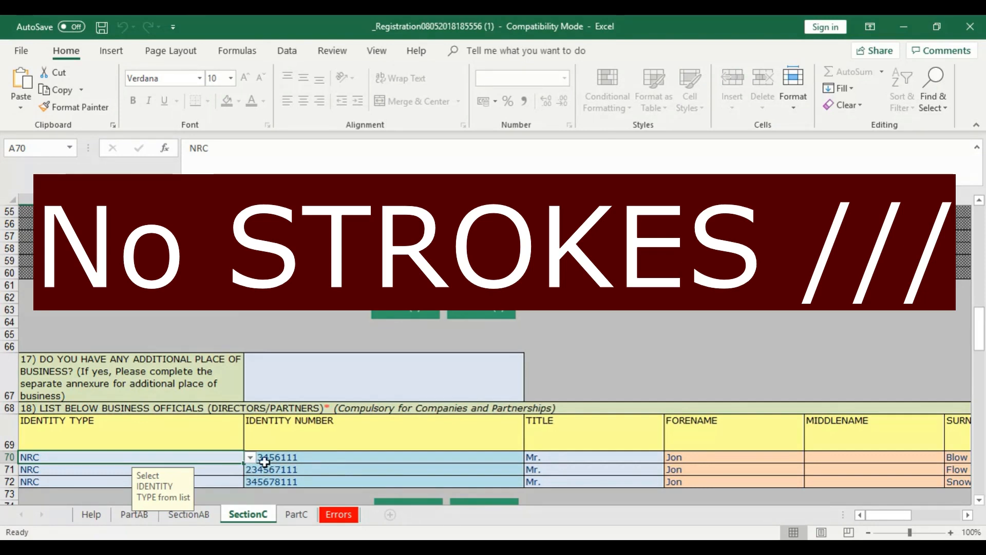
mouse_move(321, 470)
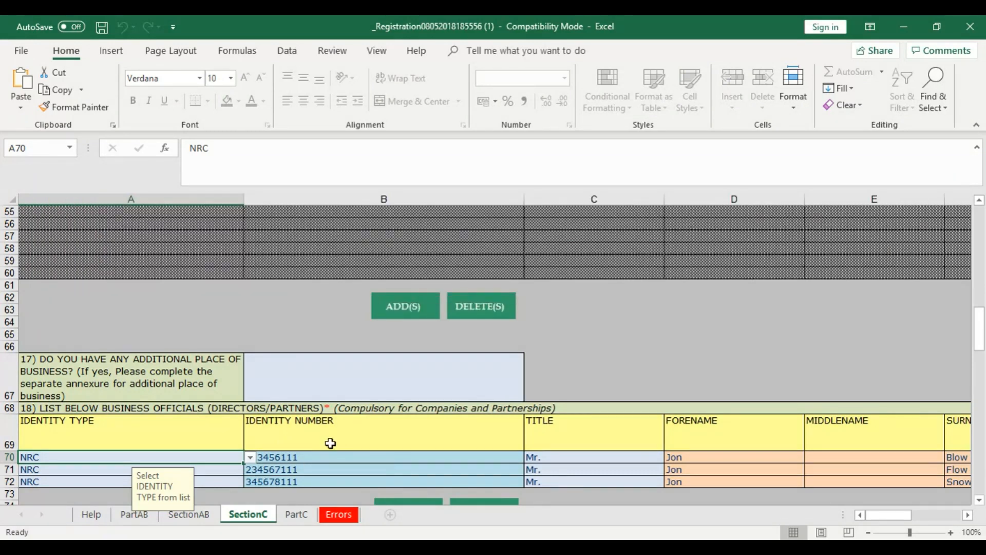
mouse_move(341, 455)
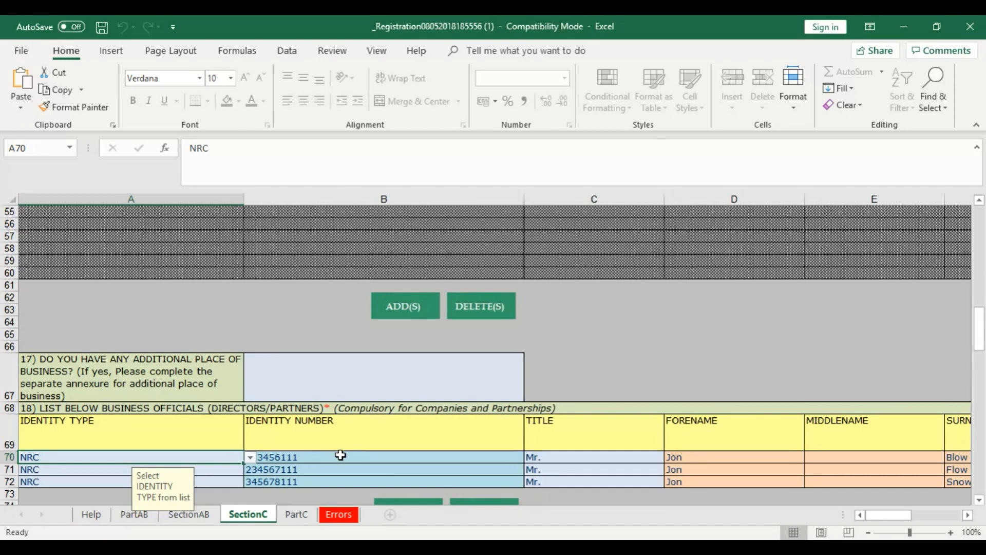
mouse_move(306, 483)
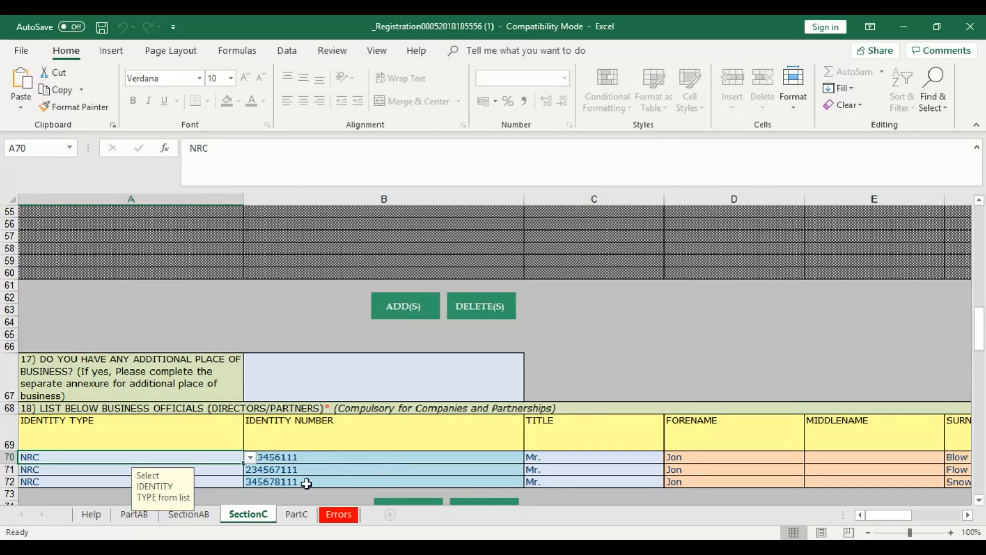
mouse_move(892, 514)
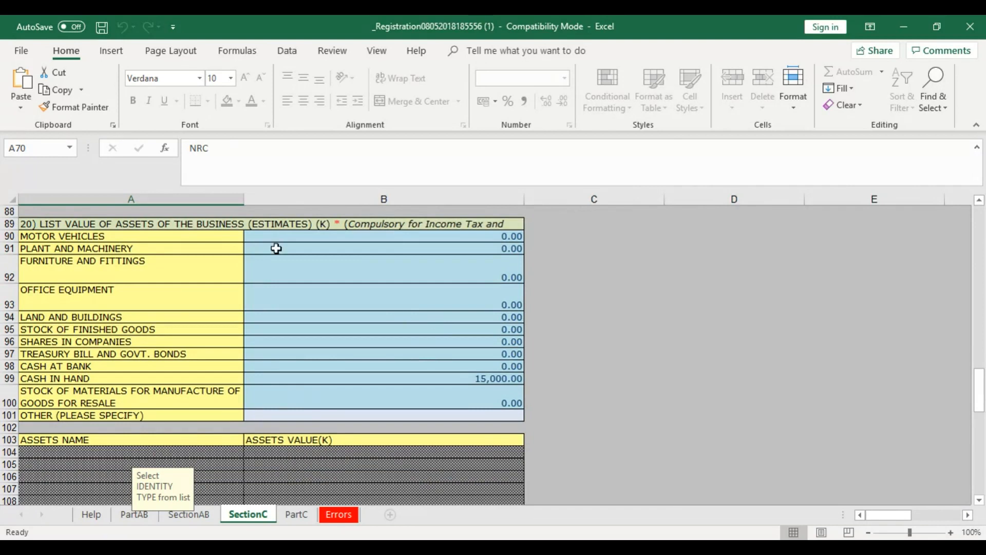
mouse_move(296, 519)
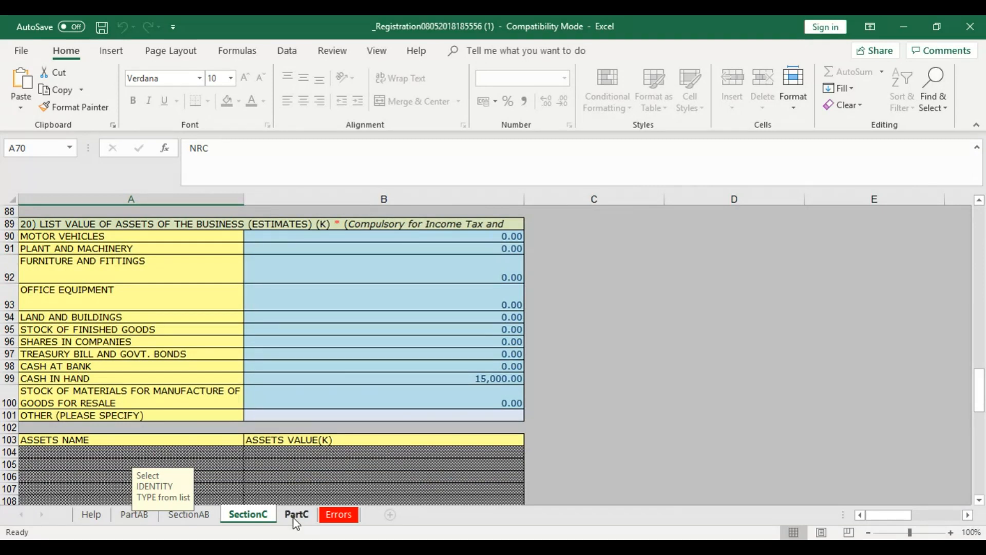
scroll("down", 3)
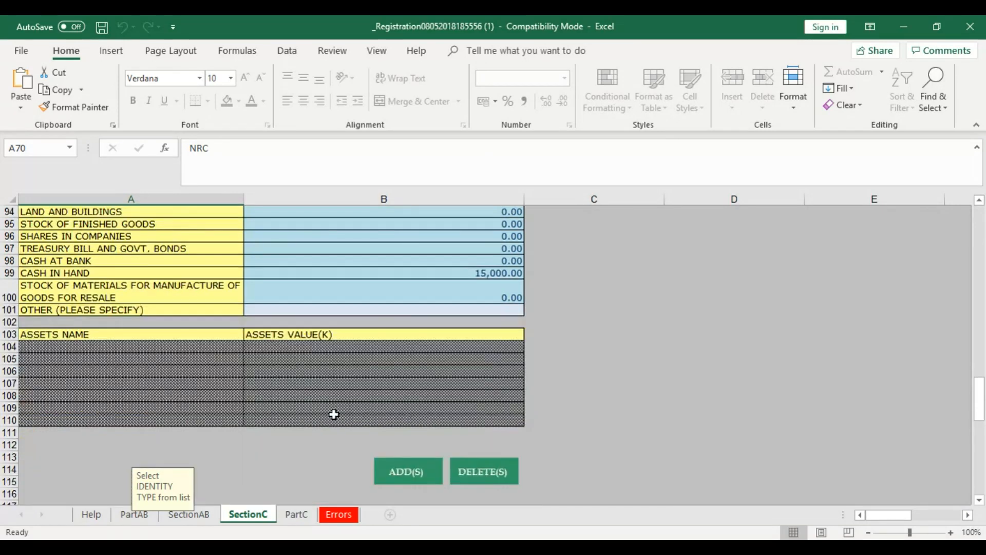
Validate the completed registration workbook from the PartC tax agent sheet
left_click(296, 513)
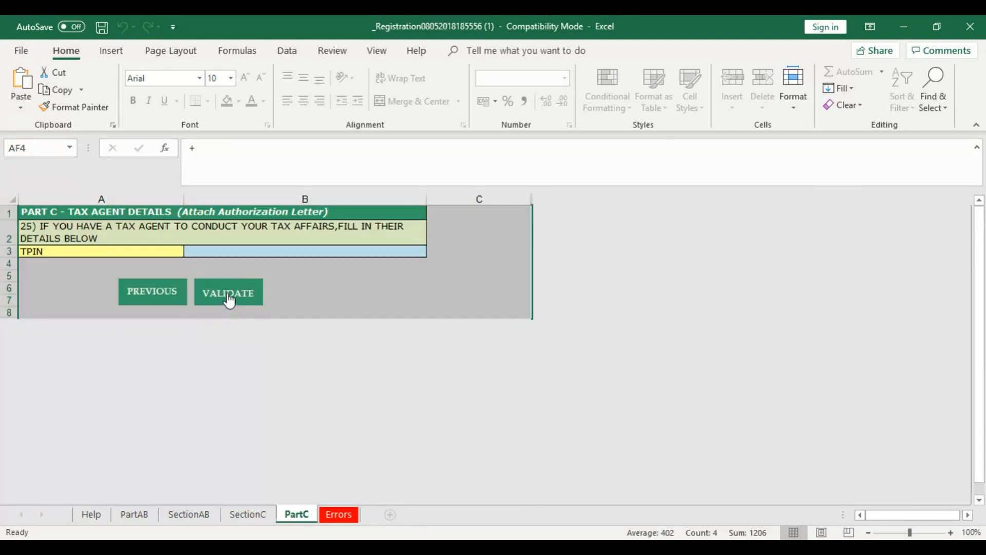
mouse_move(253, 244)
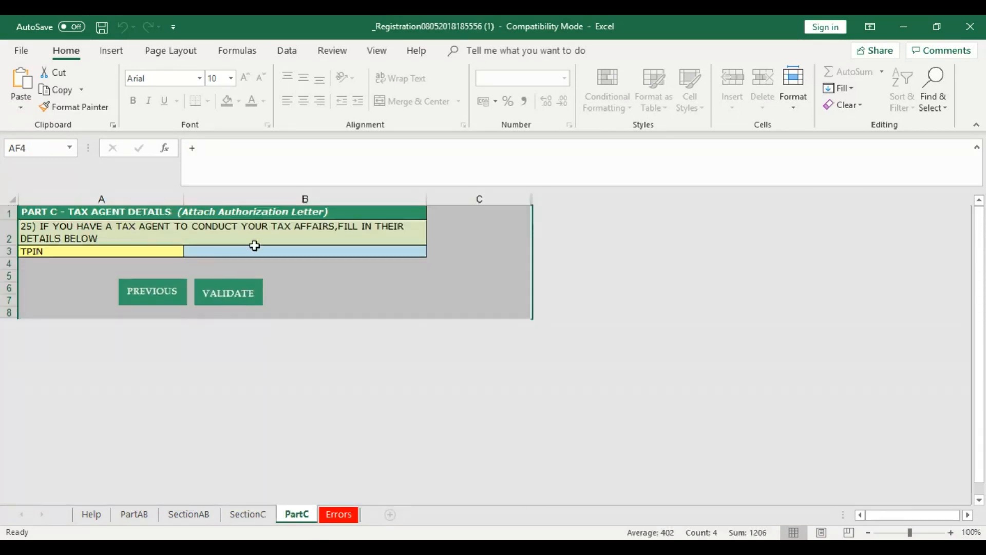
mouse_move(191, 302)
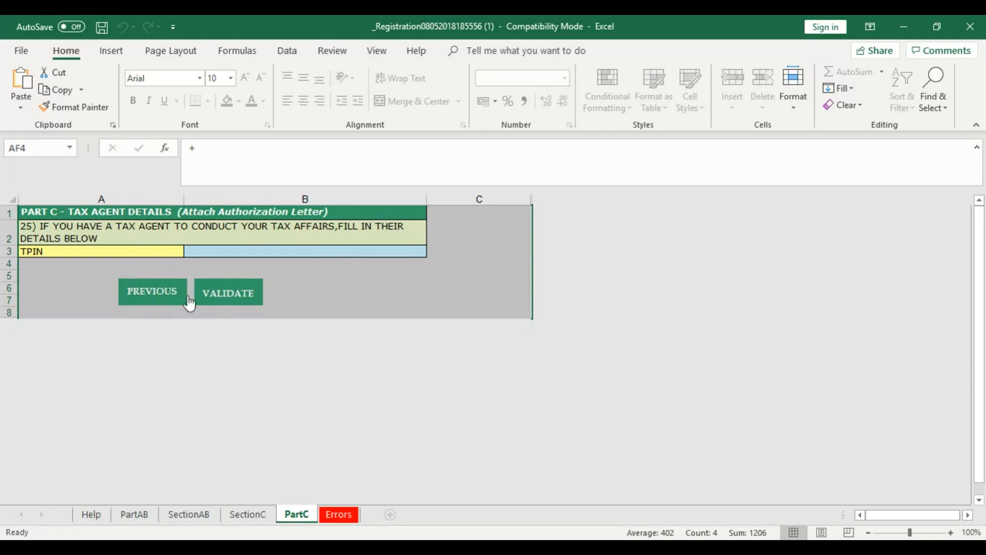
left_click(228, 292)
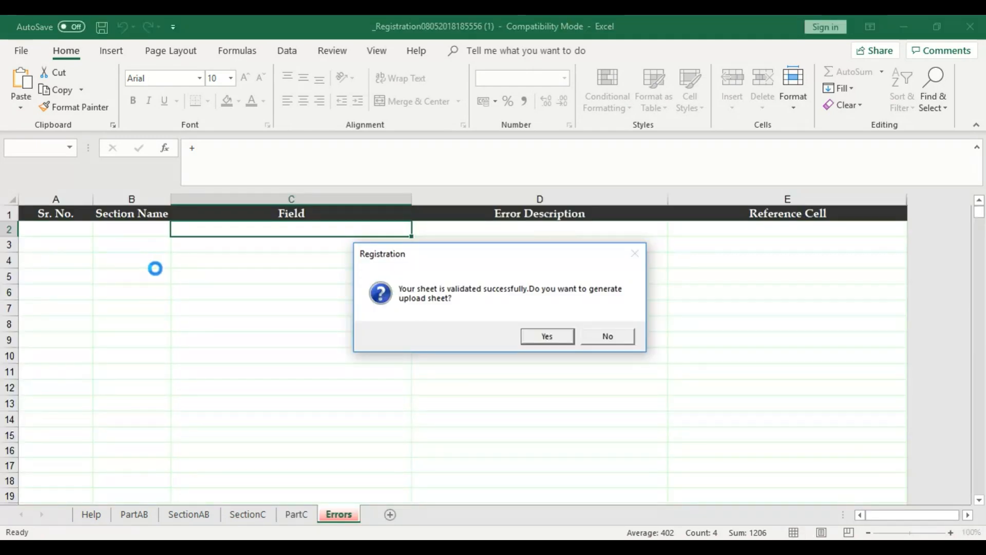
mouse_move(512, 322)
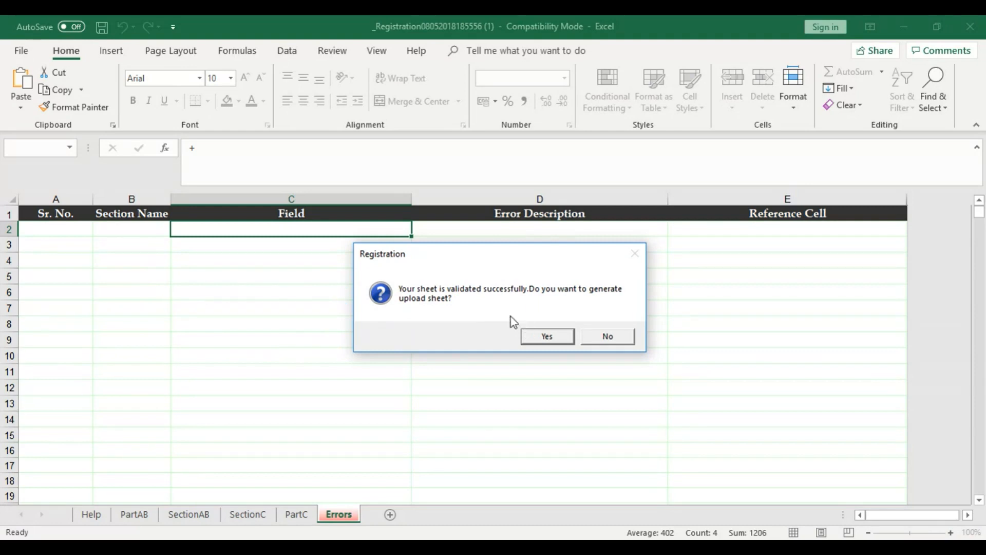
mouse_move(545, 335)
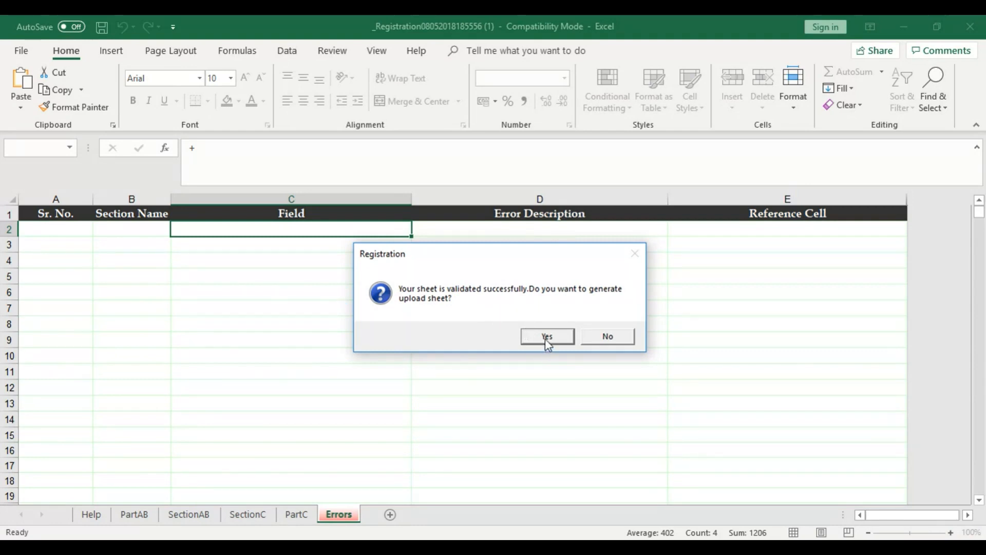
mouse_move(464, 297)
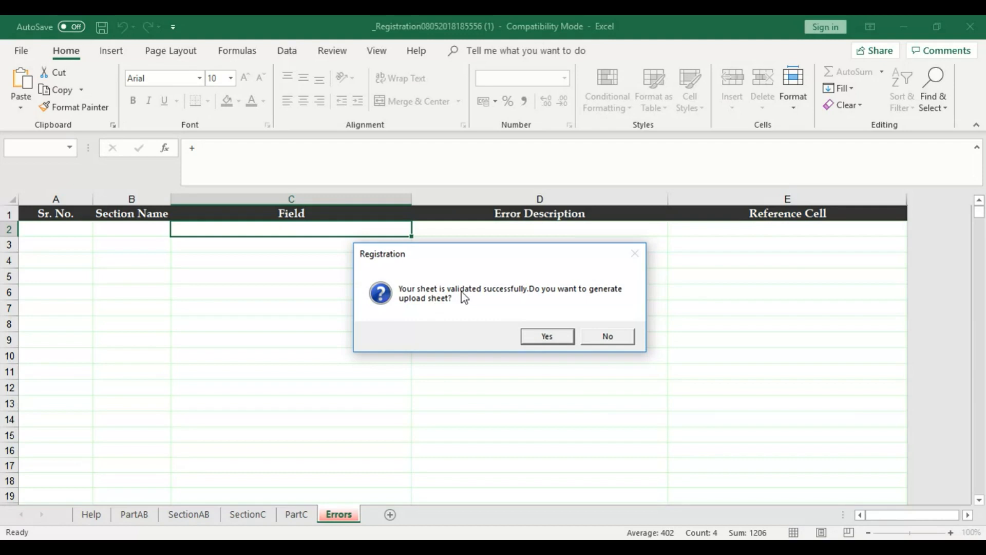
mouse_move(599, 298)
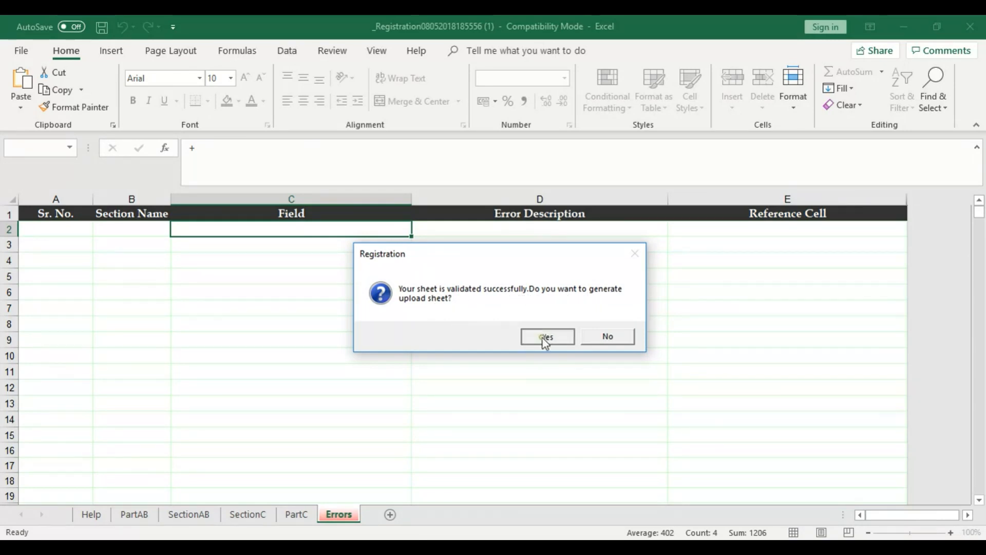
Generate the upload sheet and save it as Registration_upload_jon_snow
left_click(546, 335)
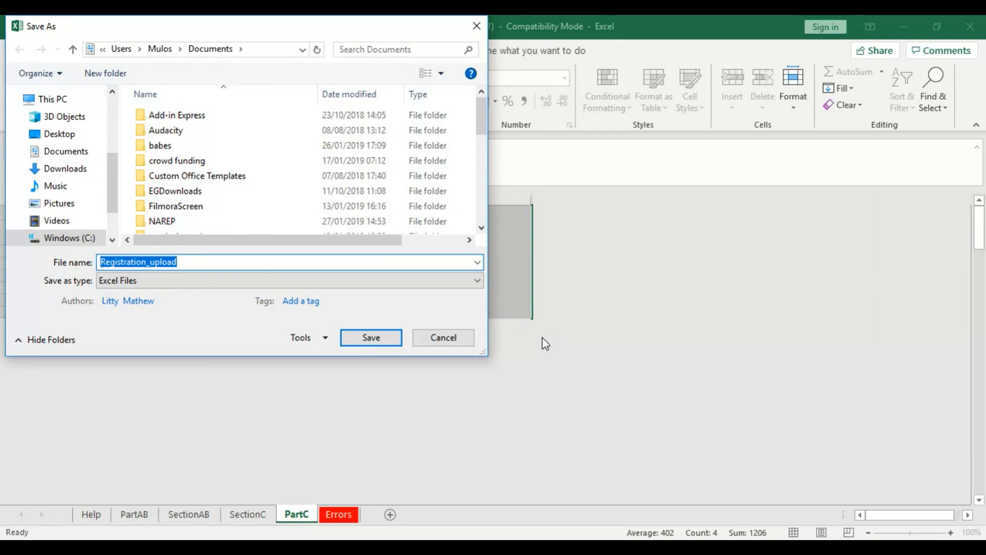
mouse_move(220, 277)
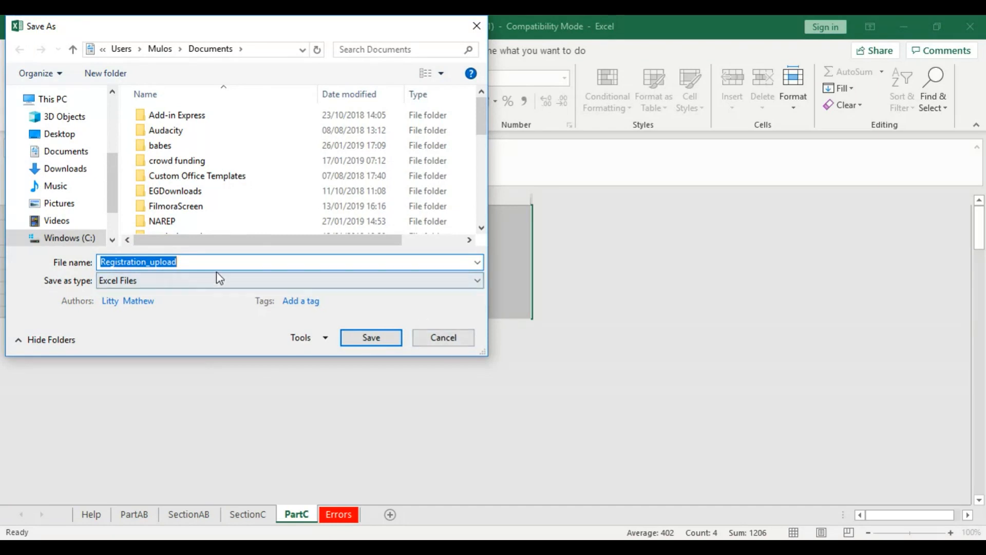
type("_jon_snow")
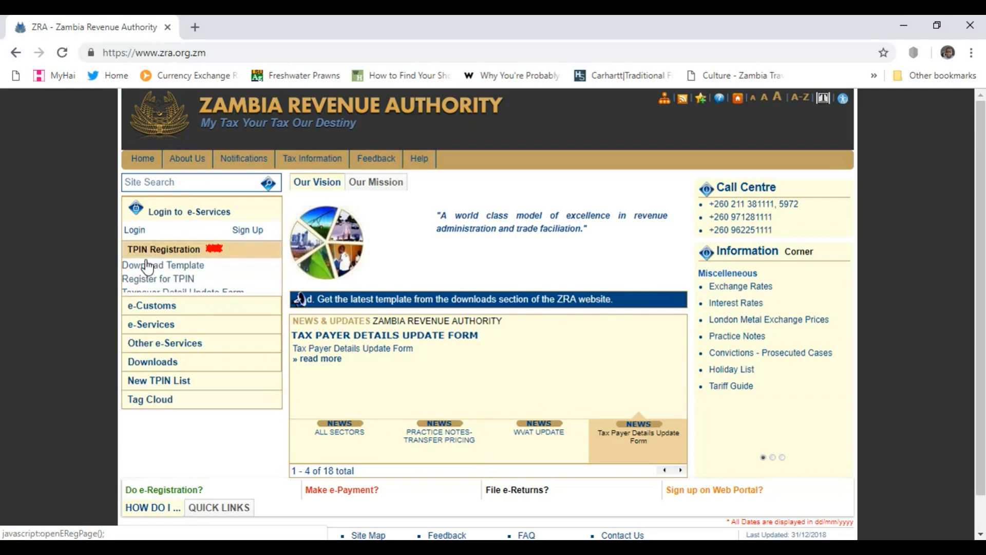
Open the Register for TPIN page and the list of registration form choices
left_click(163, 248)
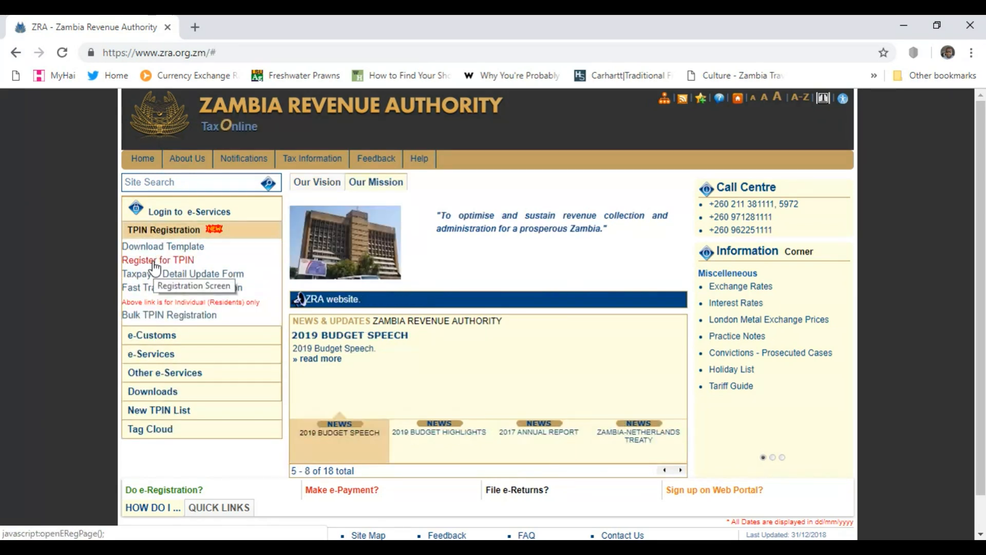
left_click(158, 259)
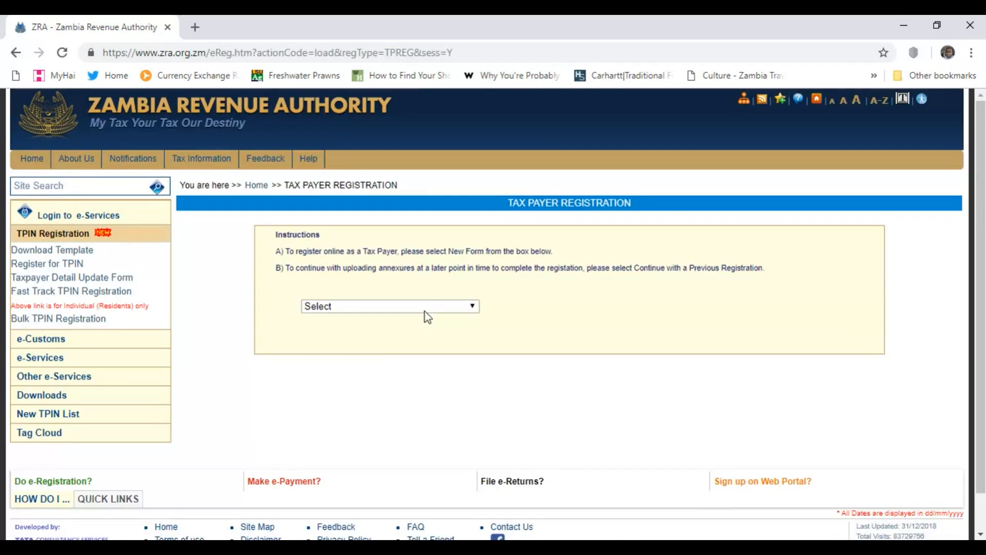
mouse_move(391, 317)
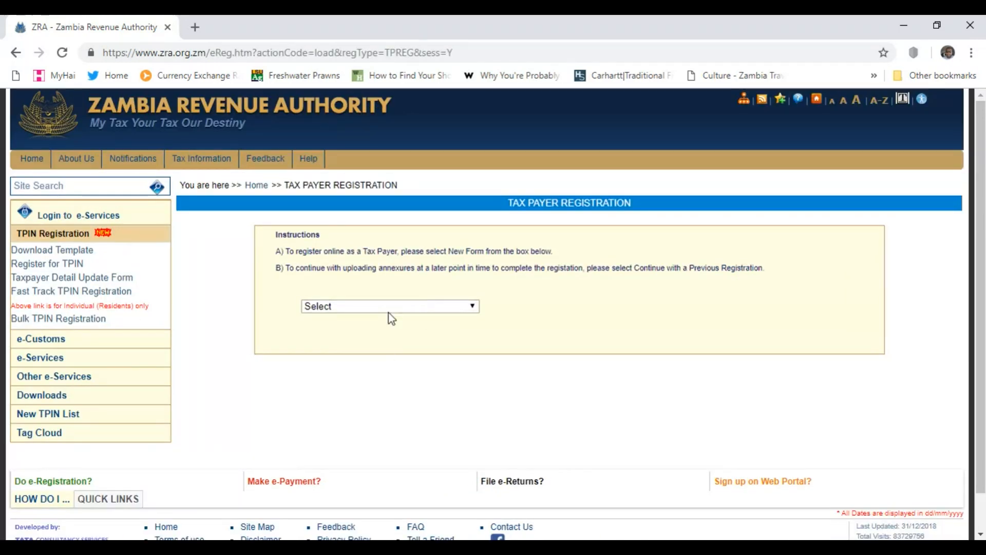
left_click(388, 306)
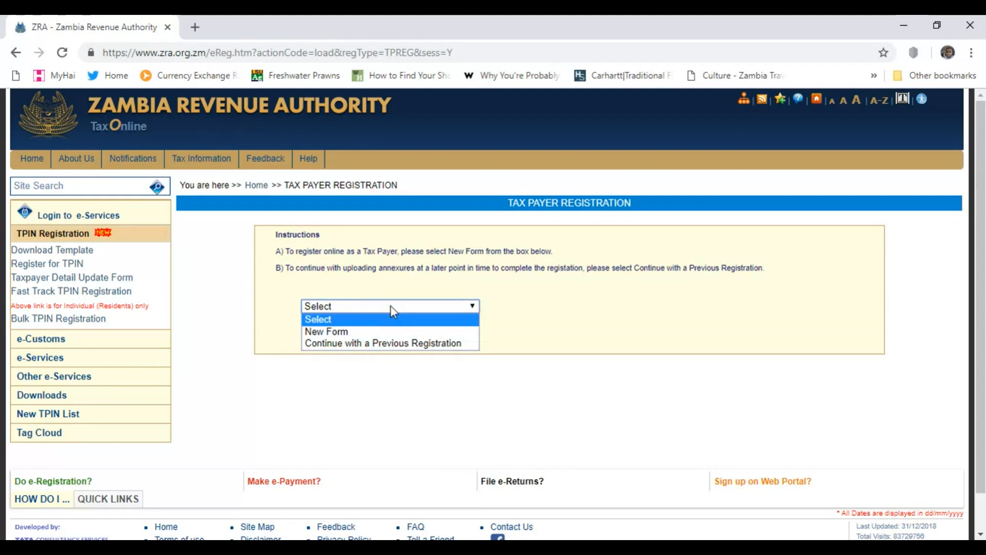
mouse_move(383, 331)
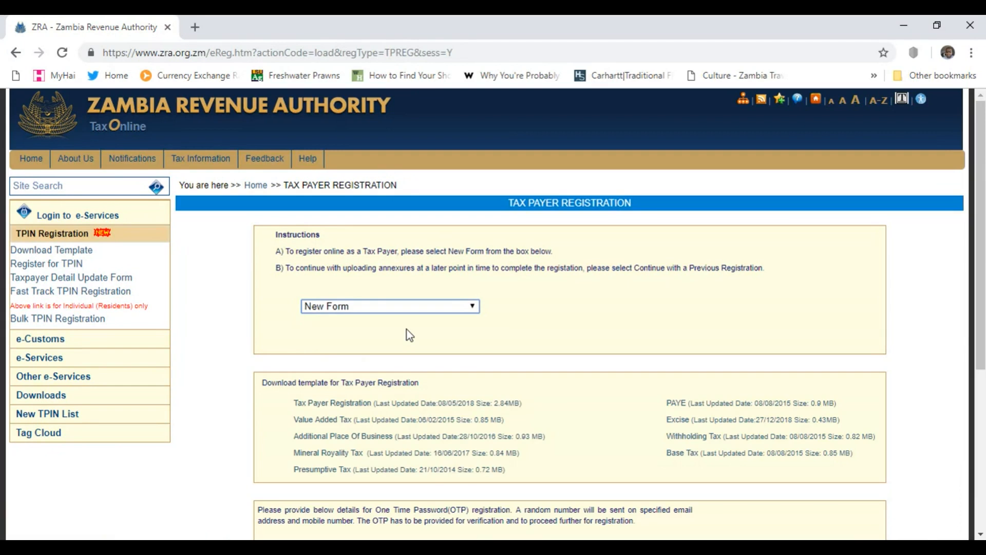
Answer the math question with 1 and confirm the Register for OTP request
scroll("down", 3)
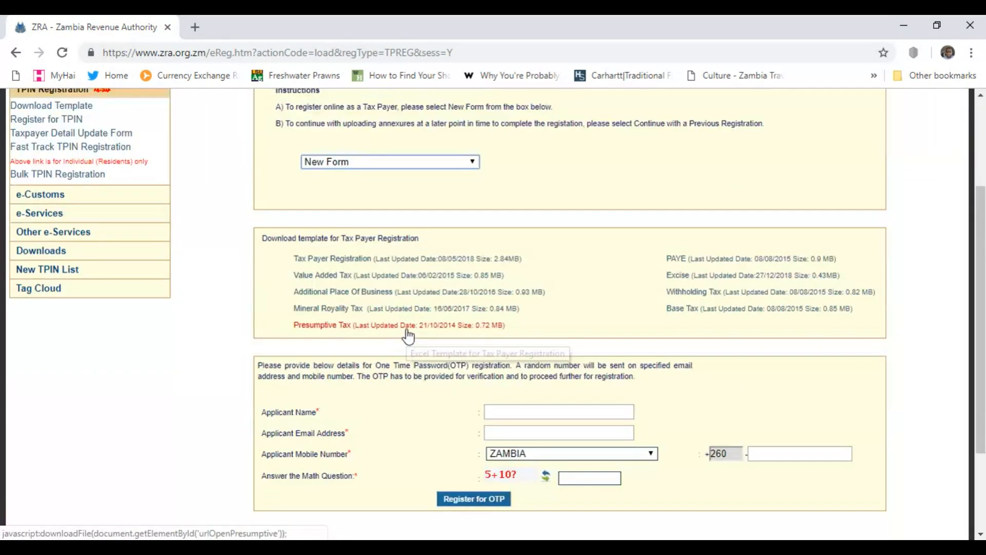
scroll("down", 3)
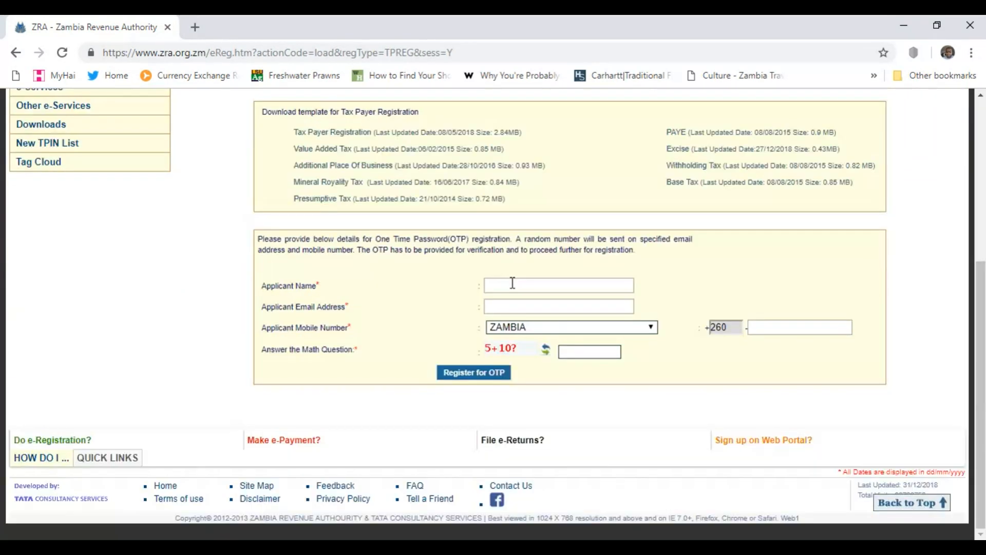
left_click(558, 284)
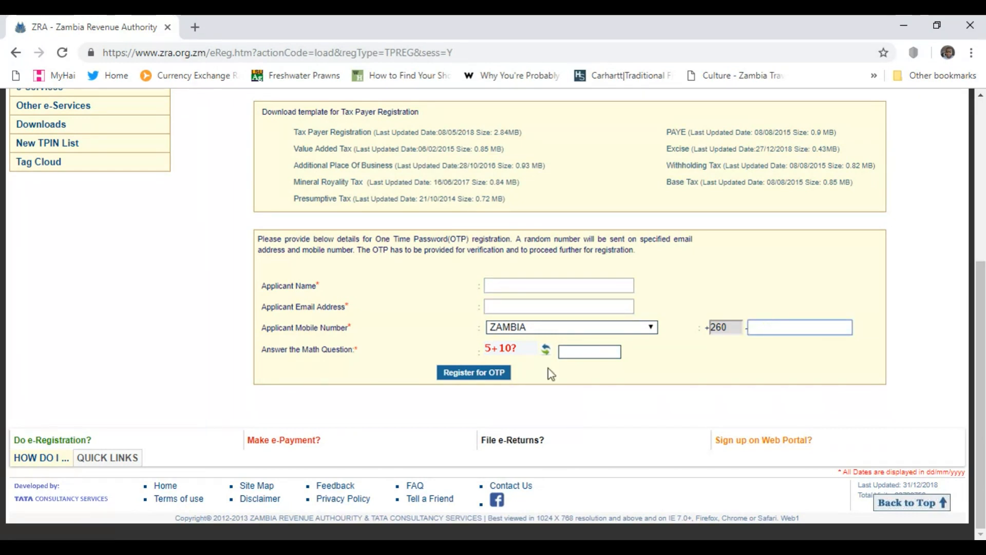
type("1")
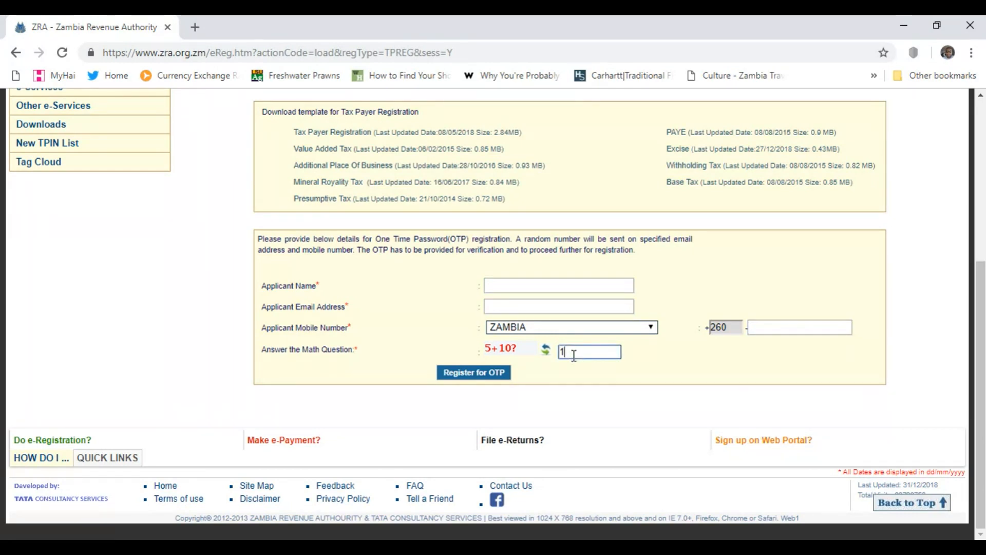
left_click(472, 372)
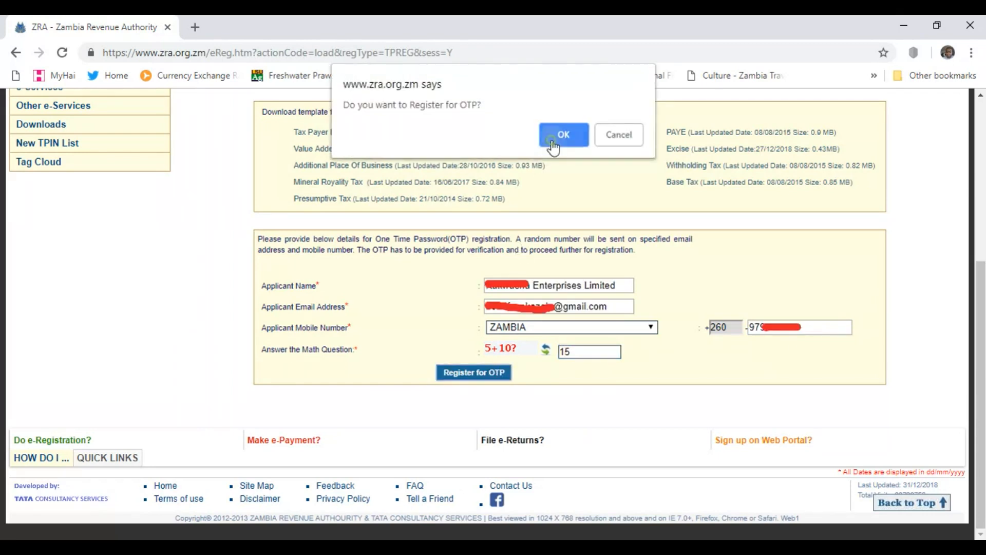
left_click(562, 135)
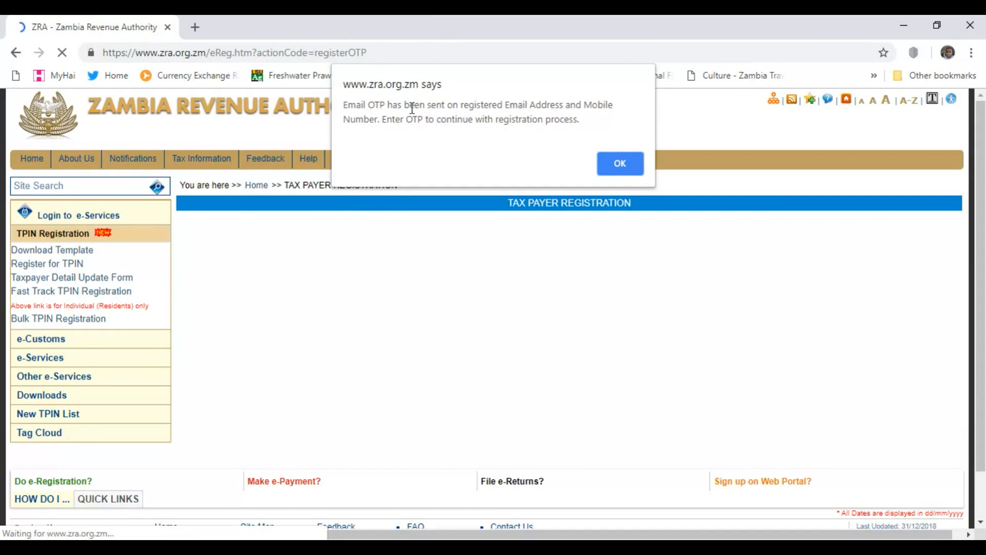
mouse_move(599, 112)
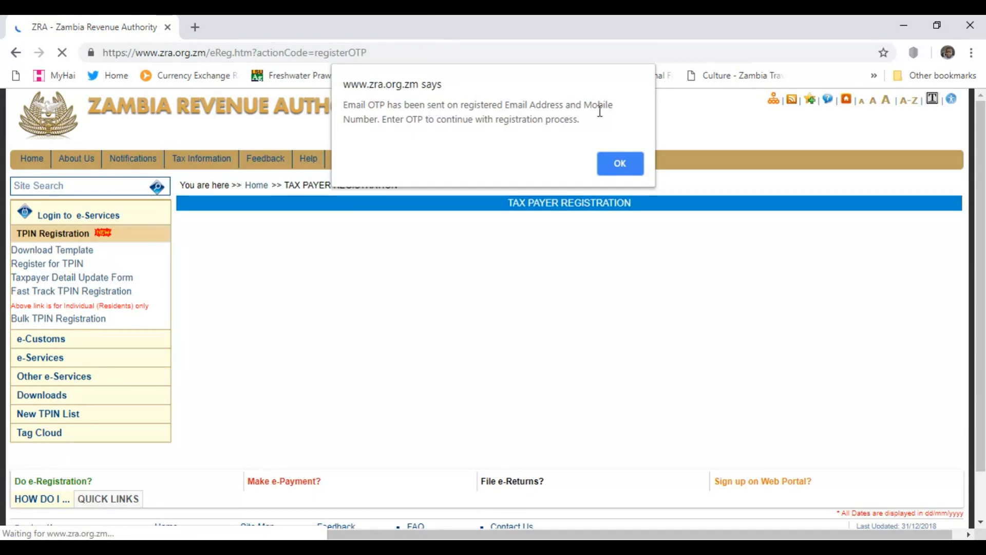
mouse_move(531, 107)
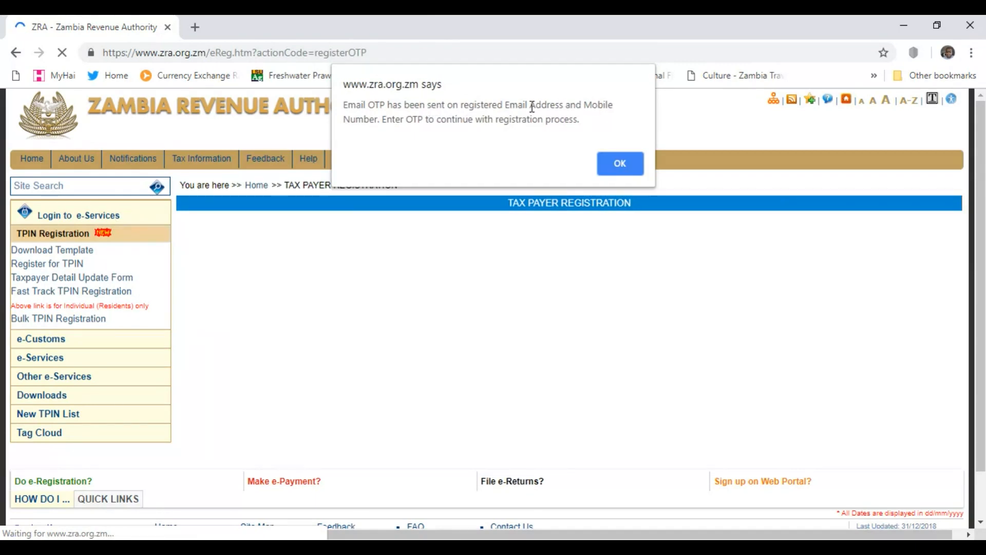
Enter the emailed one-time password and verify it
left_click(618, 163)
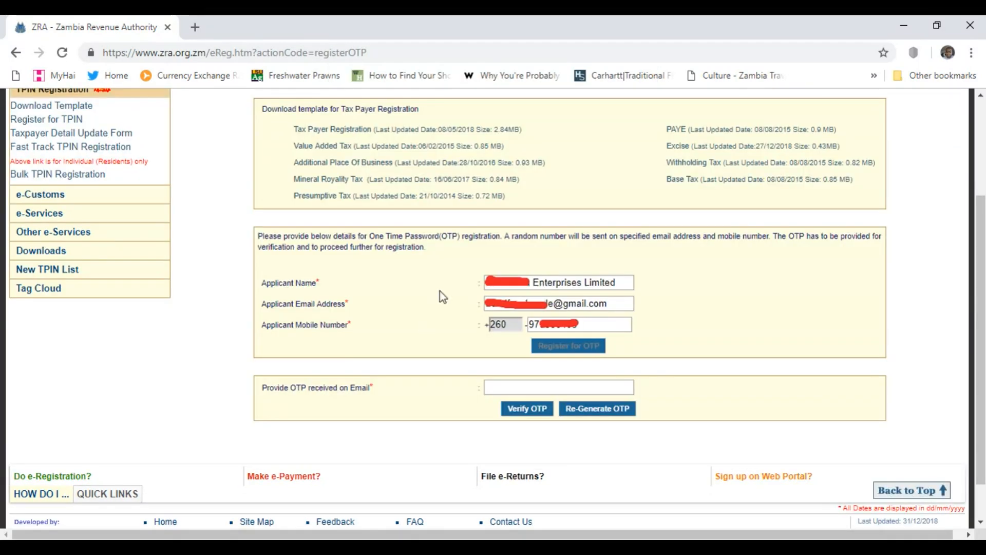
mouse_move(514, 398)
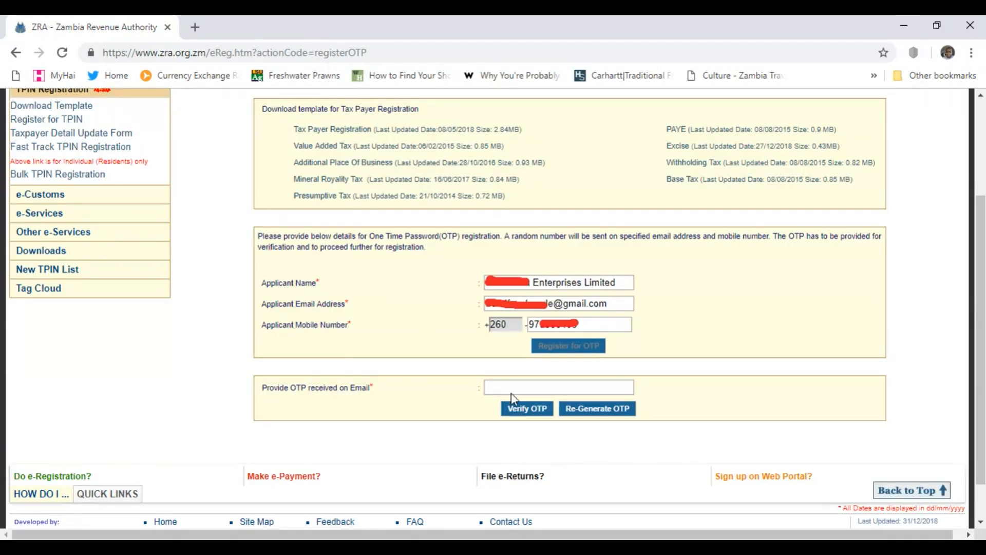
left_click(558, 387)
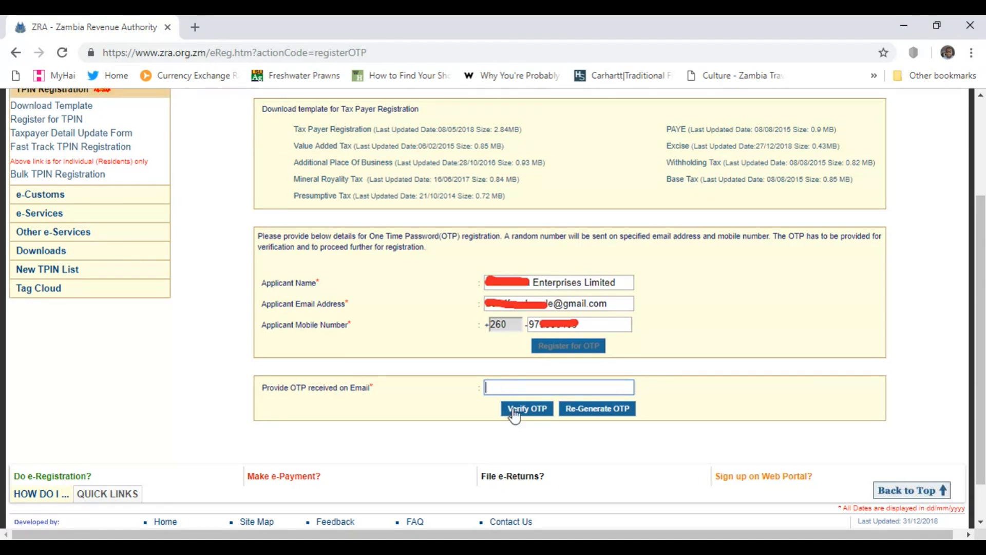
left_click(526, 407)
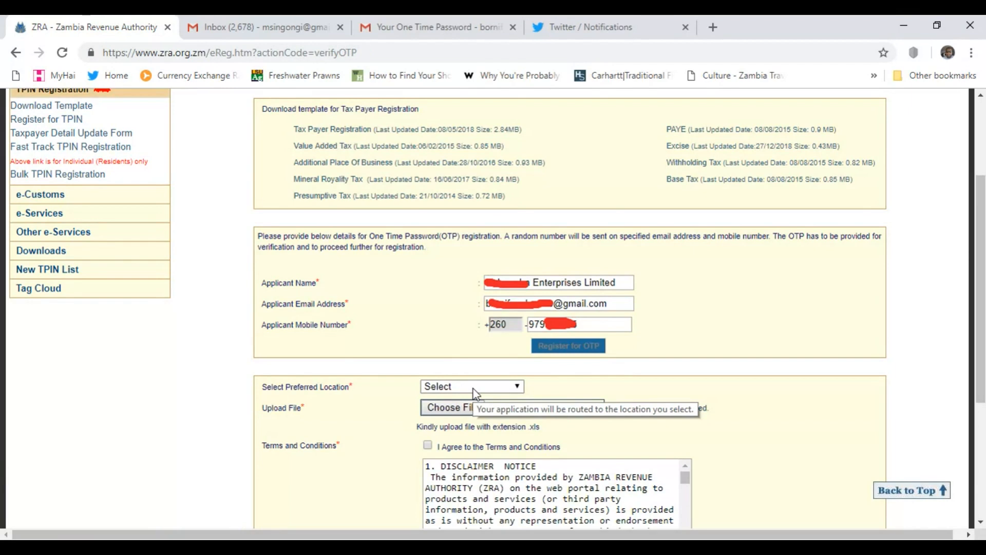
Route the application to LUSAKA TPS, upload the Registration_upload spreadsheet and confirm, passing with no errors
left_click(471, 385)
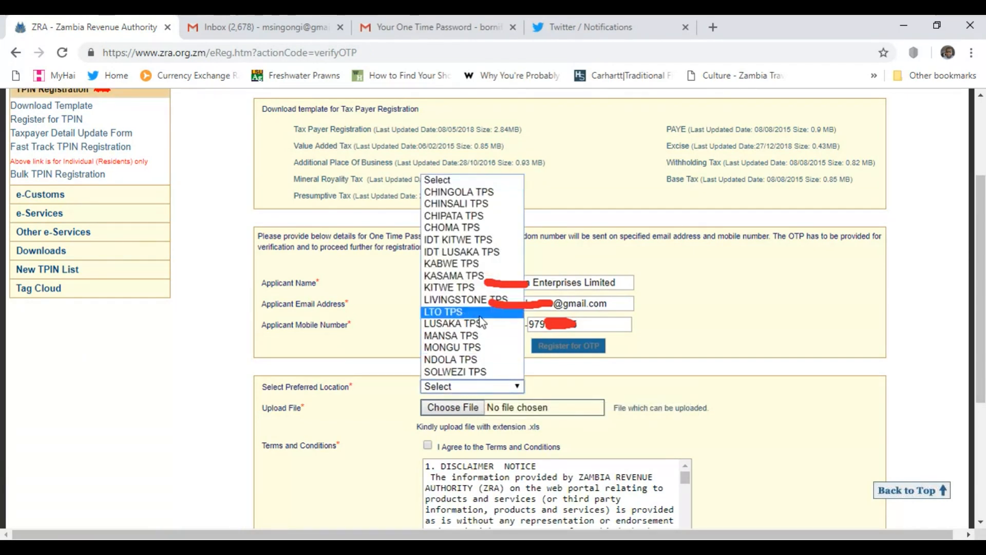
mouse_move(453, 324)
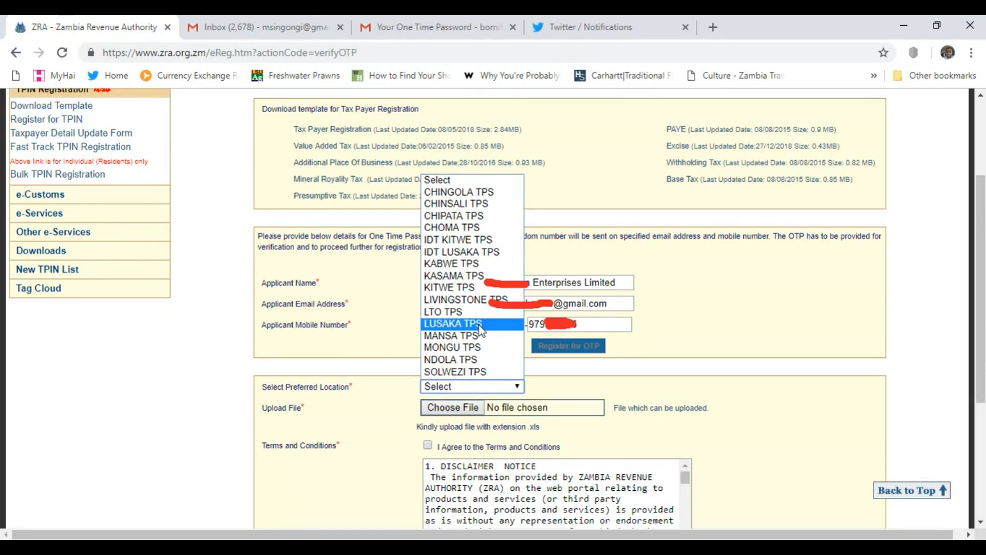
left_click(453, 324)
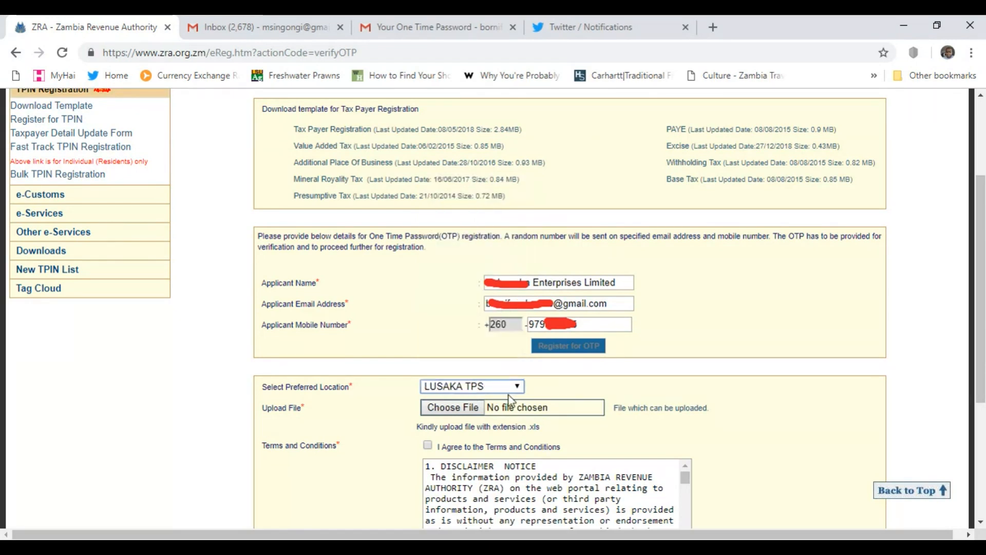
left_click(452, 407)
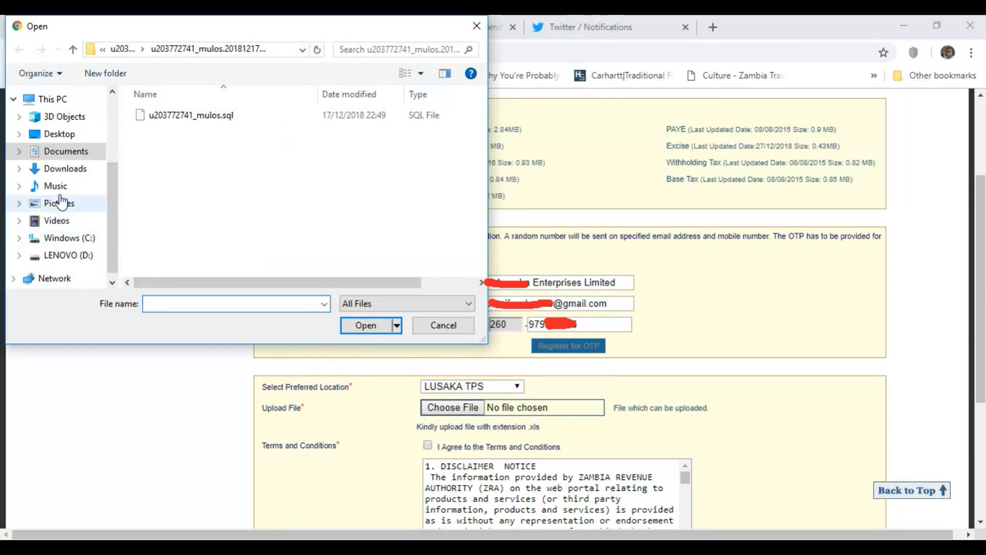
left_click(366, 326)
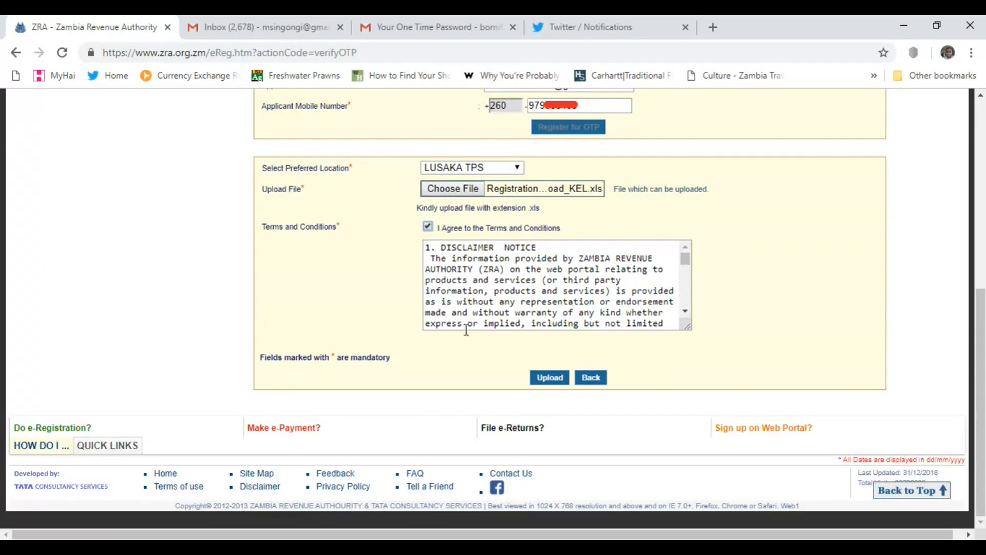
mouse_move(548, 332)
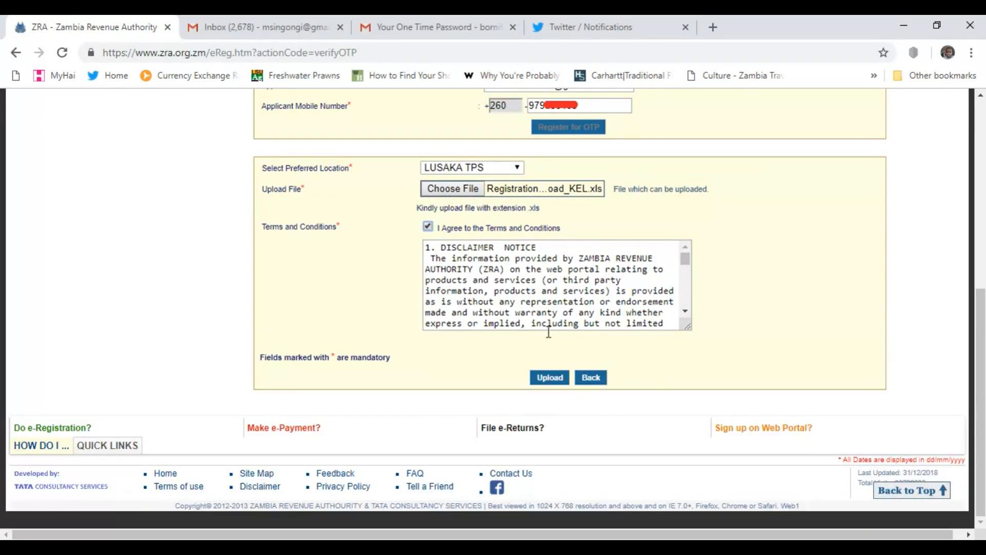
left_click(549, 377)
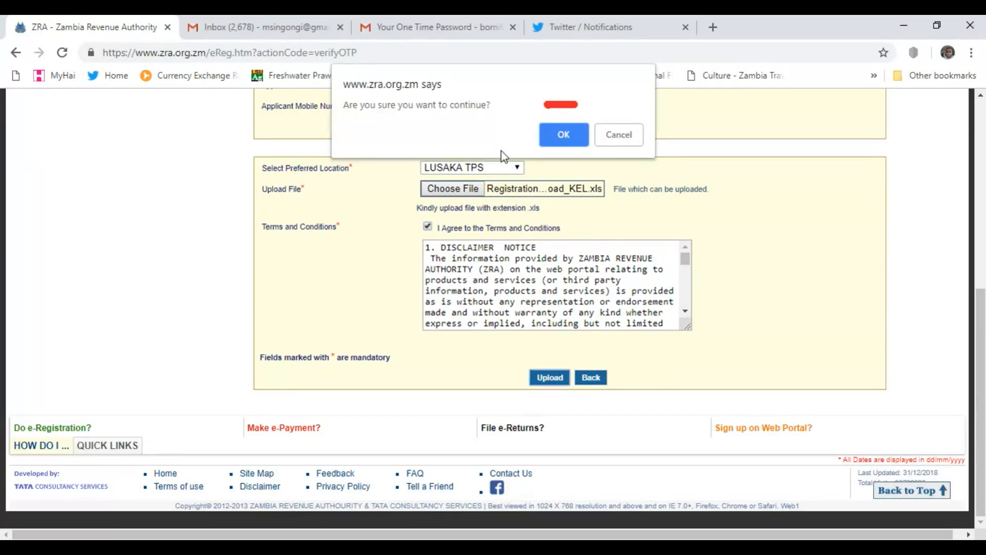
left_click(562, 133)
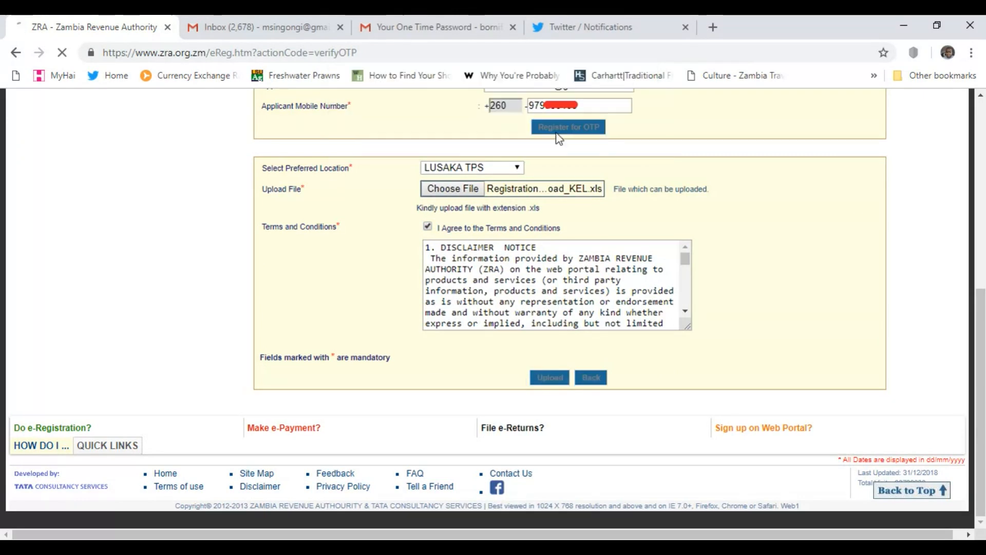
left_click(548, 377)
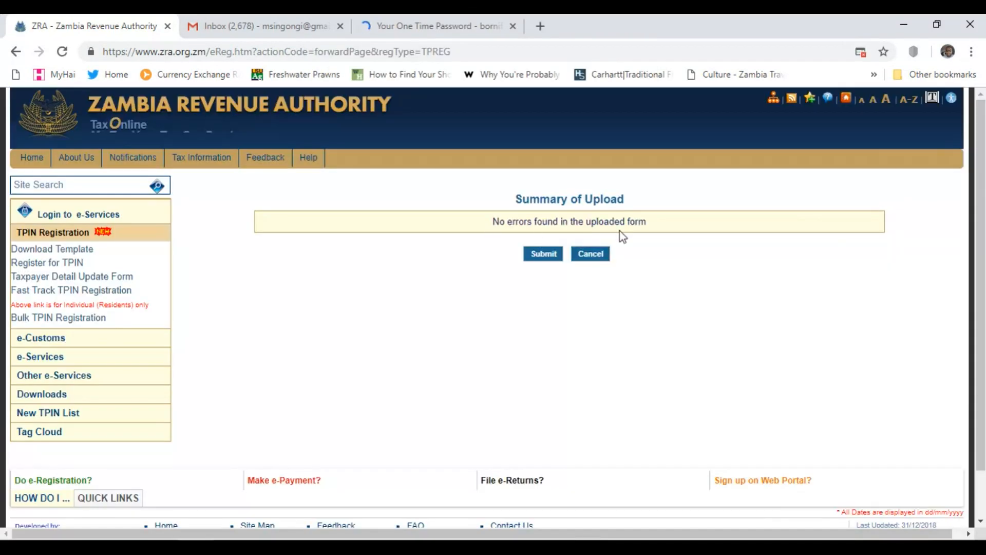
Submit the registration from the Summary of Upload page and continue to Online Document Upload
left_click(542, 253)
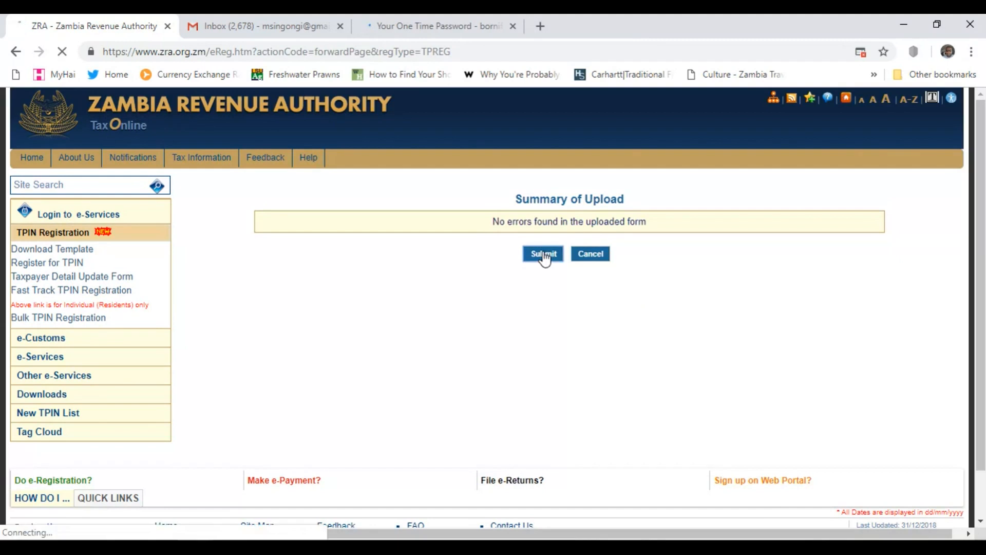
left_click(542, 254)
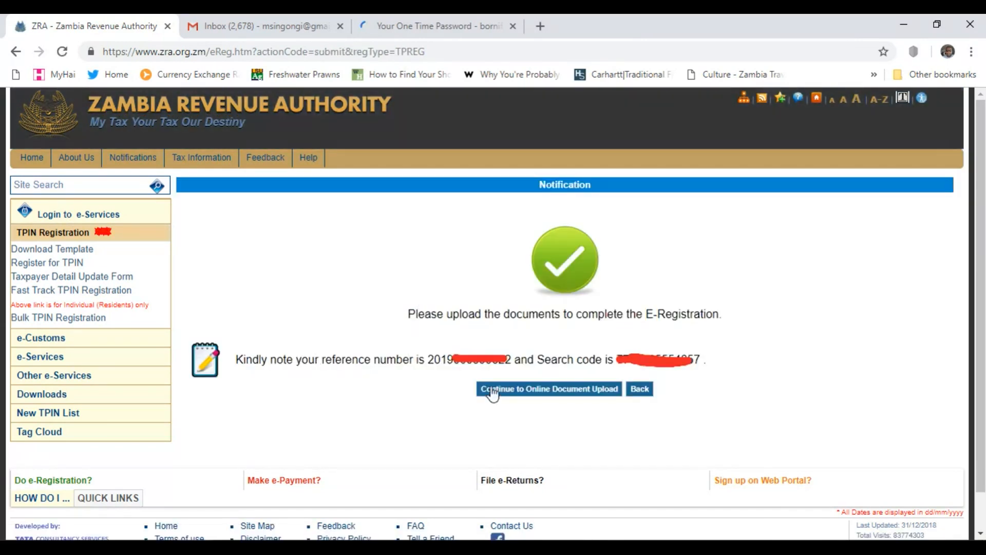
left_click(548, 388)
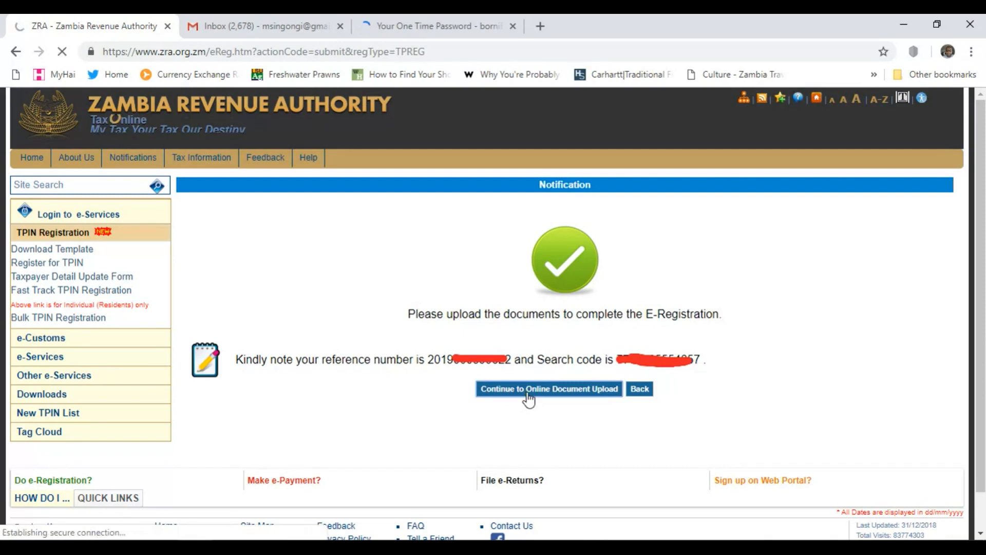
left_click(547, 388)
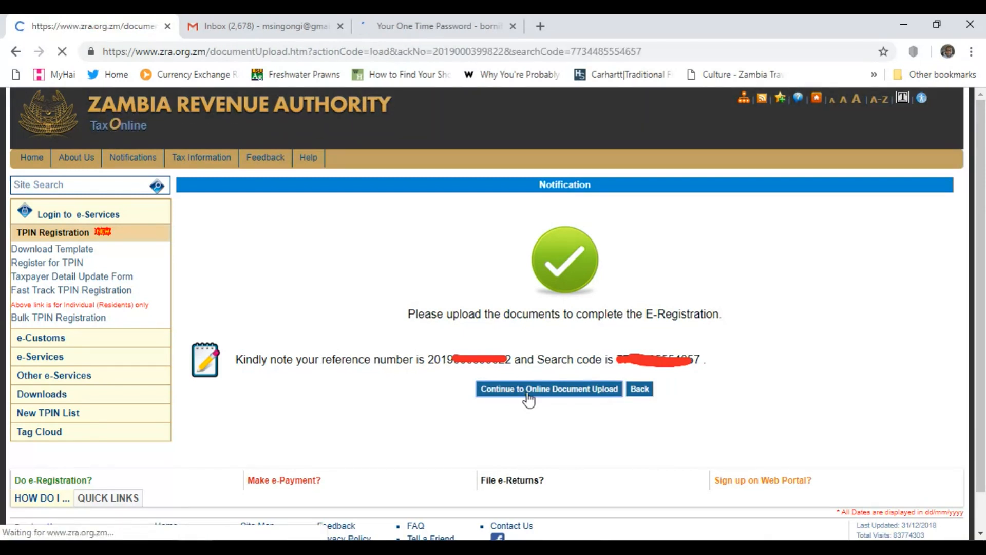
left_click(548, 389)
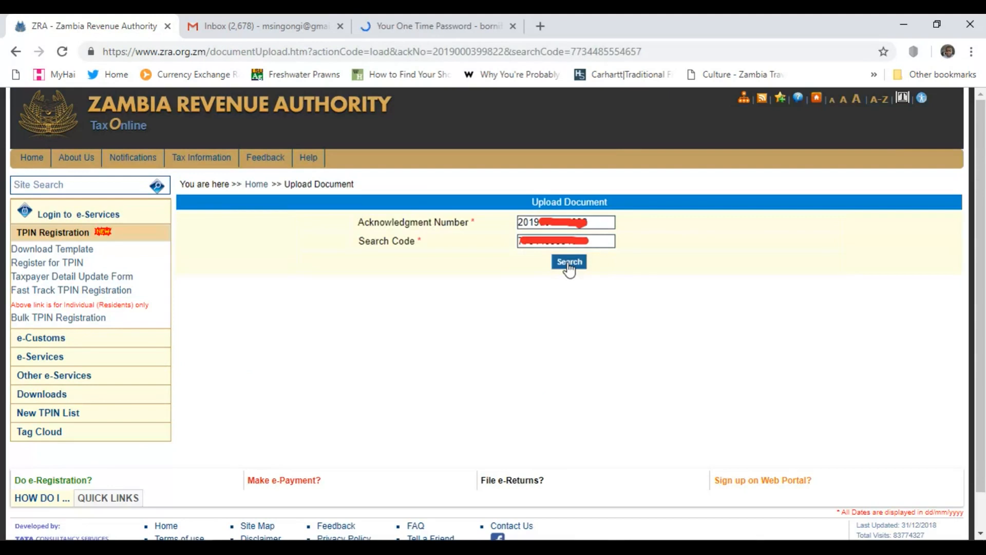
Search the acknowledgment number and upload the Certificate of share capital PDF as the first document
left_click(568, 262)
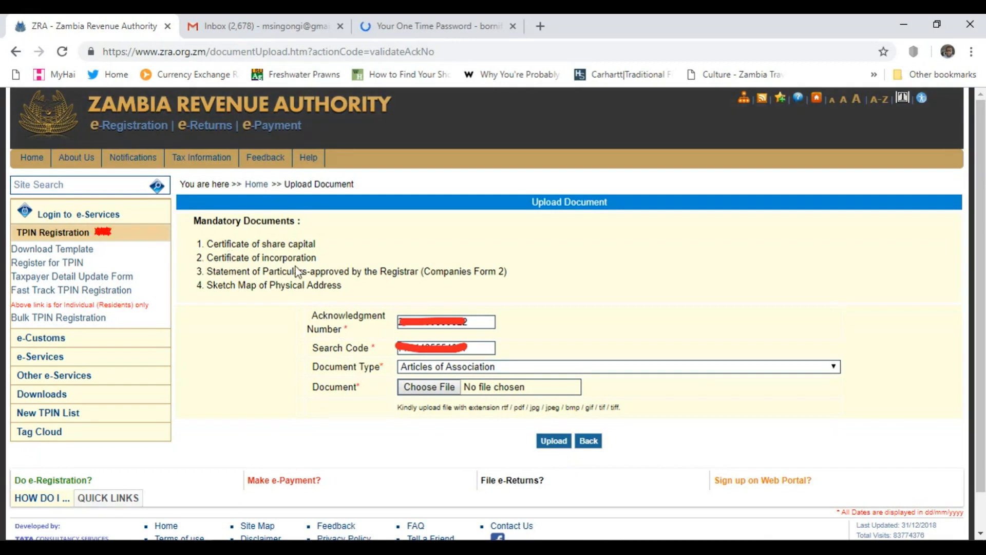
mouse_move(262, 301)
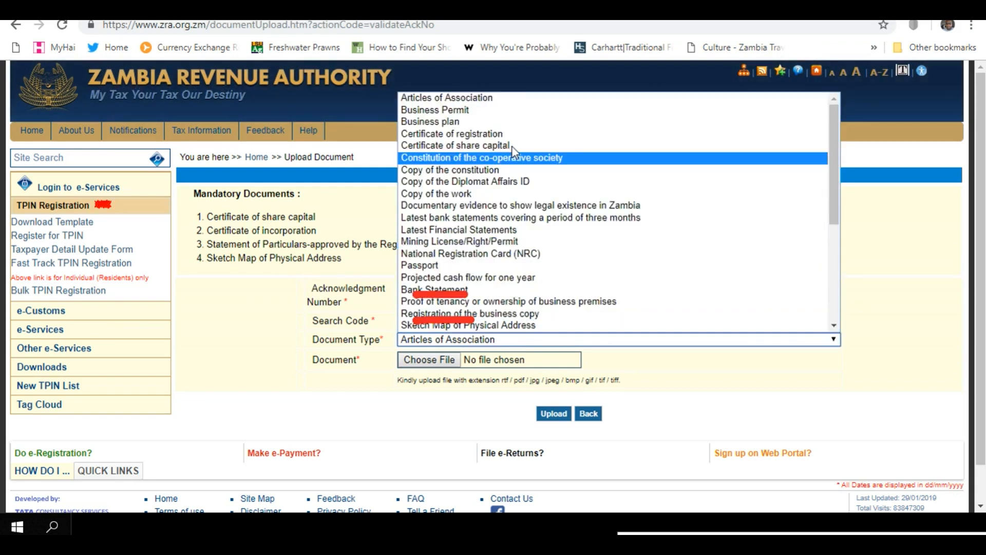
left_click(454, 145)
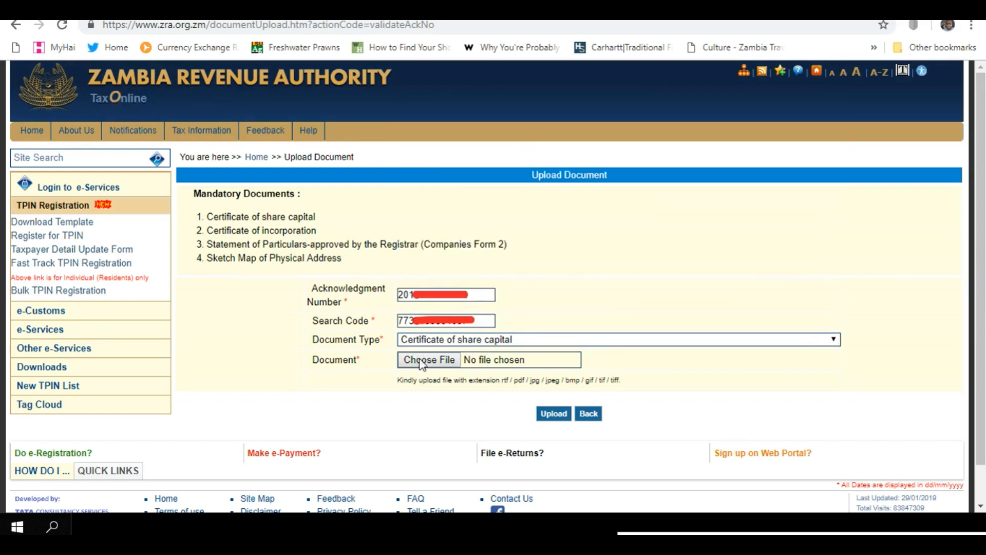
left_click(428, 359)
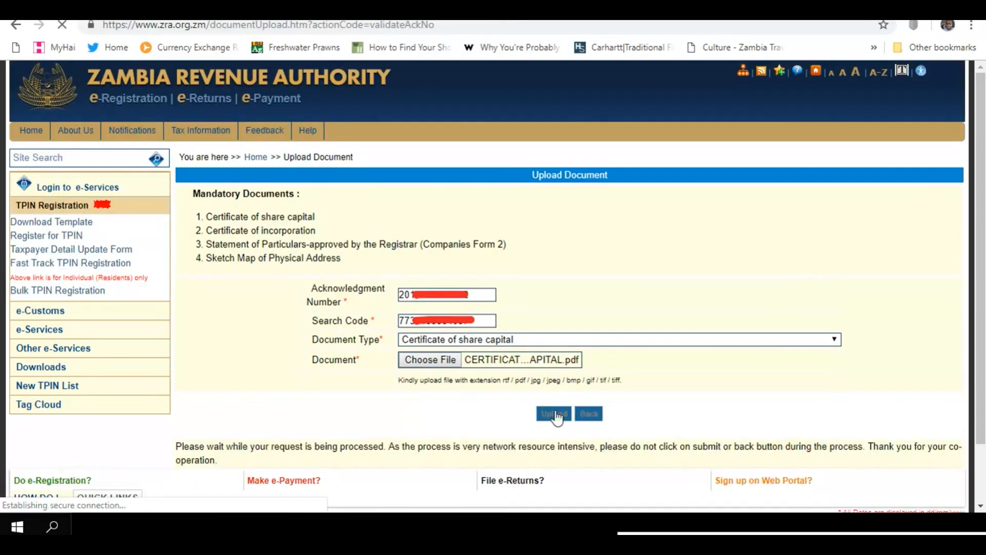
left_click(553, 413)
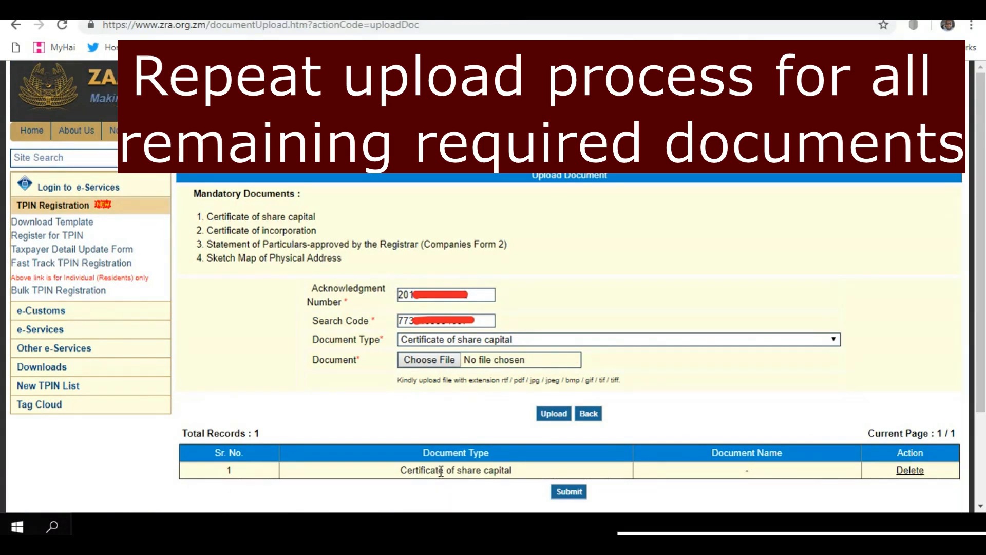
mouse_move(657, 333)
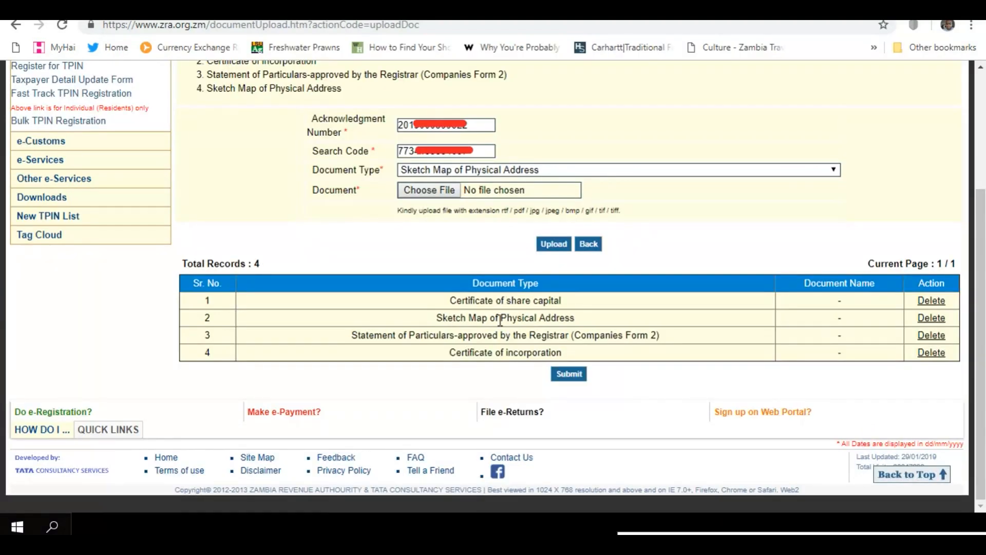
mouse_move(714, 344)
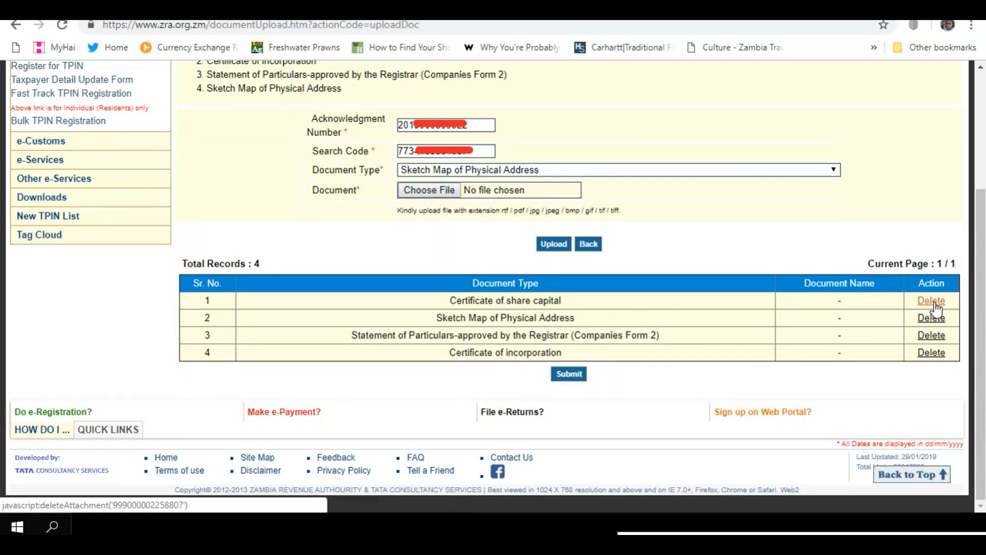
mouse_move(556, 335)
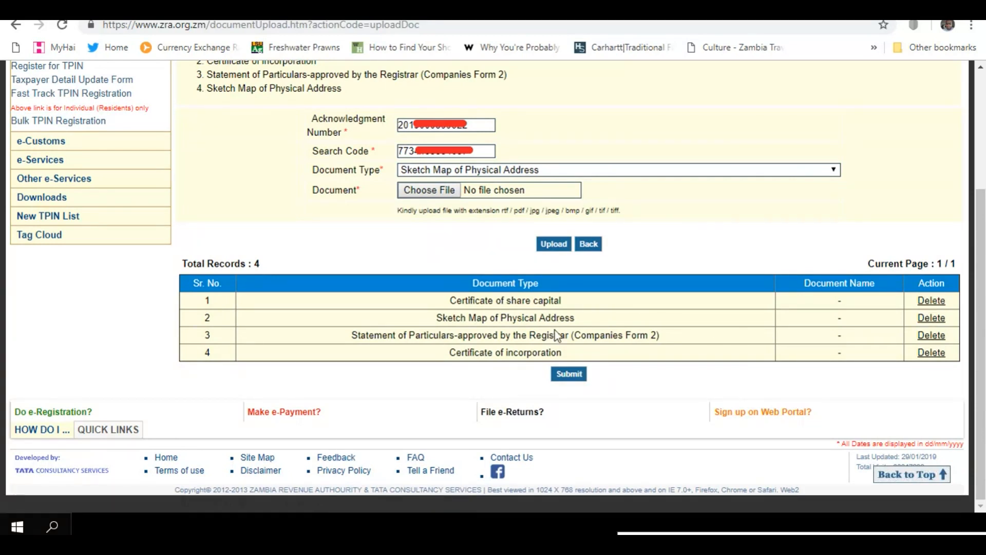
mouse_move(501, 300)
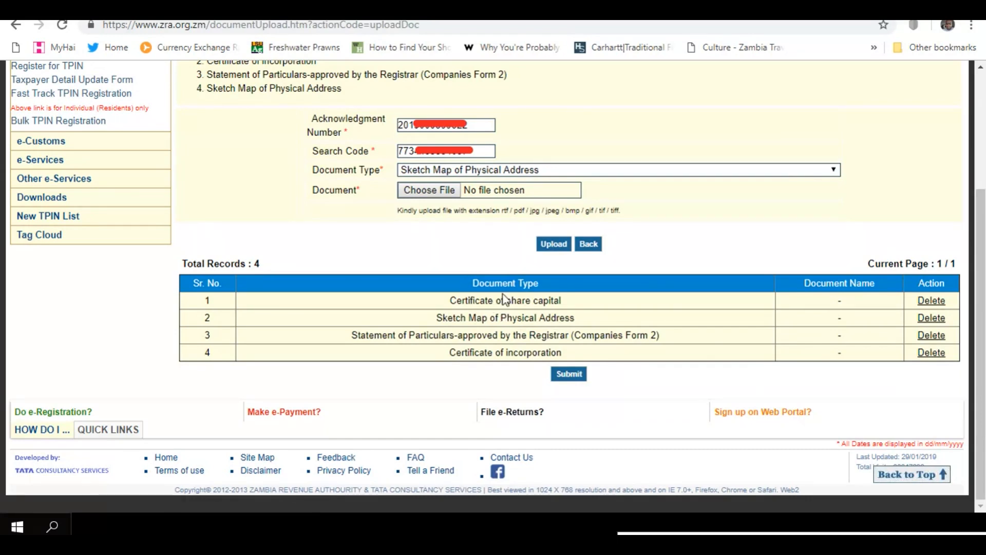
mouse_move(932, 320)
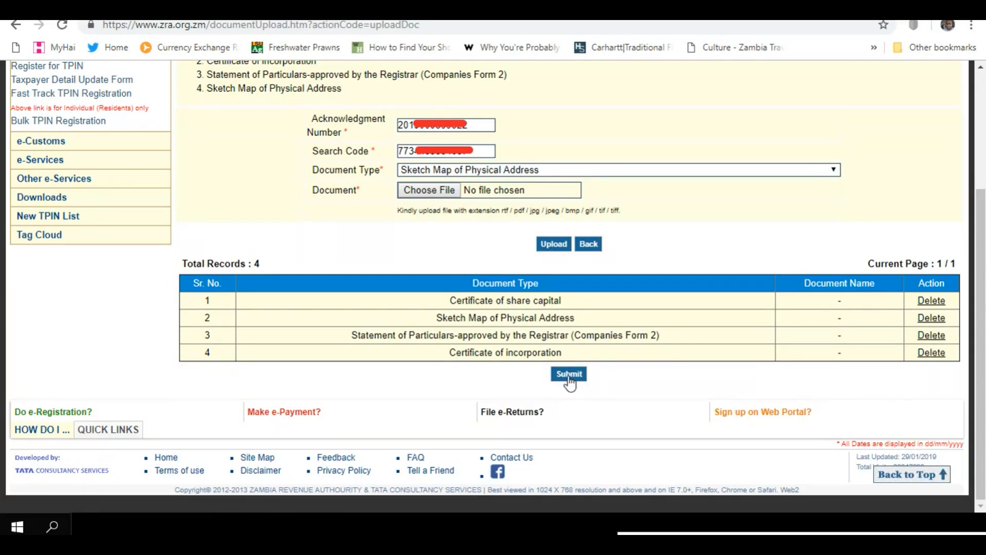
Finalize submission of the four documents and acknowledge the 'Submitted Sucessfully' alert
left_click(568, 374)
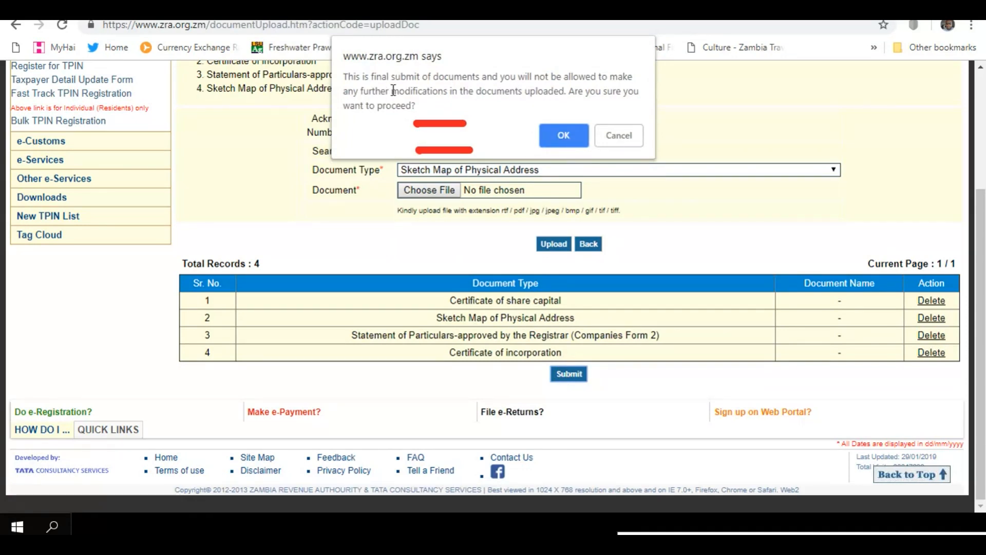
mouse_move(536, 103)
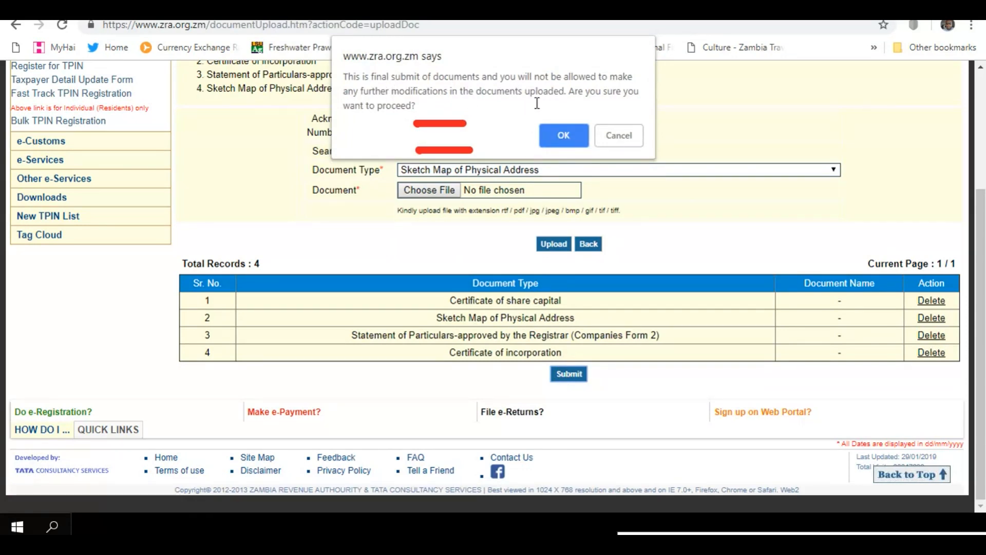
mouse_move(464, 110)
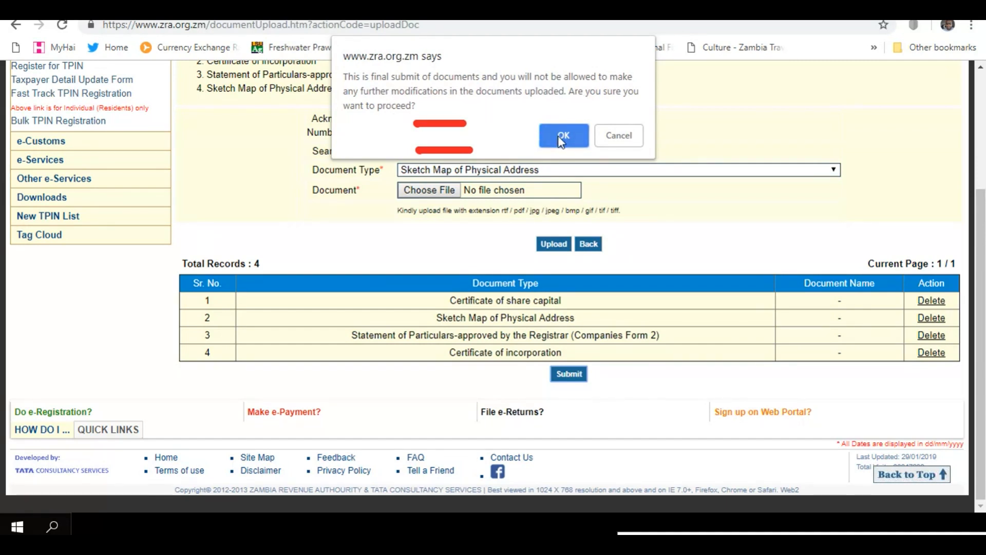
left_click(562, 135)
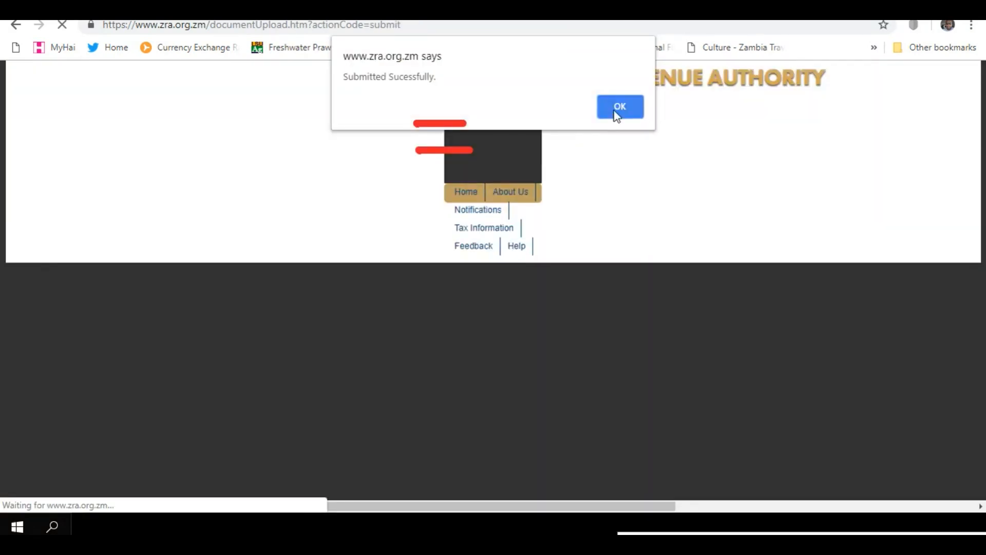
left_click(619, 105)
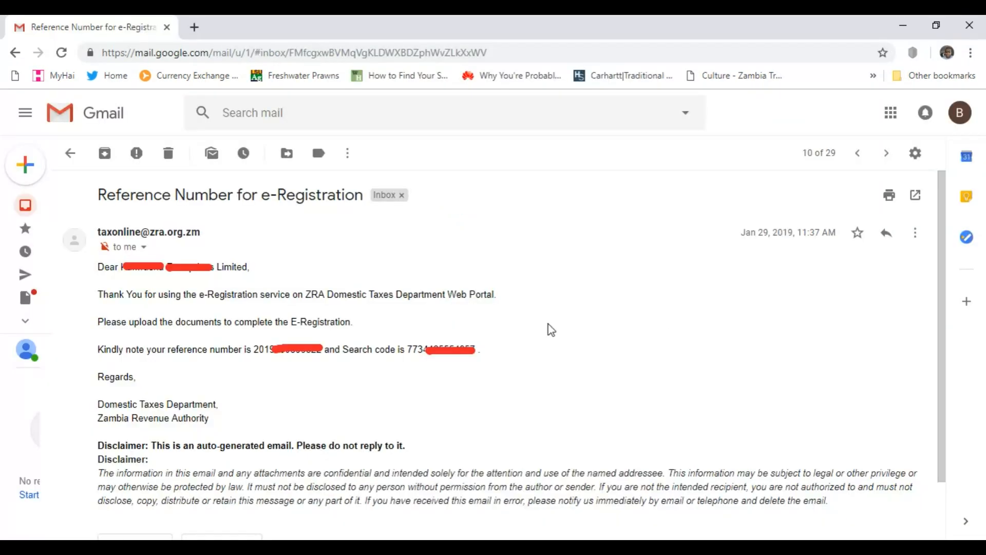
mouse_move(279, 306)
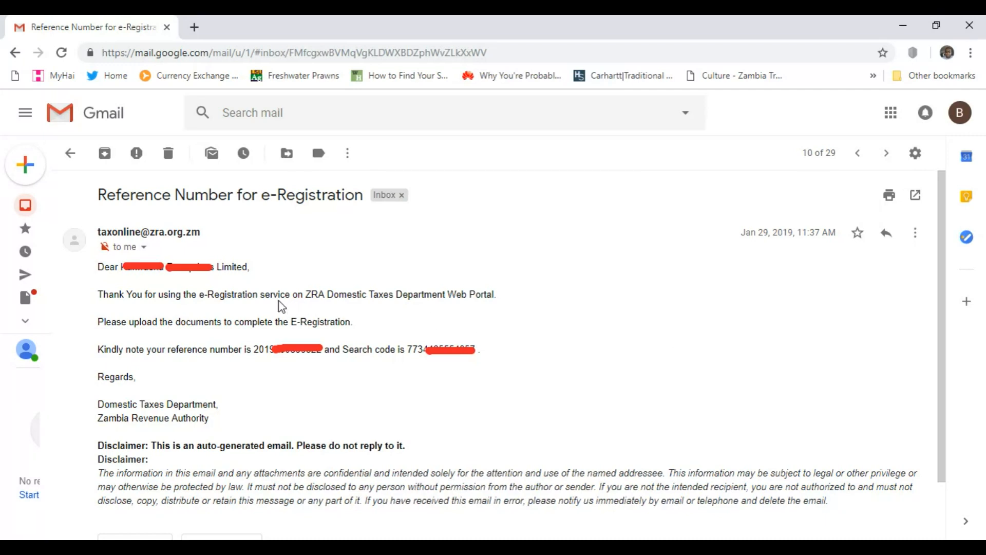
mouse_move(231, 252)
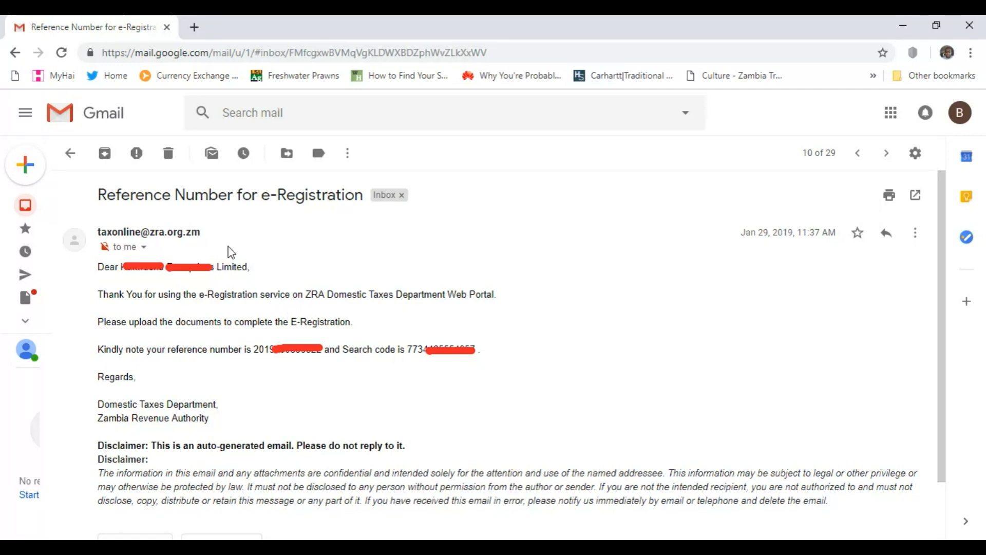
mouse_move(441, 345)
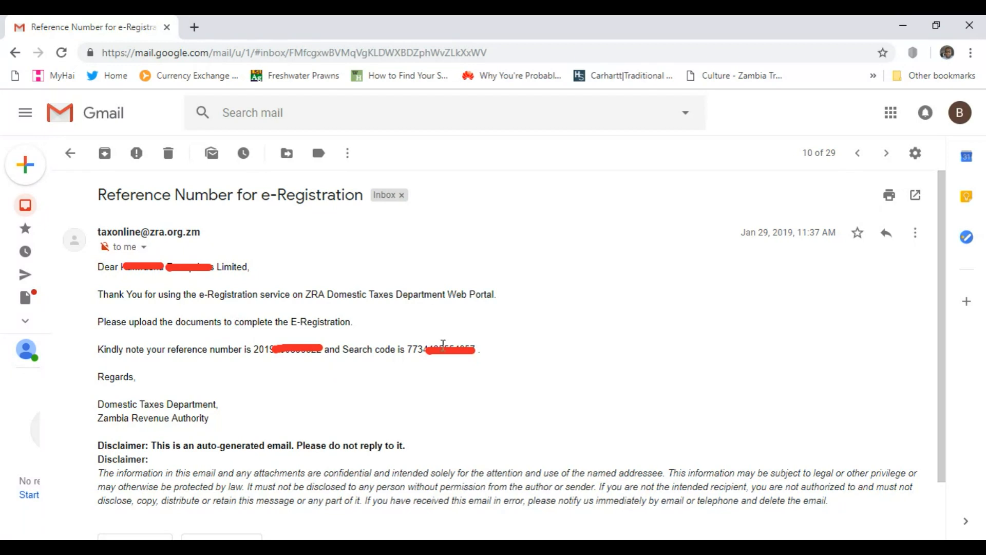
mouse_move(492, 364)
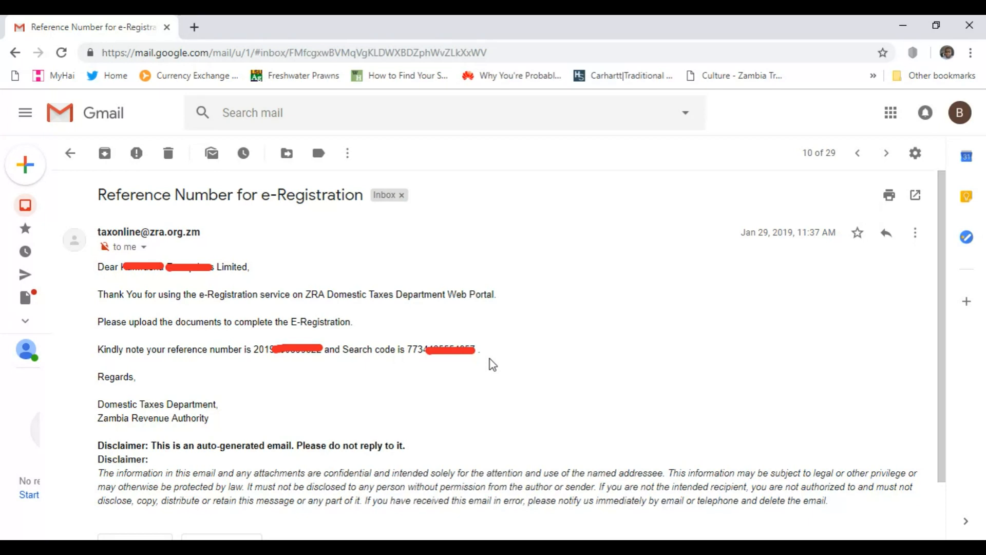
Open the 'Approval of TPIN application' email and scroll to its three PDF attachments
left_click(857, 153)
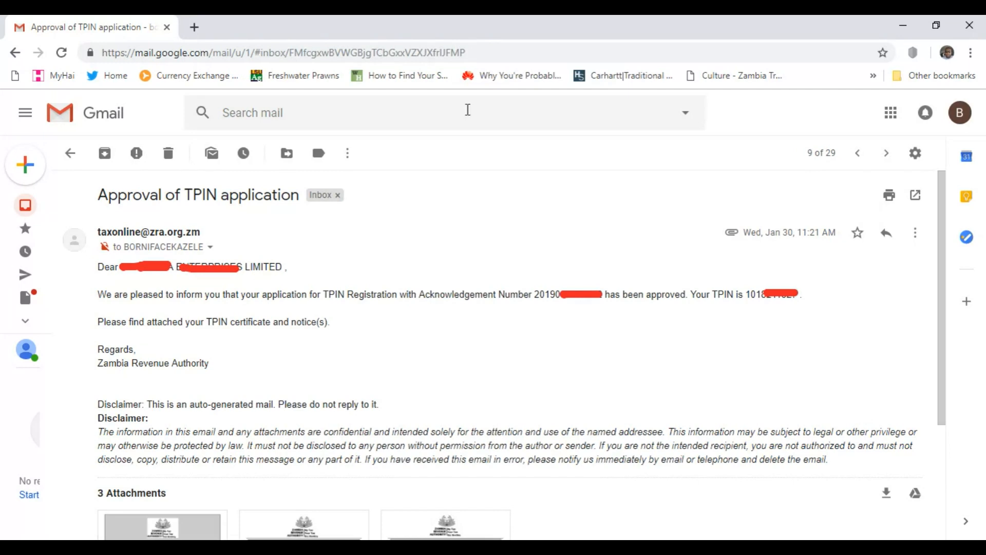
mouse_move(197, 228)
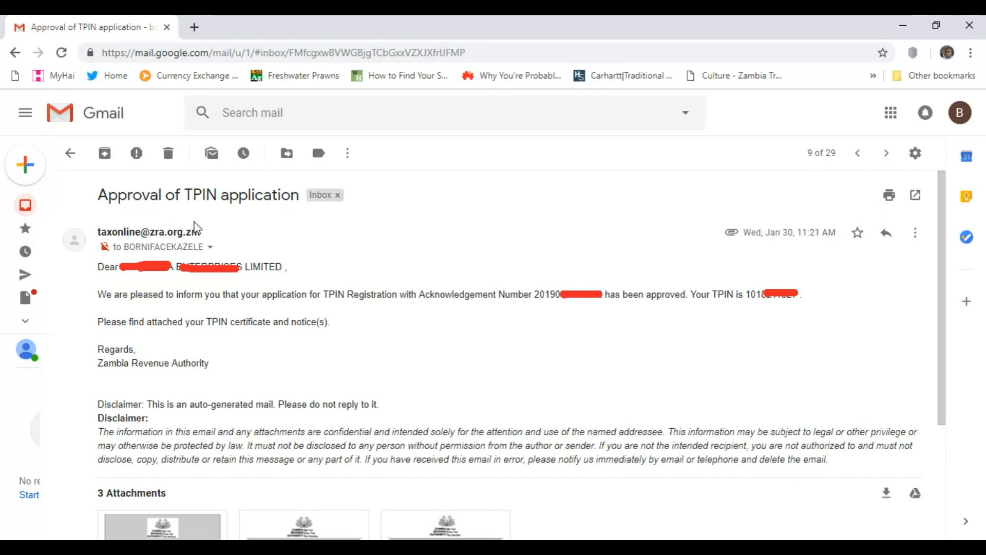
mouse_move(299, 317)
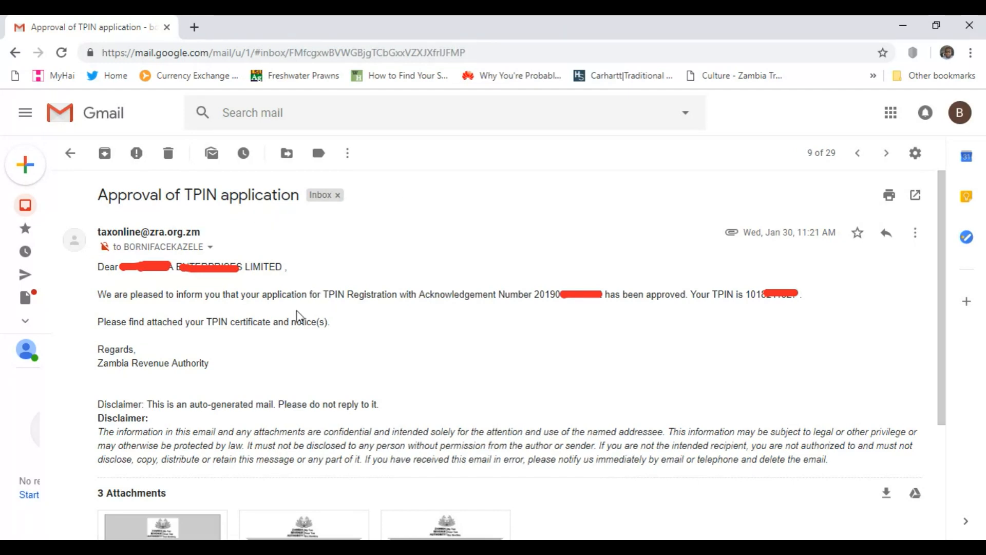
mouse_move(742, 301)
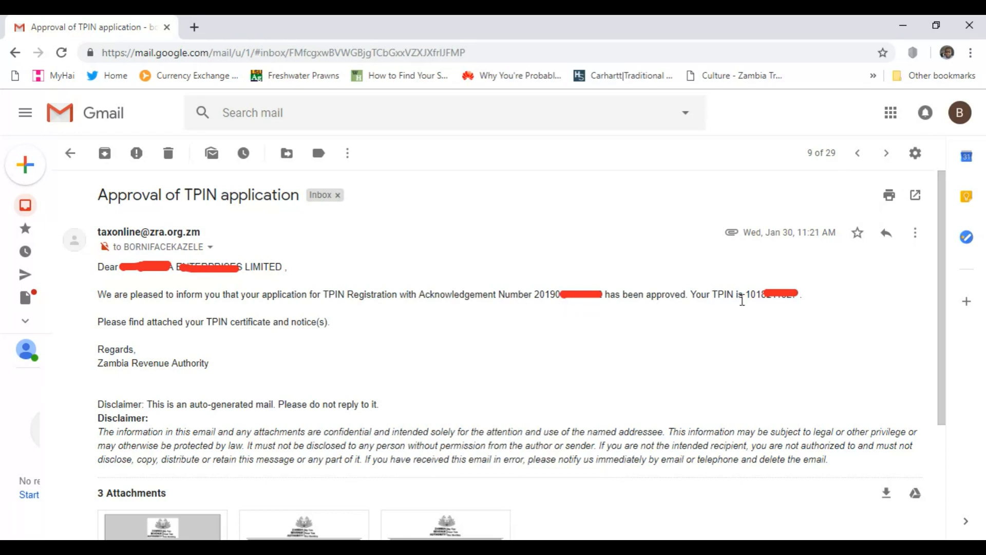
mouse_move(588, 402)
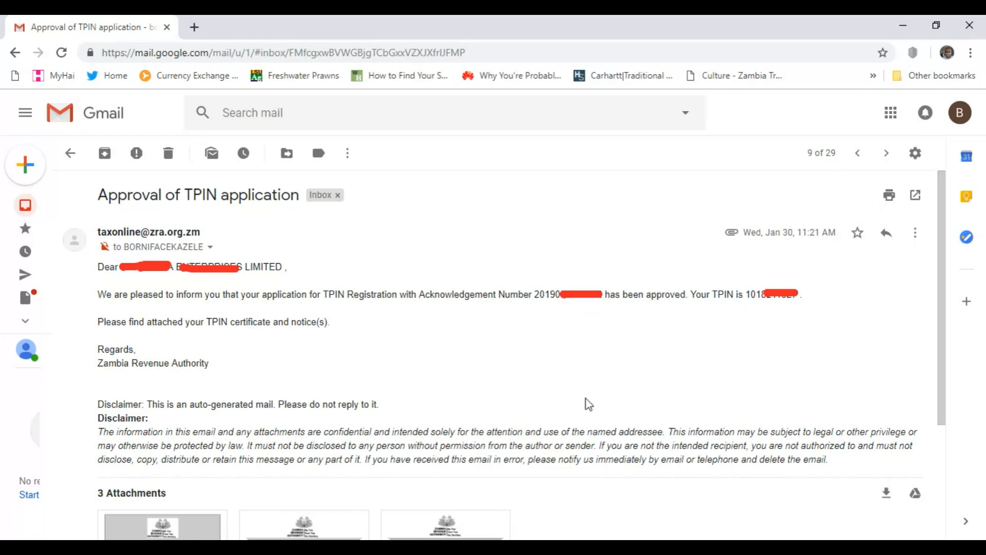
scroll("down", 3)
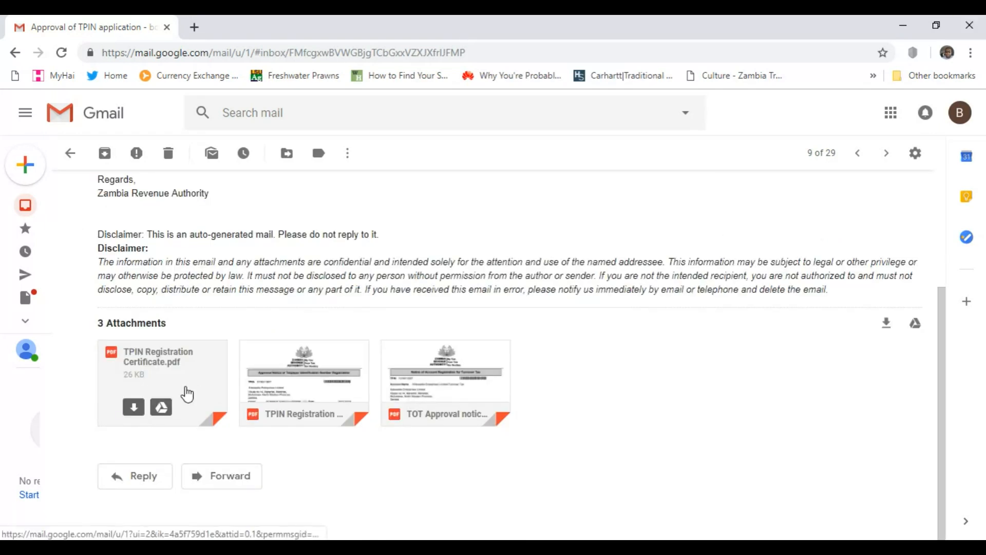
mouse_move(361, 323)
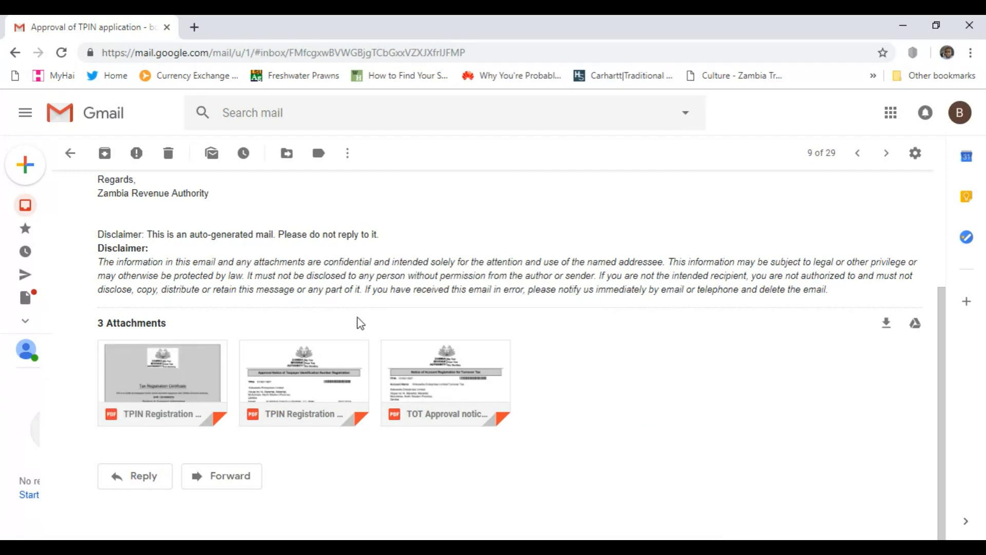
mouse_move(305, 376)
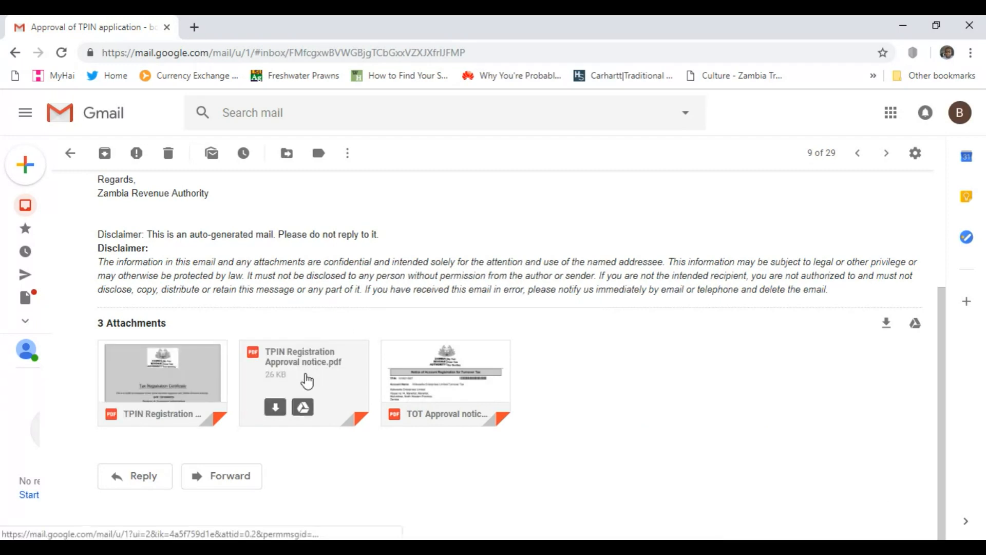
mouse_move(636, 306)
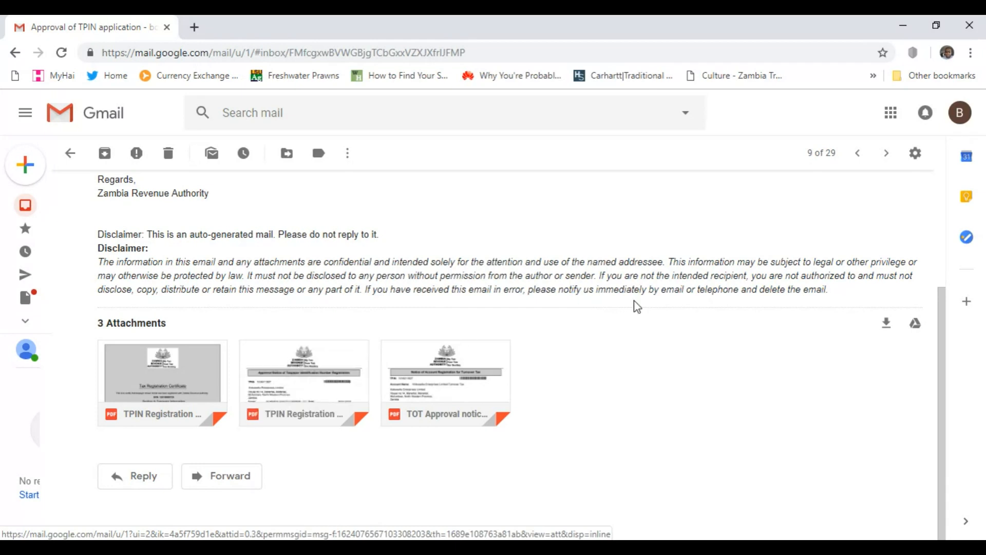
mouse_move(489, 383)
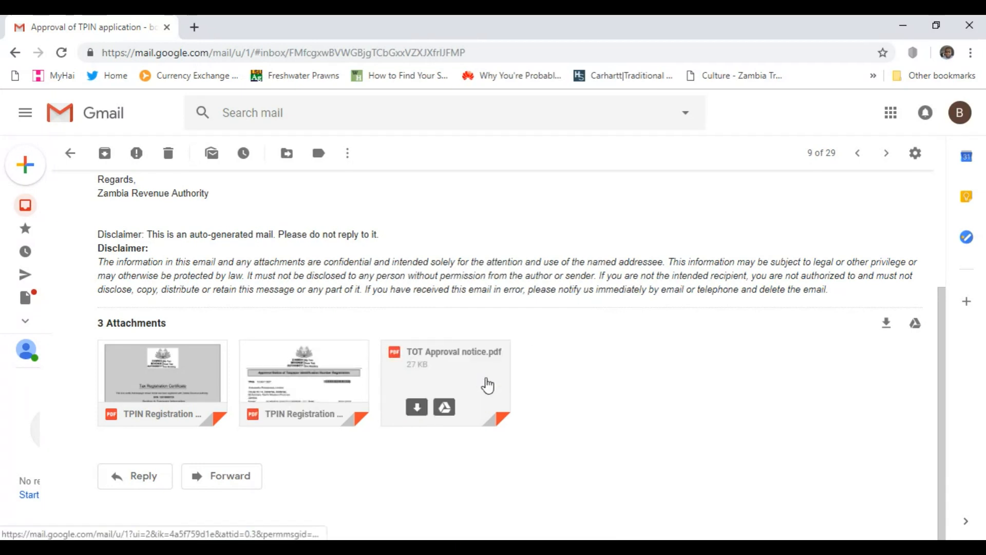
mouse_move(488, 384)
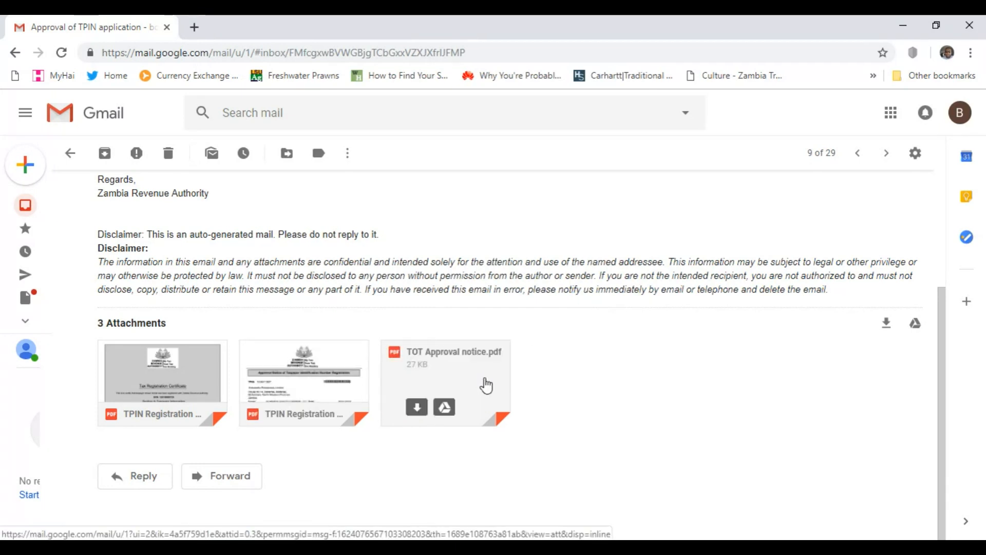